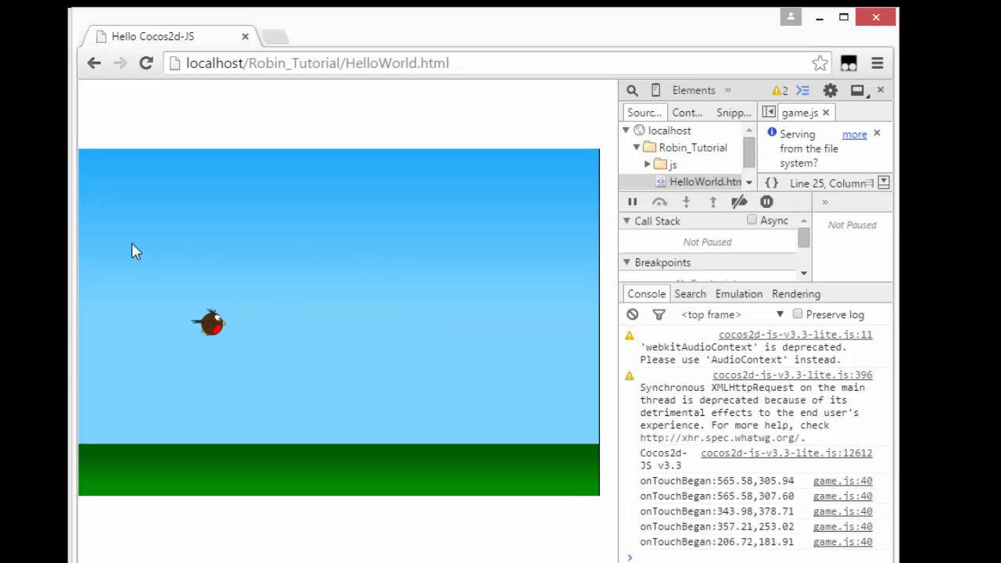
Scroll the DevTools console to see the latest onTouchBegan coordinates
{"action": "scroll", "scroll_direction": "down", "scroll_amount": 3}
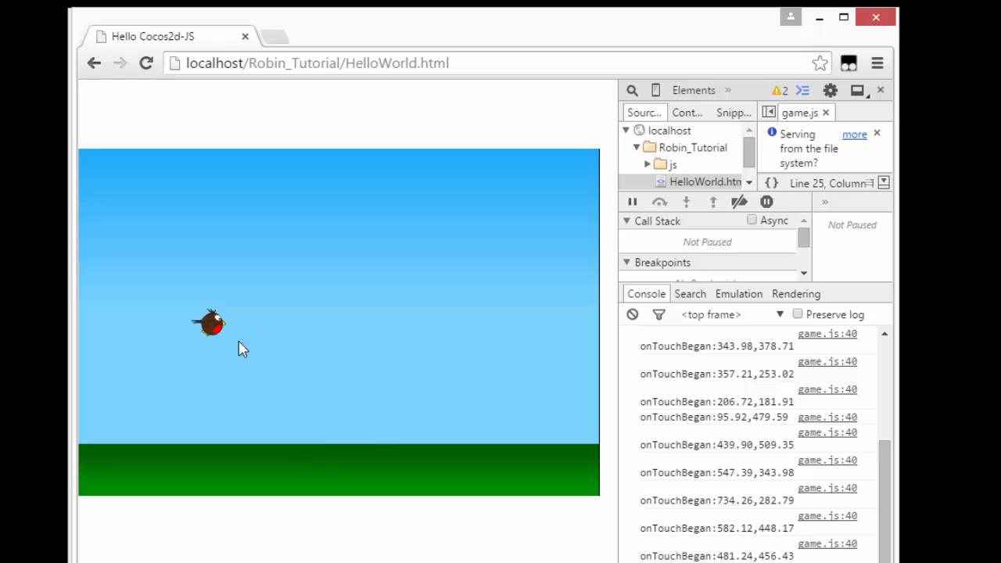
{"action": "mouse_move", "coordinate": [229, 406]}
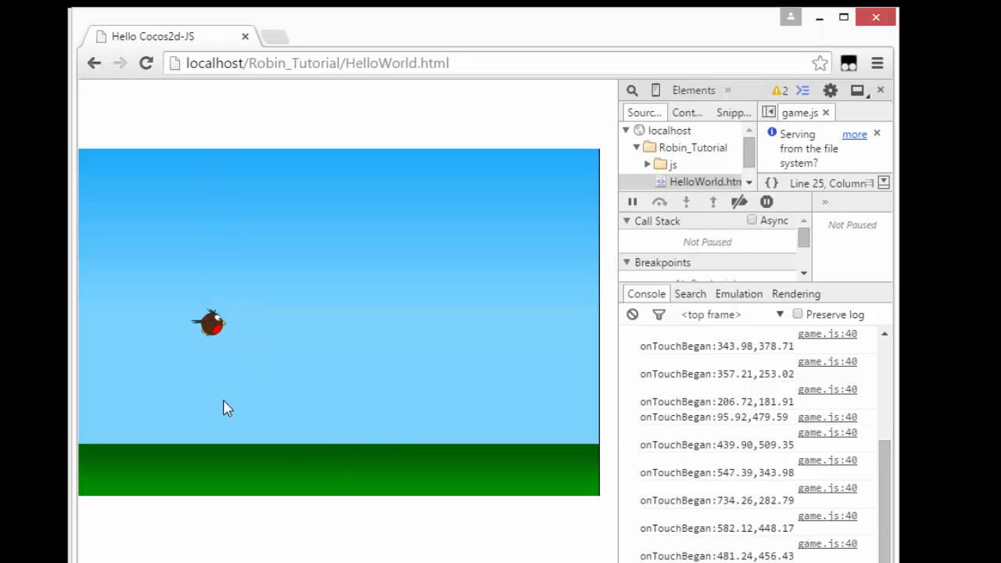
{"action": "mouse_move", "coordinate": [229, 350]}
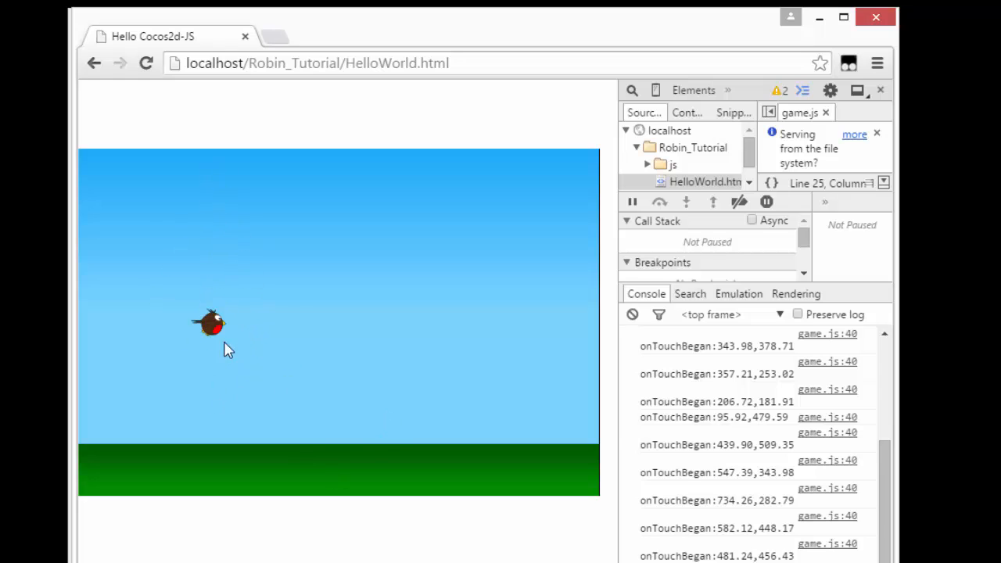
{"action": "mouse_move", "coordinate": [216, 479]}
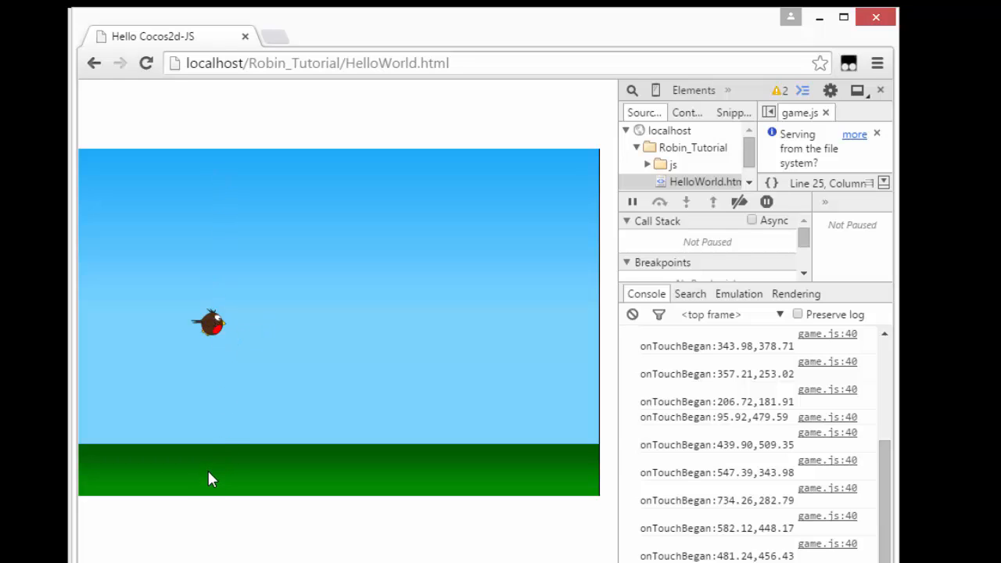
{"action": "mouse_move", "coordinate": [213, 322]}
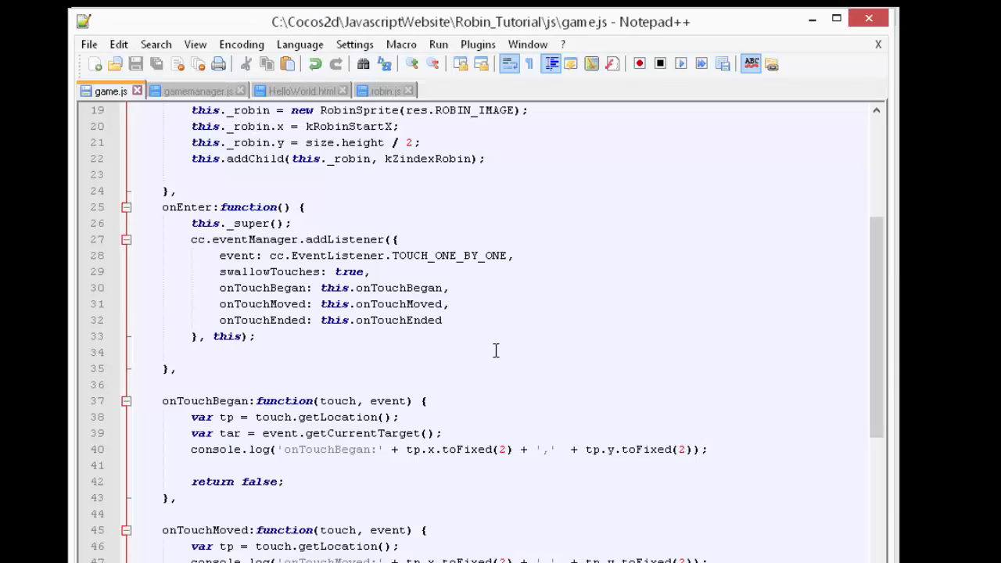
{"action": "left_click", "coordinate": [383, 91]}
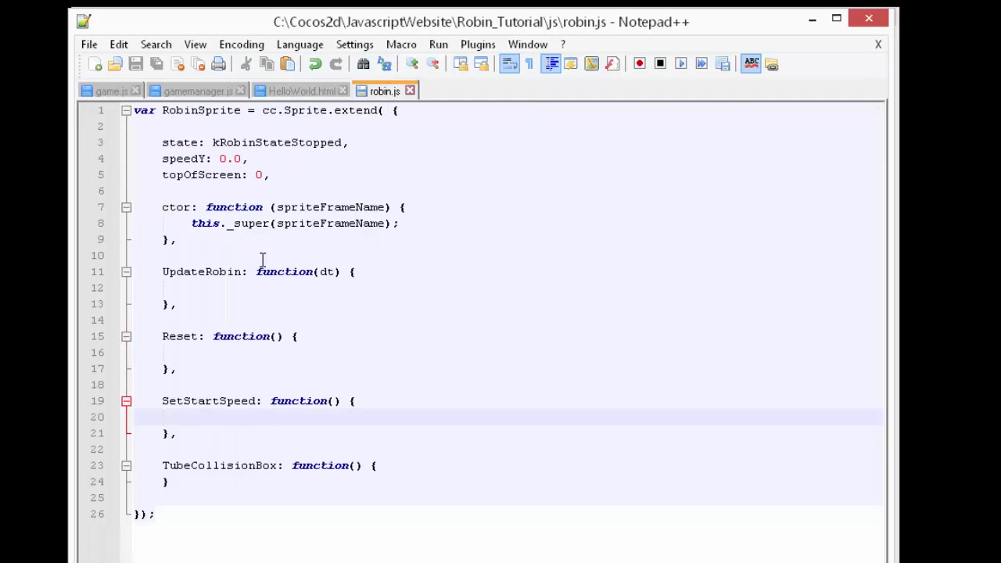
{"action": "double_click", "coordinate": [200, 272]}
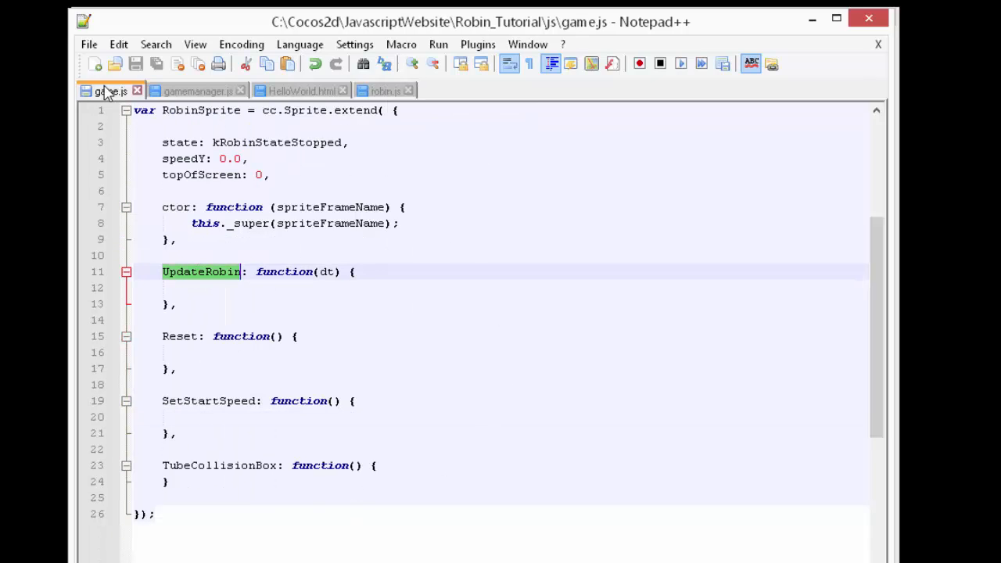
{"action": "scroll", "scroll_direction": "down", "scroll_amount": 3}
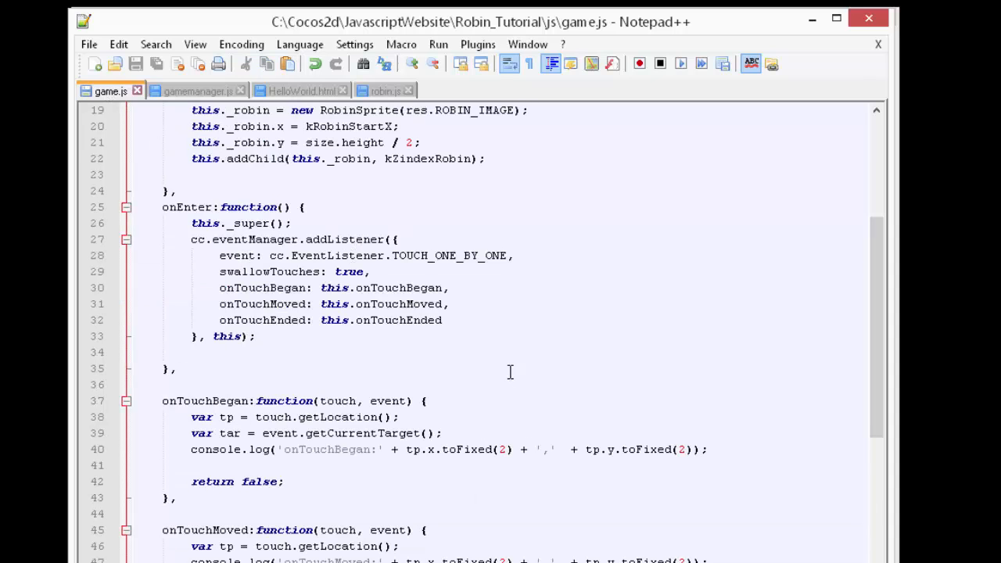
{"action": "mouse_move", "coordinate": [350, 415]}
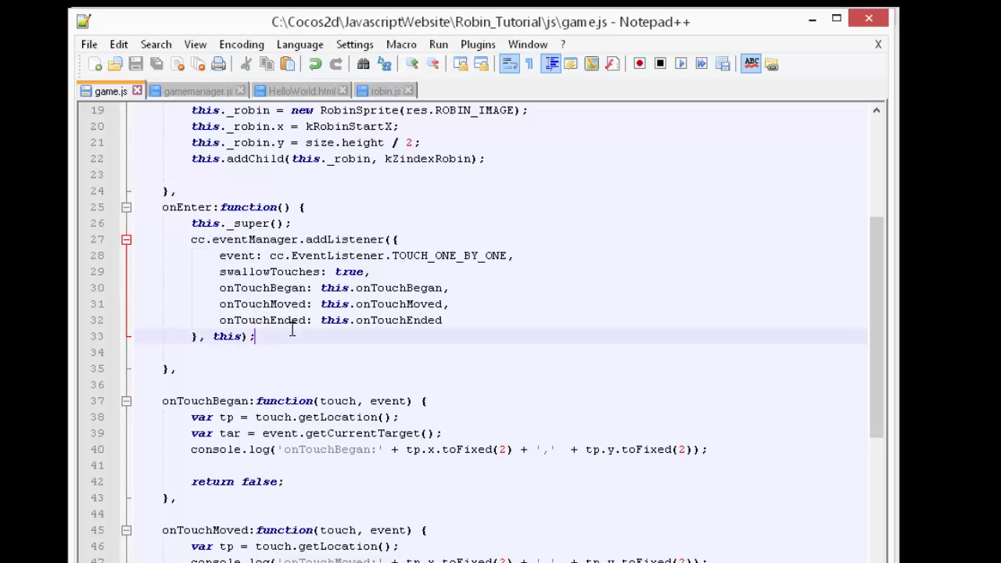
Add this.schedule(this.onTick); at the end of onEnter in game.js
{"action": "type", "text": "h"}
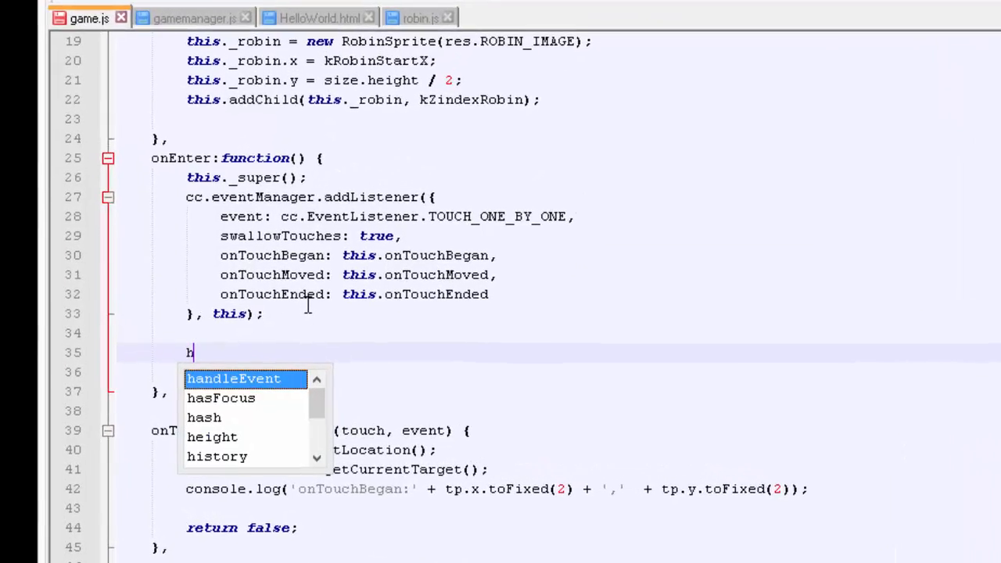
{"action": "type", "text": "this.sc"}
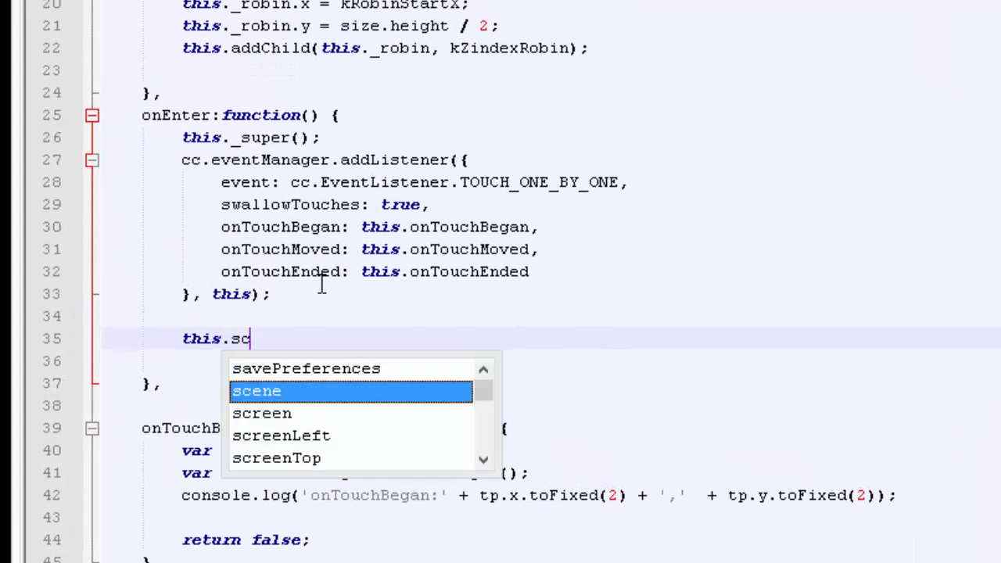
{"action": "type", "text": "he"}
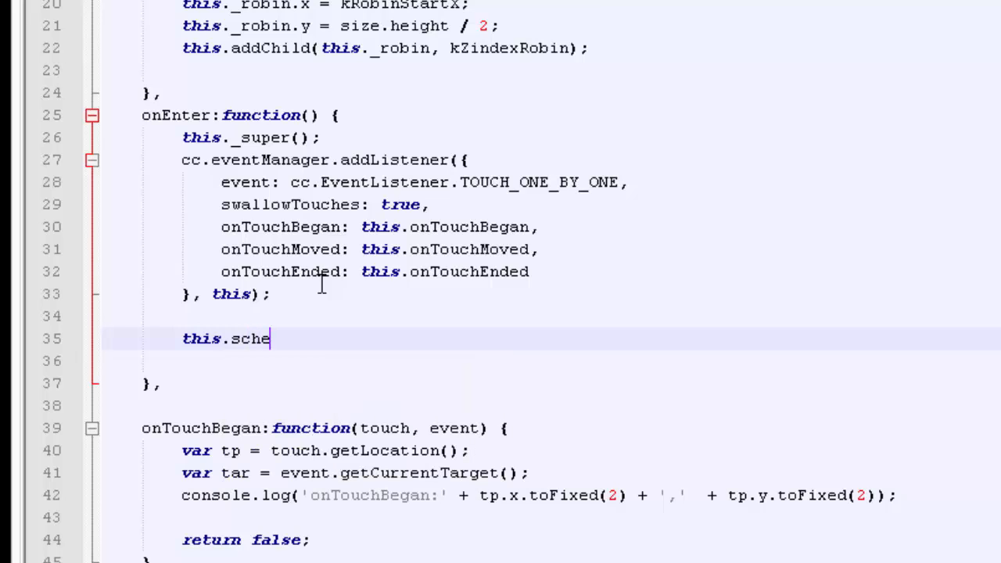
{"action": "type", "text": "dule("}
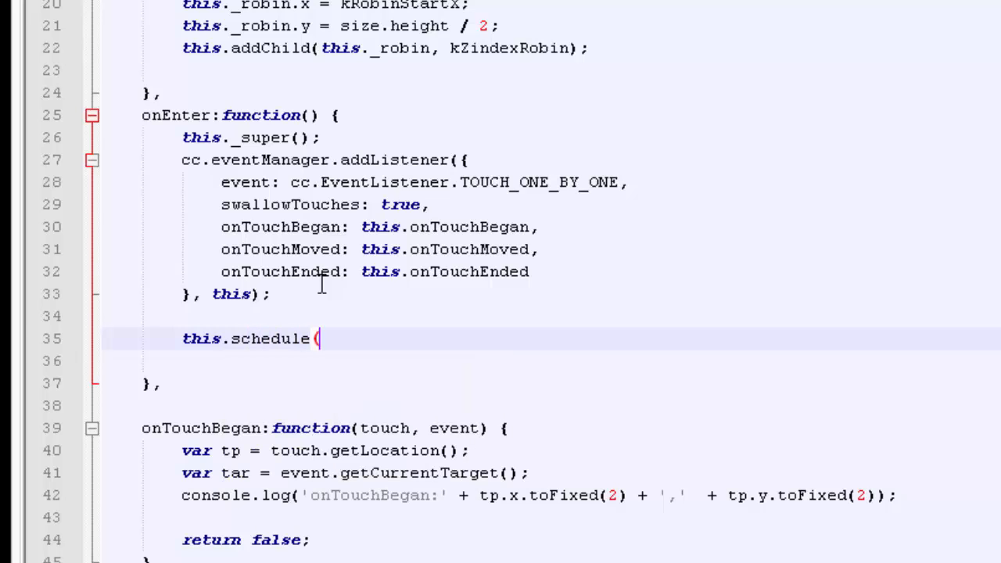
{"action": "type", "text": "this."}
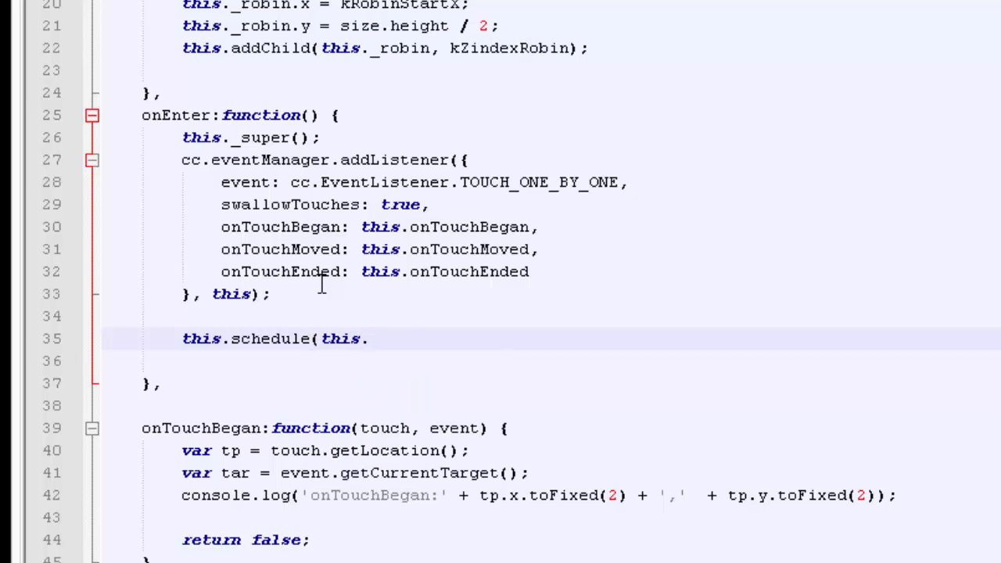
{"action": "type", "text": "onTic"}
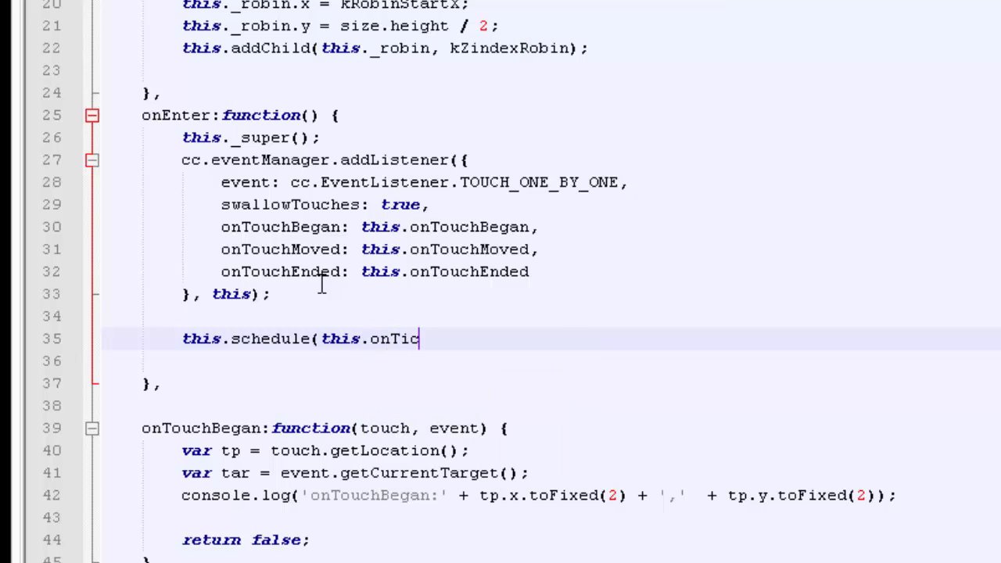
{"action": "type", "text": "k)"}
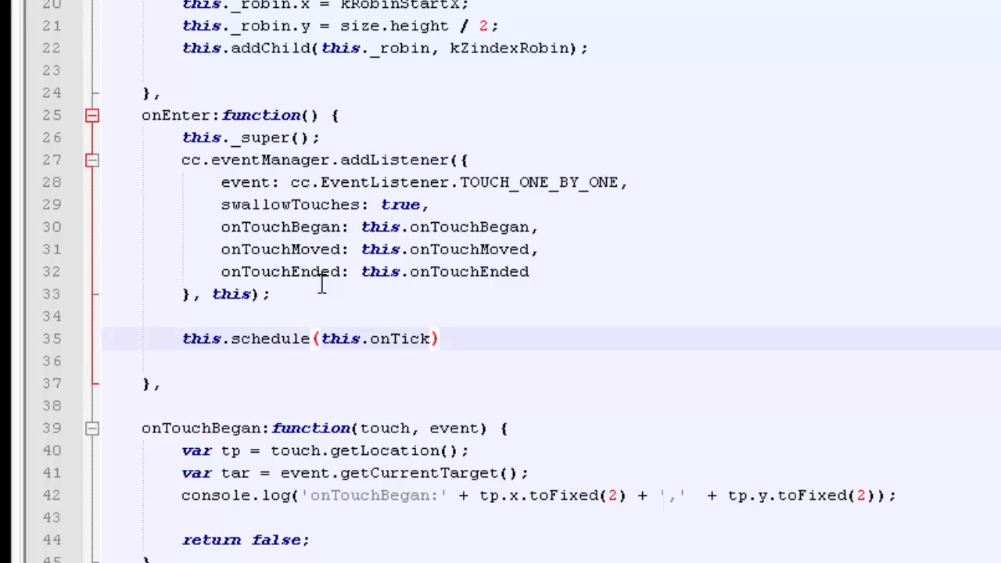
{"action": "type", "text": ";"}
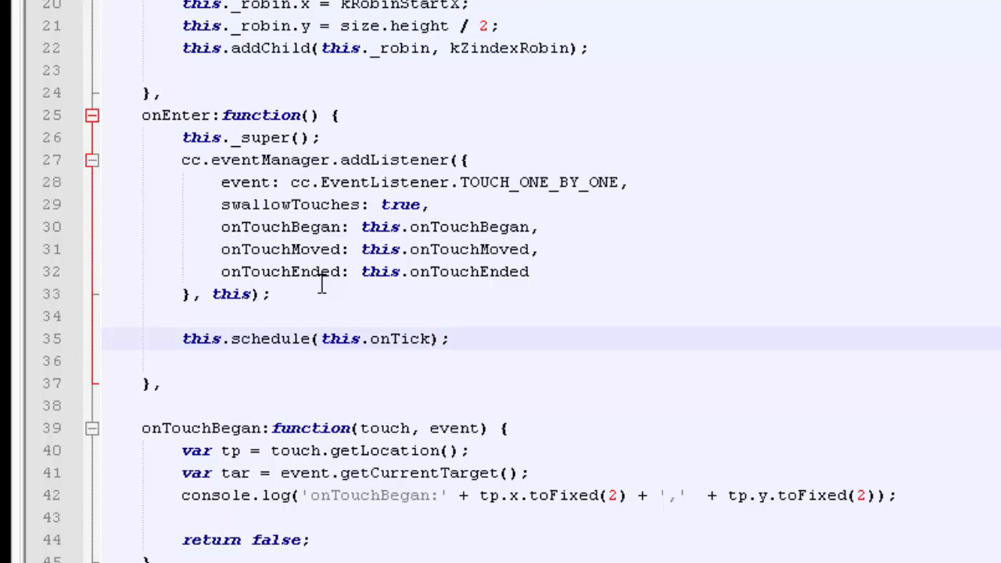
{"action": "double_click", "coordinate": [400, 337]}
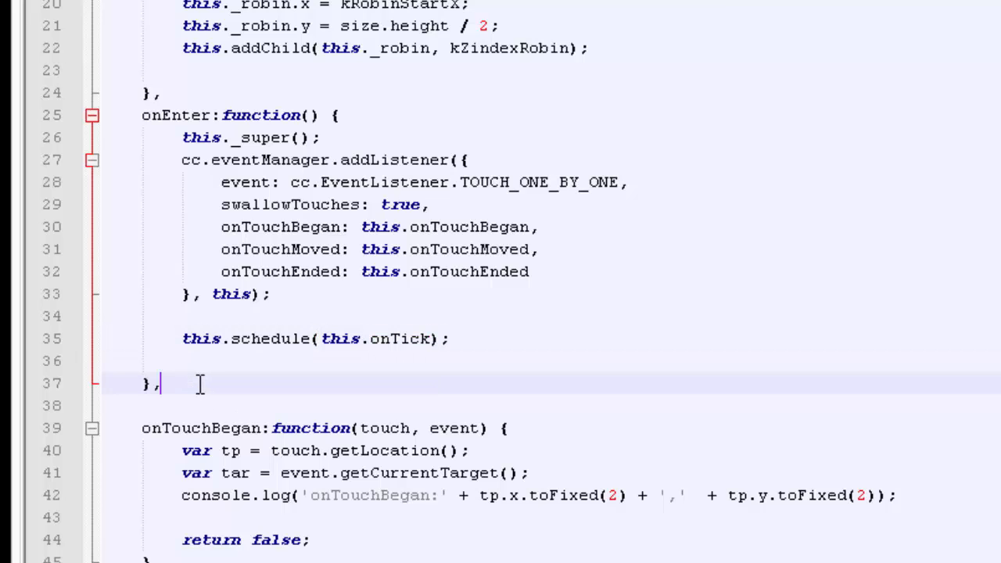
Insert an empty onTick:function(dt) { } method after onEnter with a blank body line
{"action": "key", "text": "enter"}
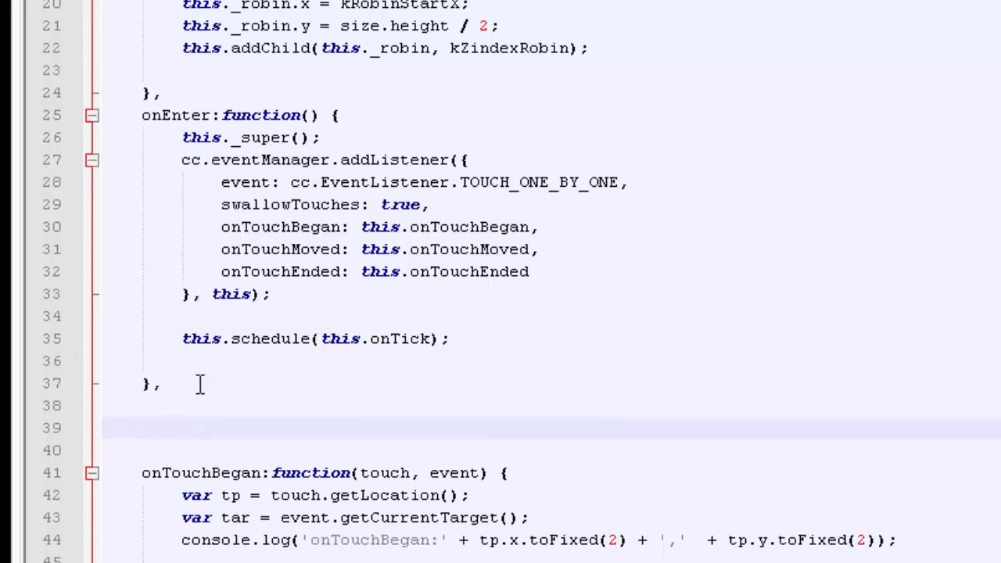
{"action": "type", "text": "onTick"}
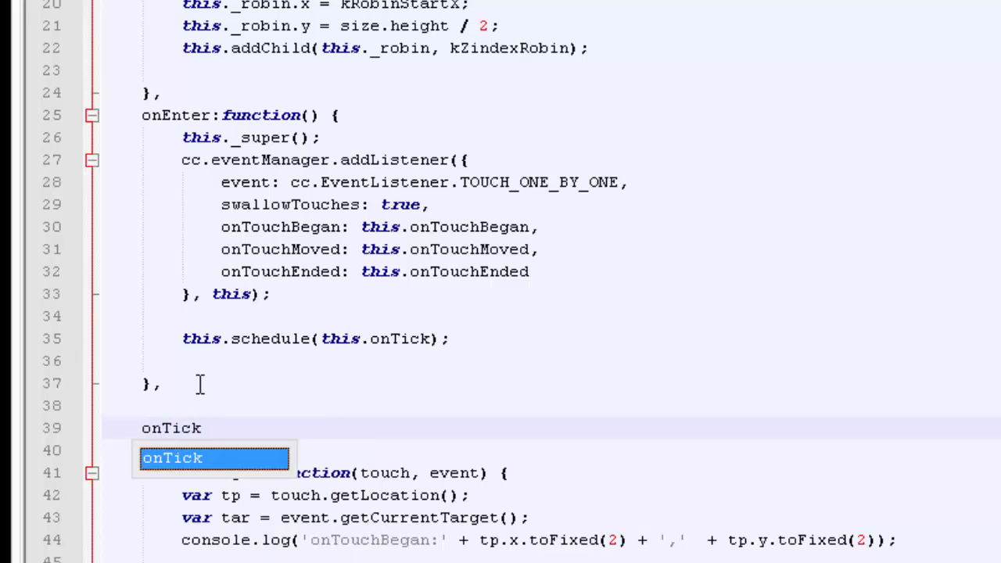
{"action": "type", "text": ":function(dt"}
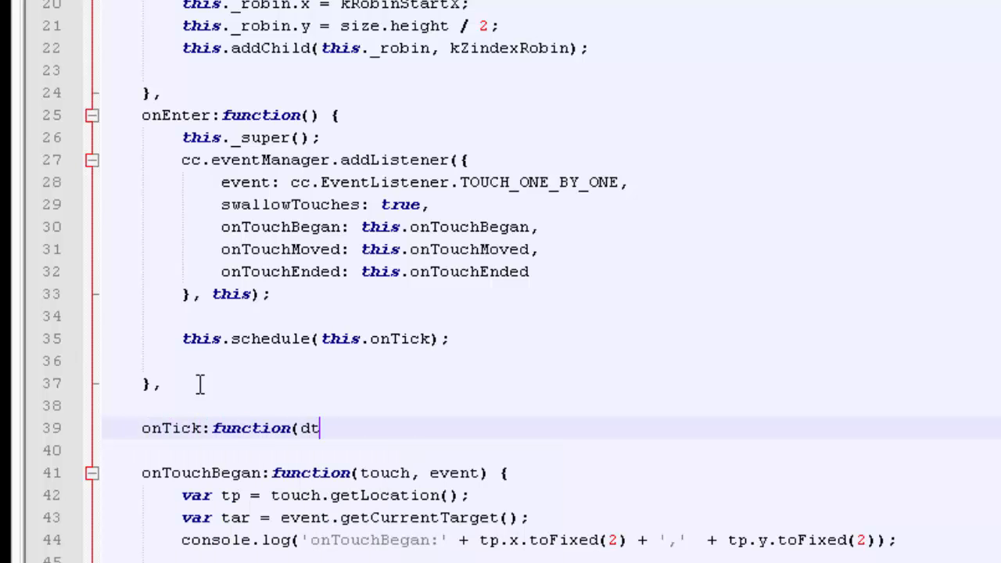
{"action": "type", "text": ") {"}
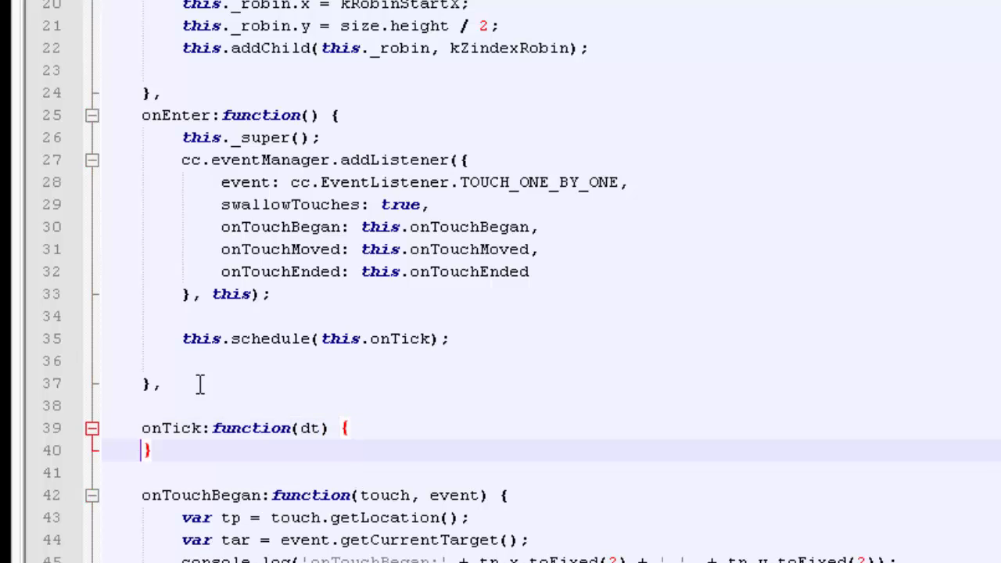
{"action": "type", "text": ","}
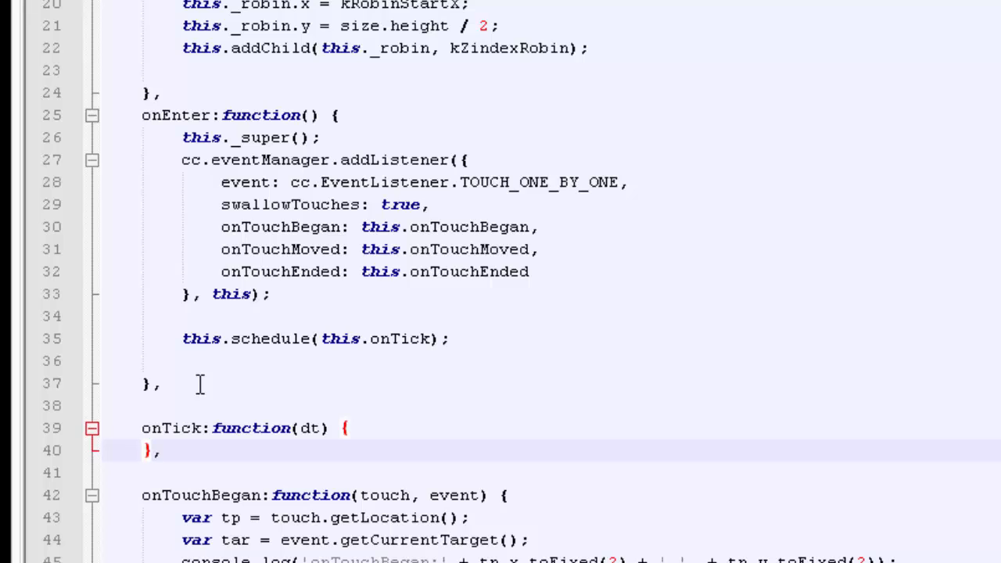
{"action": "key", "text": "Return"}
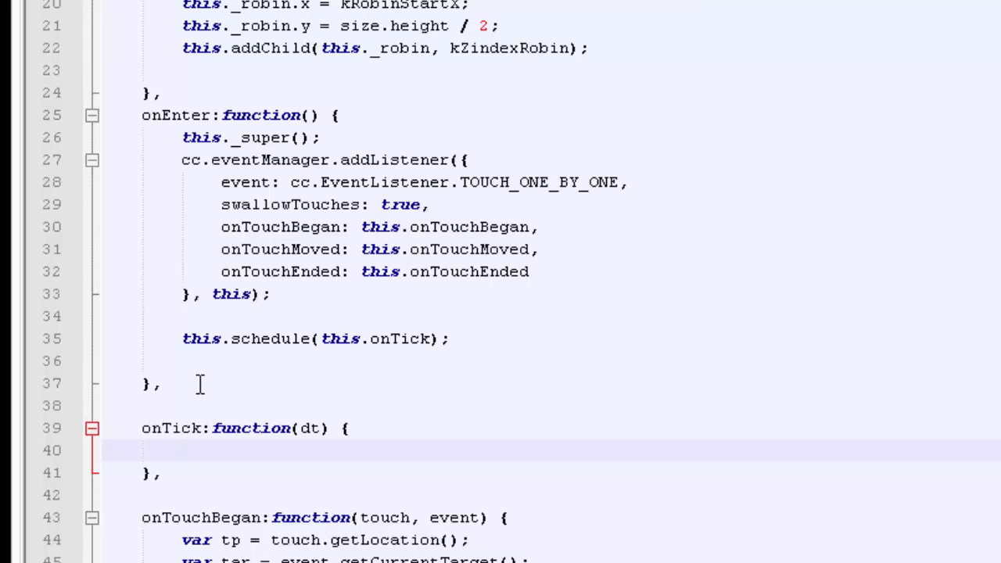
Write the floor check if(this._robin.y < ... / 2) with this._robin.Reset(); inside it
{"action": "type", "text": "if("}
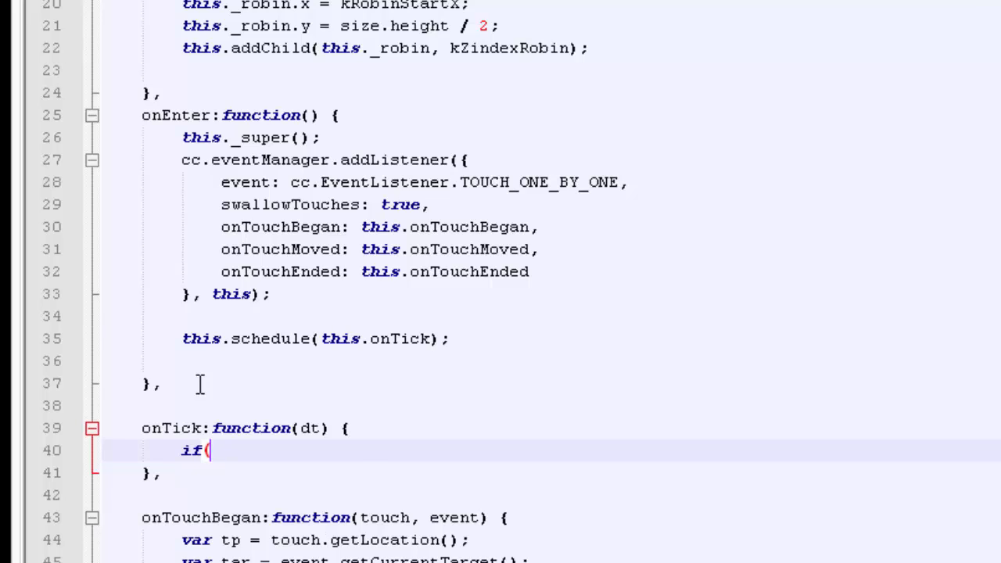
{"action": "type", "text": "this._robin."}
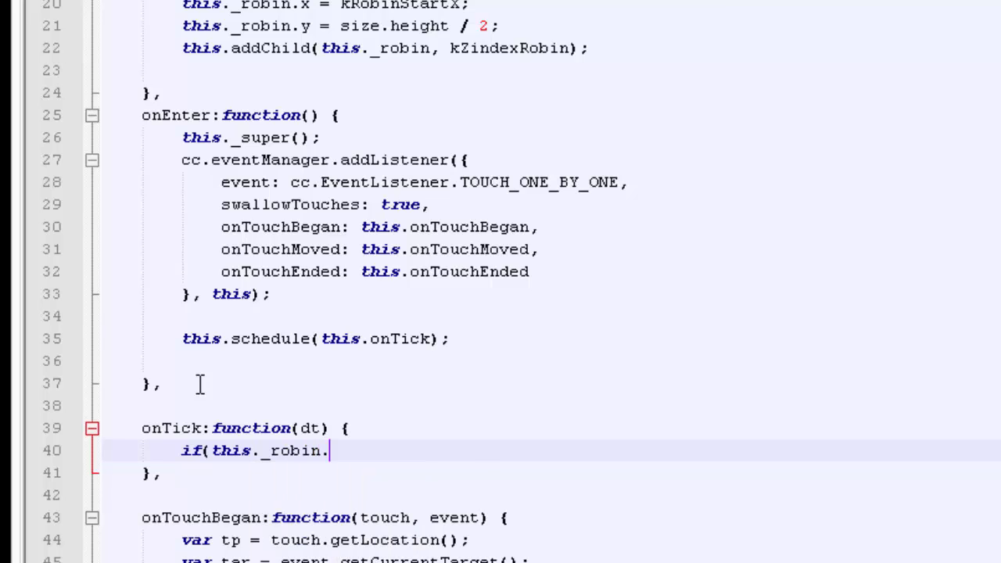
{"action": "type", "text": "y < t"}
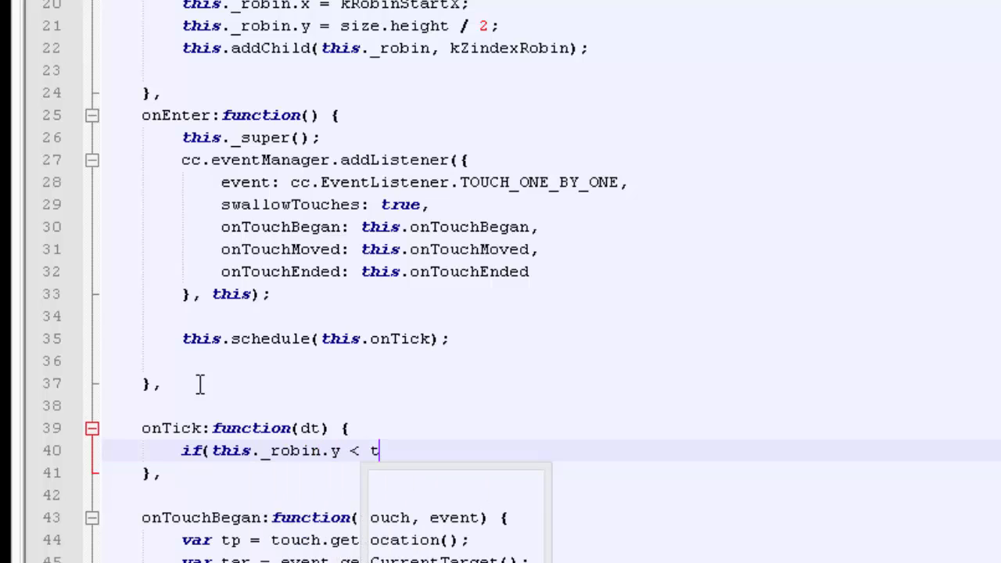
{"action": "type", "text": "his._floor.y"}
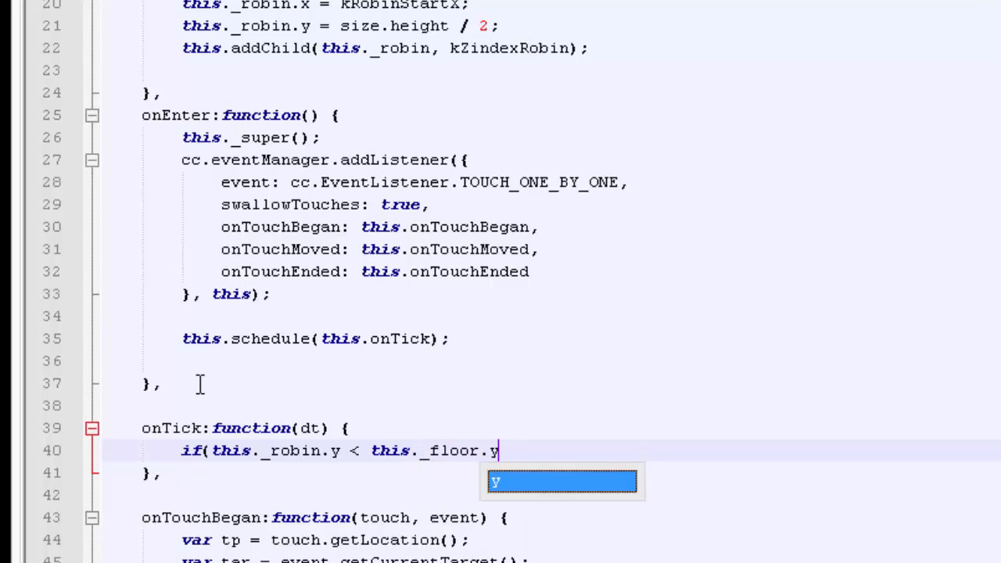
{"action": "type", "text": "/ 2) {"}
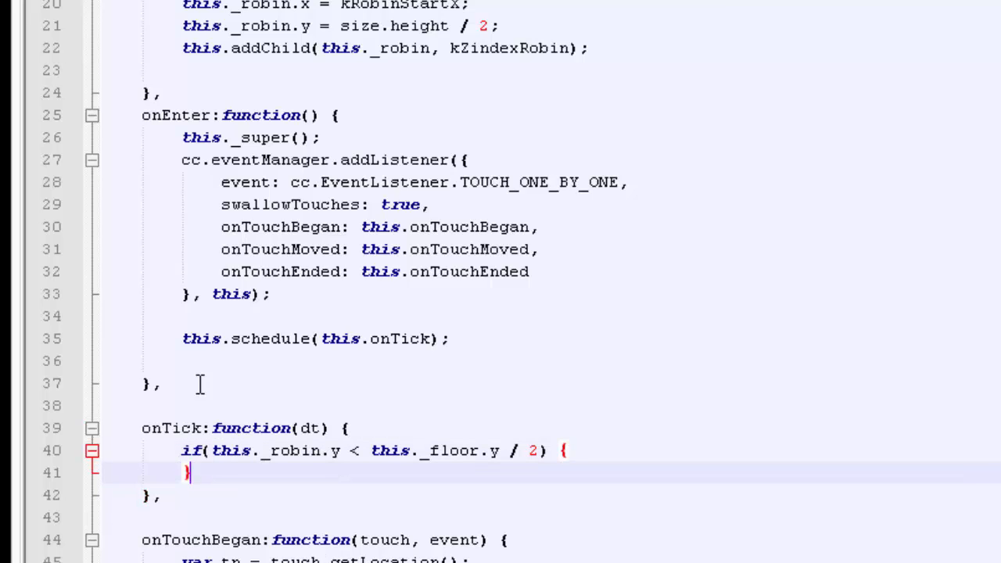
{"action": "key", "text": "enter"}
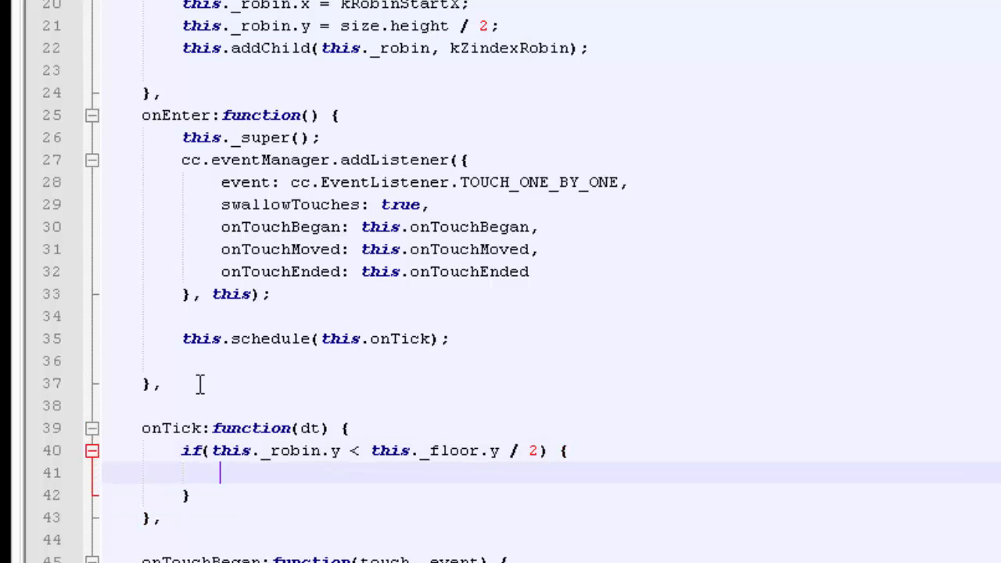
{"action": "type", "text": "t"}
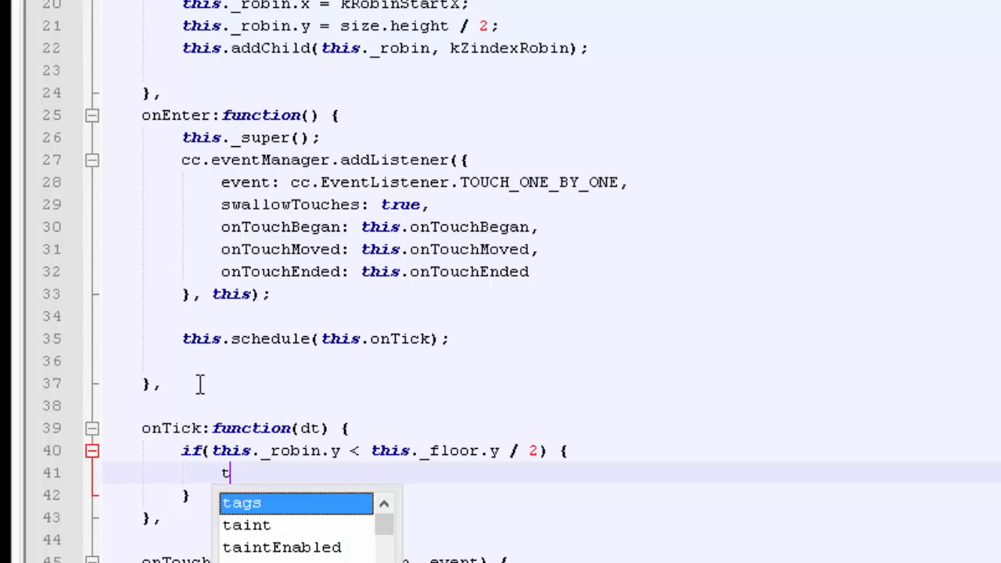
{"action": "type", "text": "this._robin.Reset"}
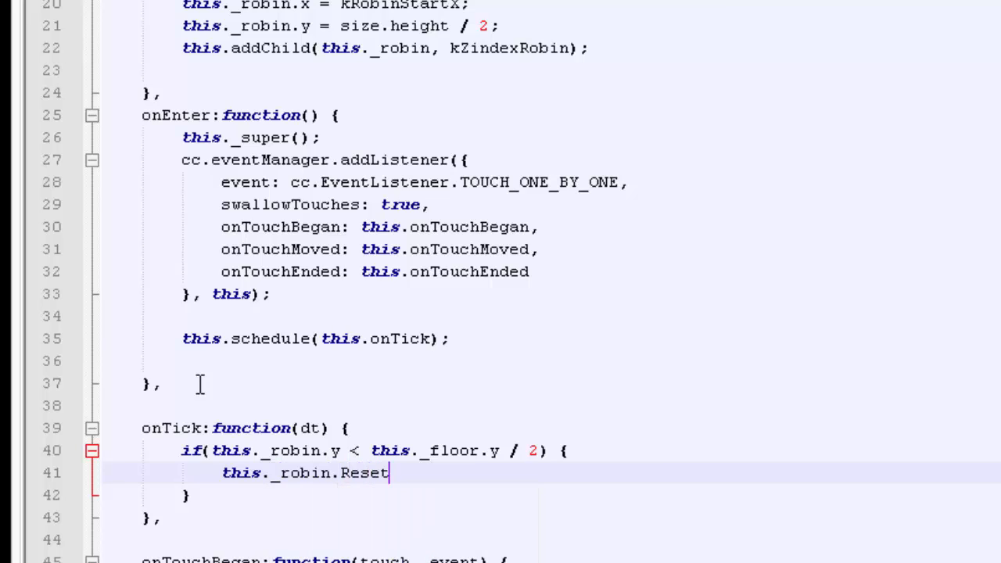
{"action": "type", "text": "();"}
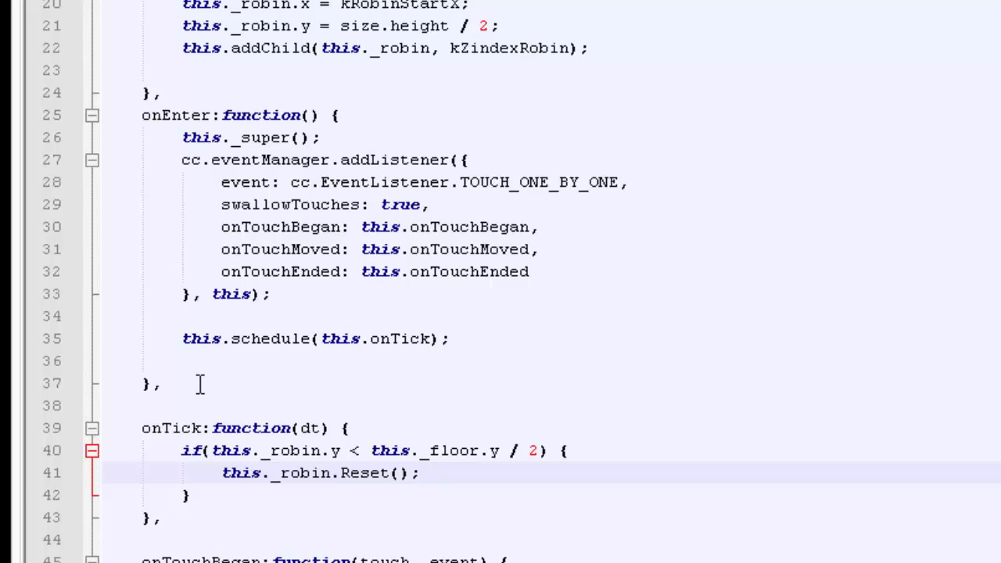
Set this._robin.y = cc.director.getWinSize().height / 2; inside the floor check
{"action": "type", "text": "this"}
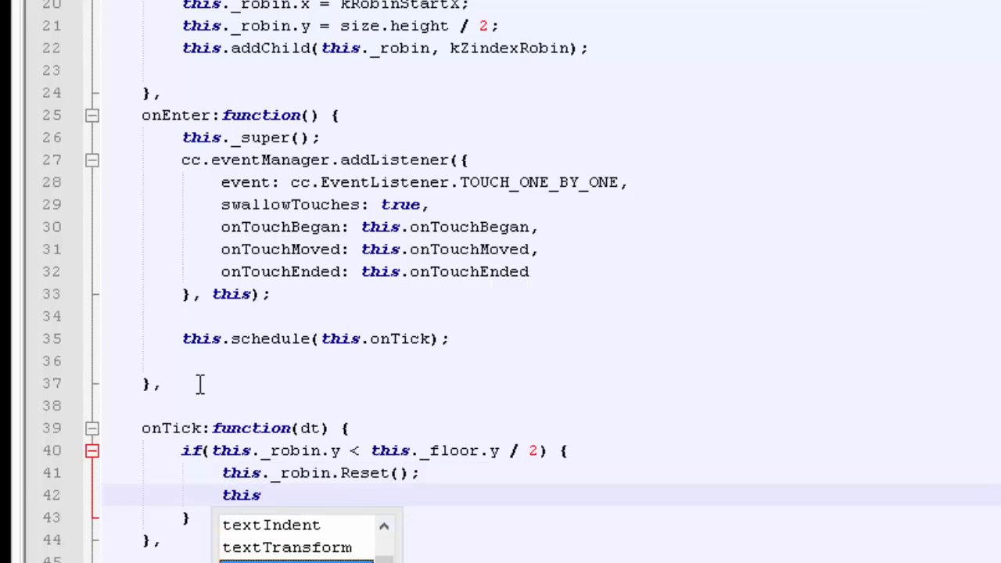
{"action": "type", "text": "._robin"}
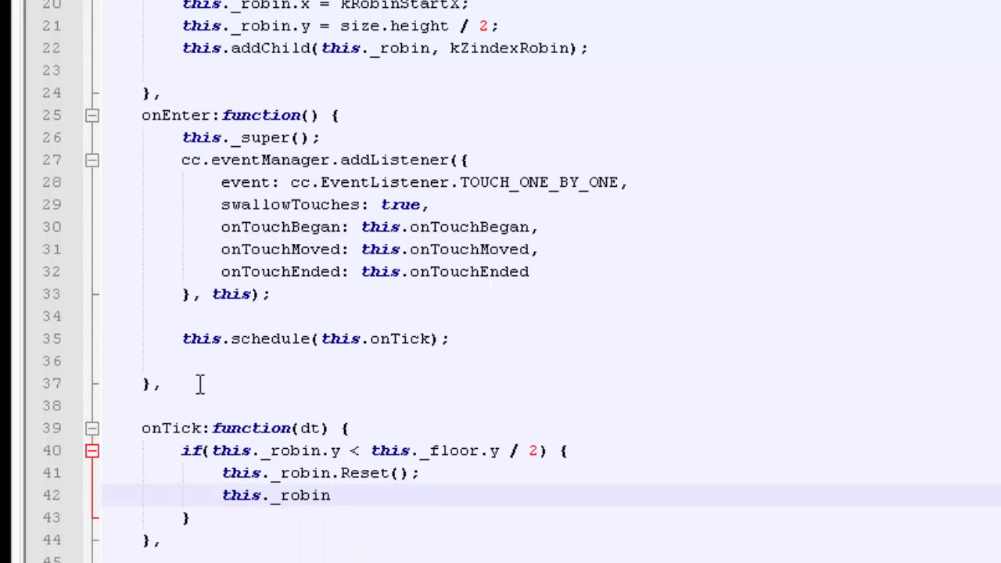
{"action": "mouse_move", "coordinate": [548, 331]}
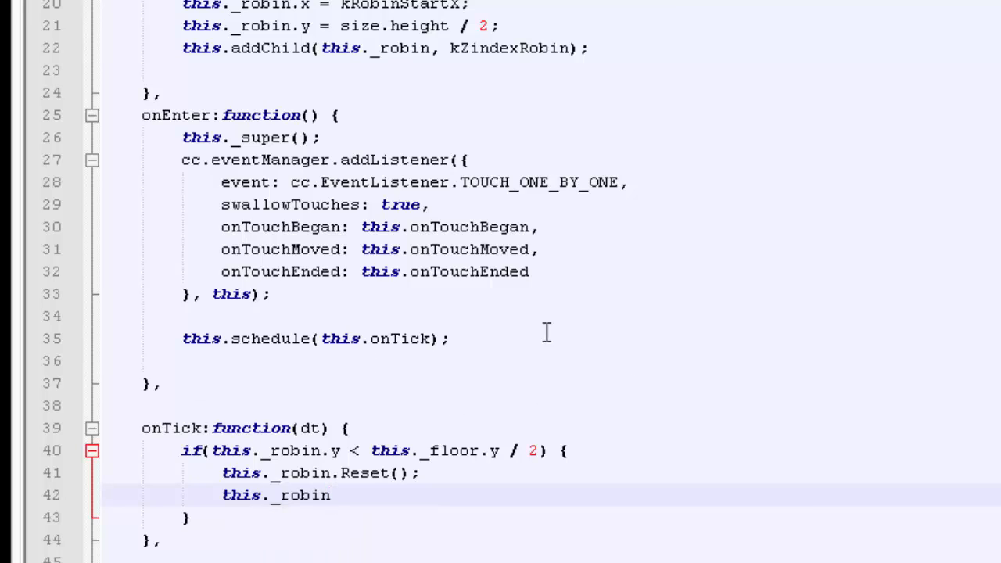
{"action": "type", "text": ".y"}
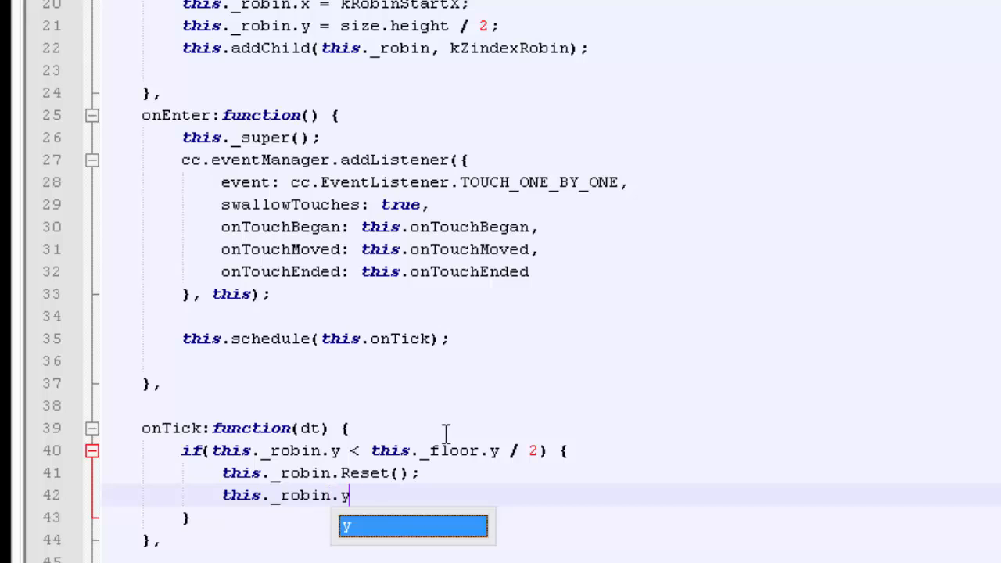
{"action": "scroll", "scroll_direction": "up", "scroll_amount": 3}
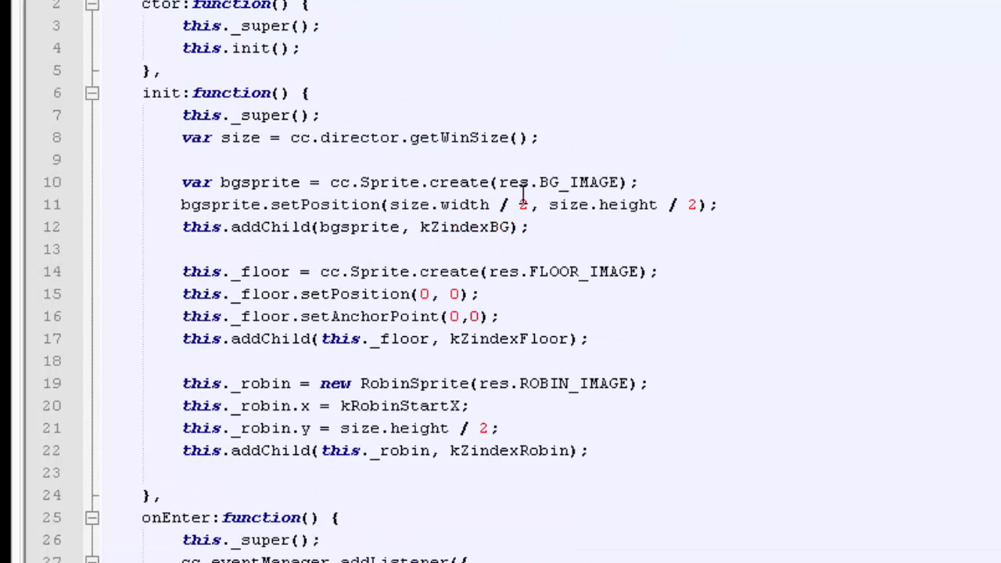
{"action": "left_click", "coordinate": [373, 138]}
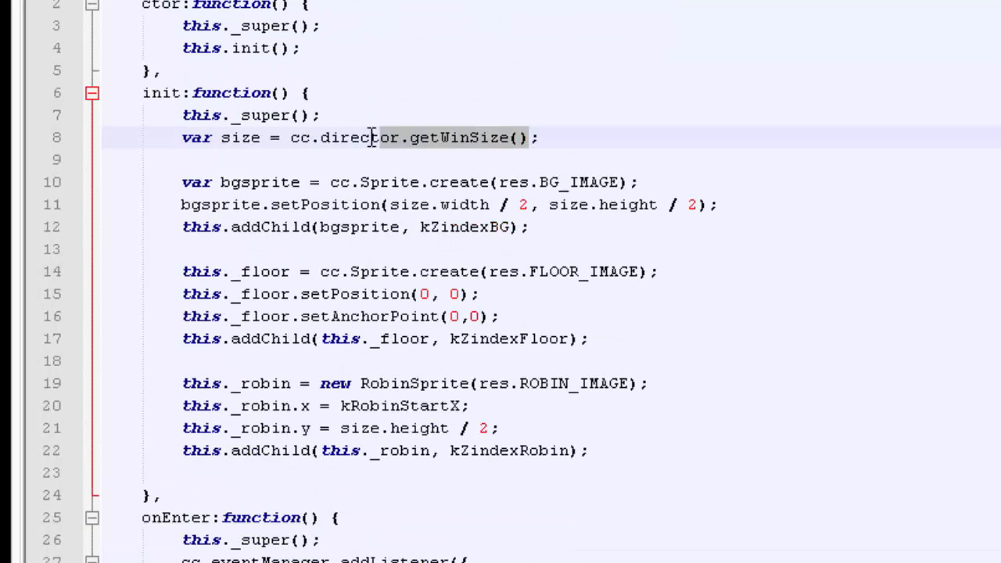
{"action": "scroll", "scroll_direction": "down", "scroll_amount": 3}
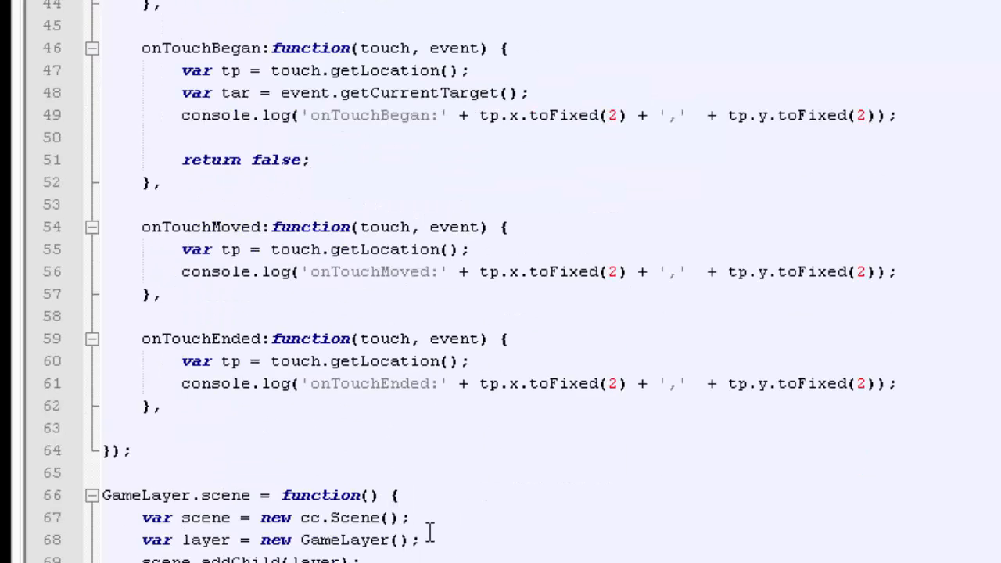
{"action": "scroll", "scroll_direction": "up", "scroll_amount": 3}
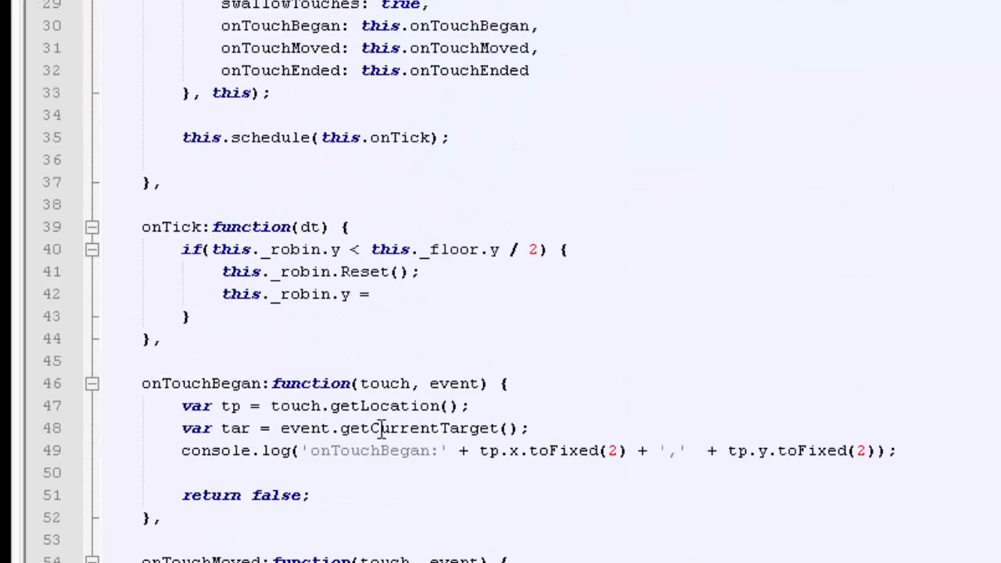
{"action": "type", "text": "cc.director.getWinSize()."}
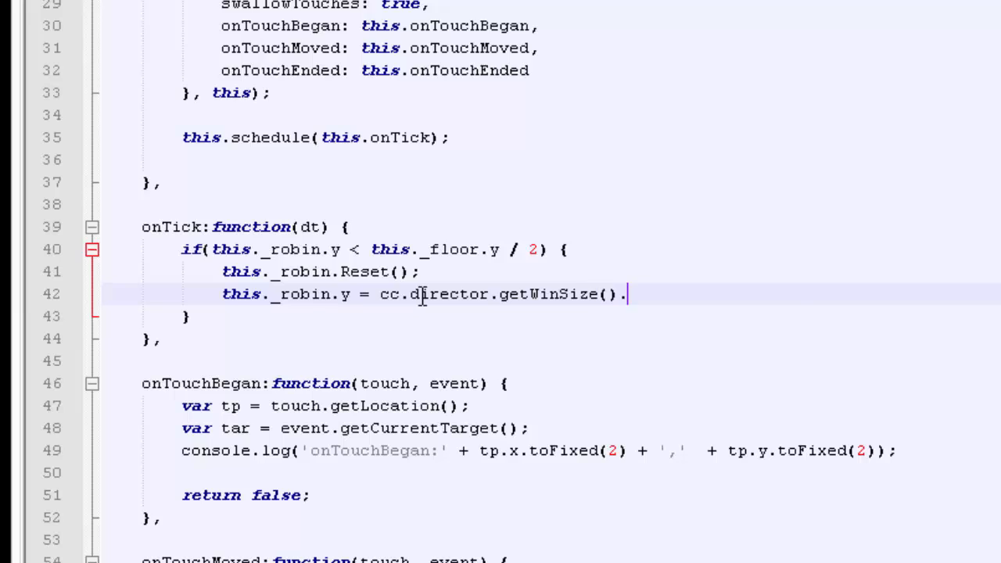
{"action": "type", "text": "height / 2"}
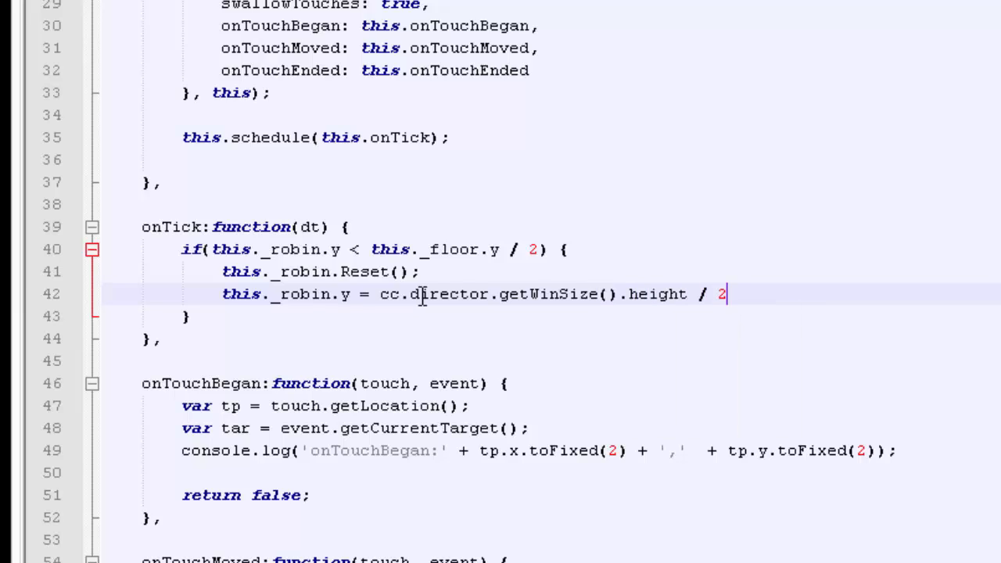
{"action": "type", "text": ";"}
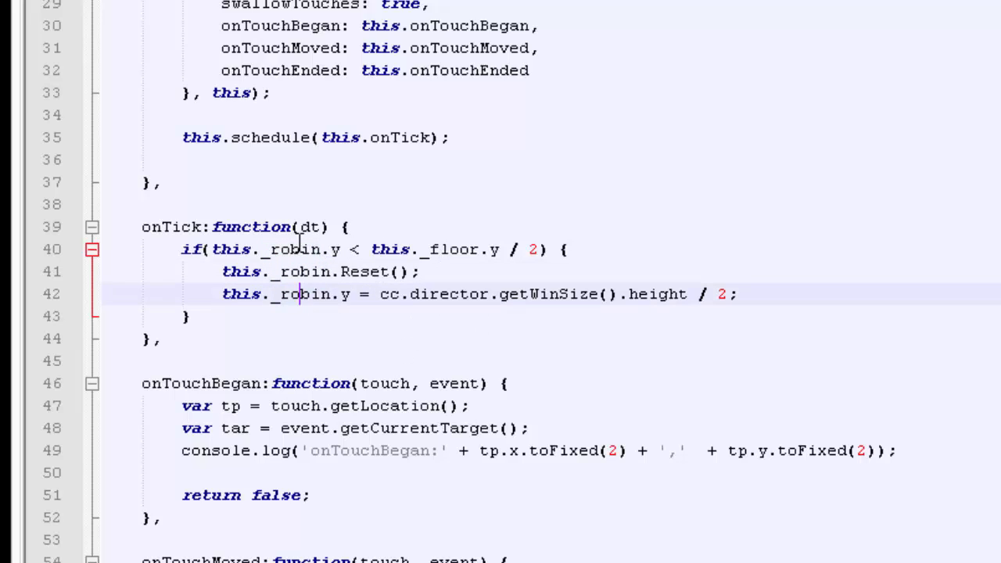
{"action": "mouse_move", "coordinate": [265, 320]}
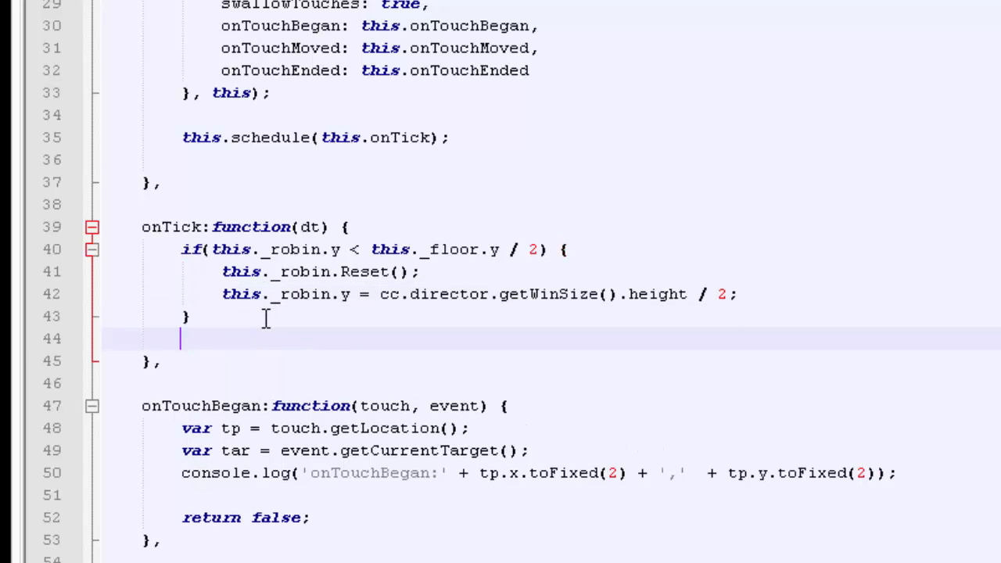
Call this._robin.UpdateRobin(dt); after the floor check in onTick
{"action": "type", "text": "this."}
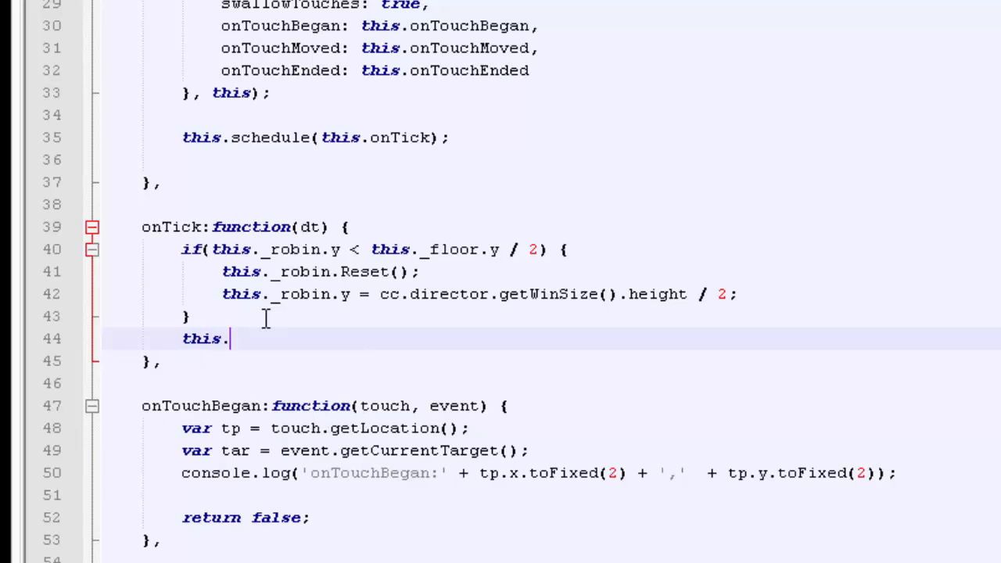
{"action": "type", "text": "_robin"}
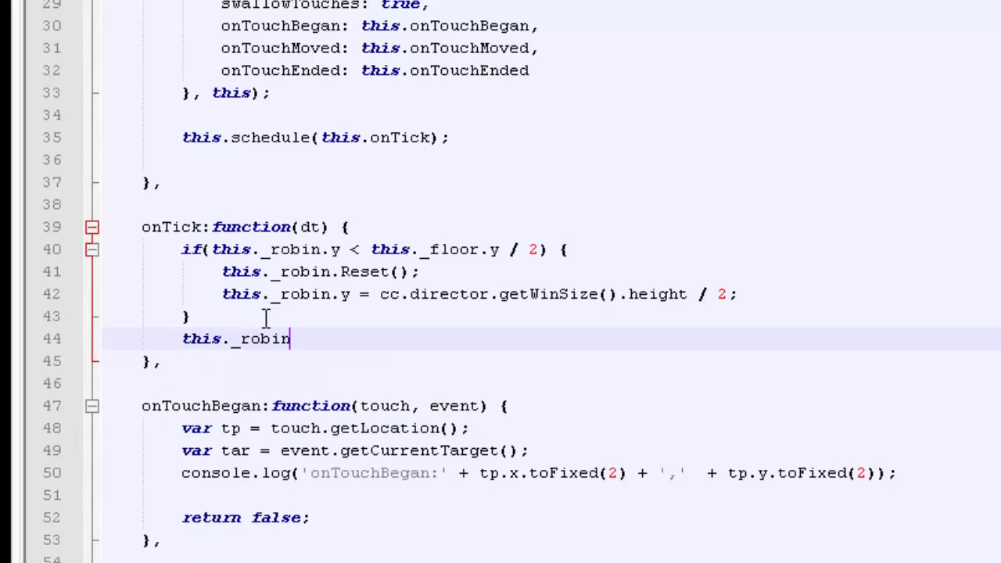
{"action": "type", "text": ".Up"}
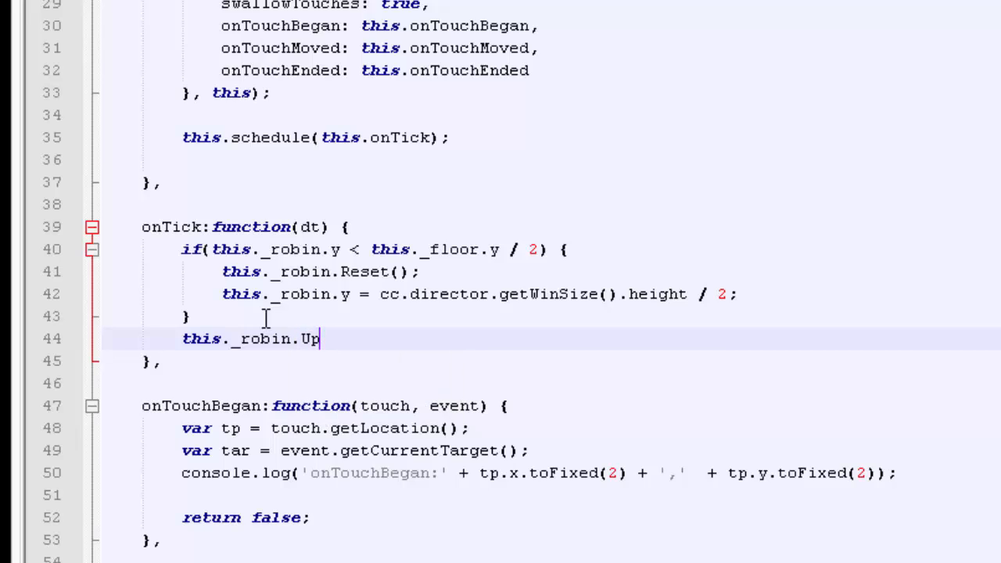
{"action": "type", "text": "dateRob"}
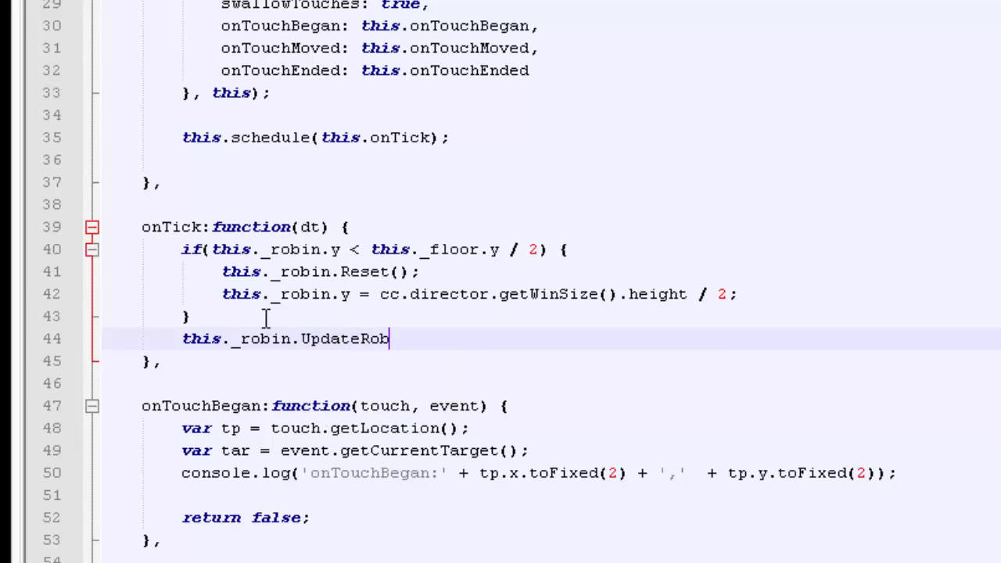
{"action": "type", "text": "in(dt);"}
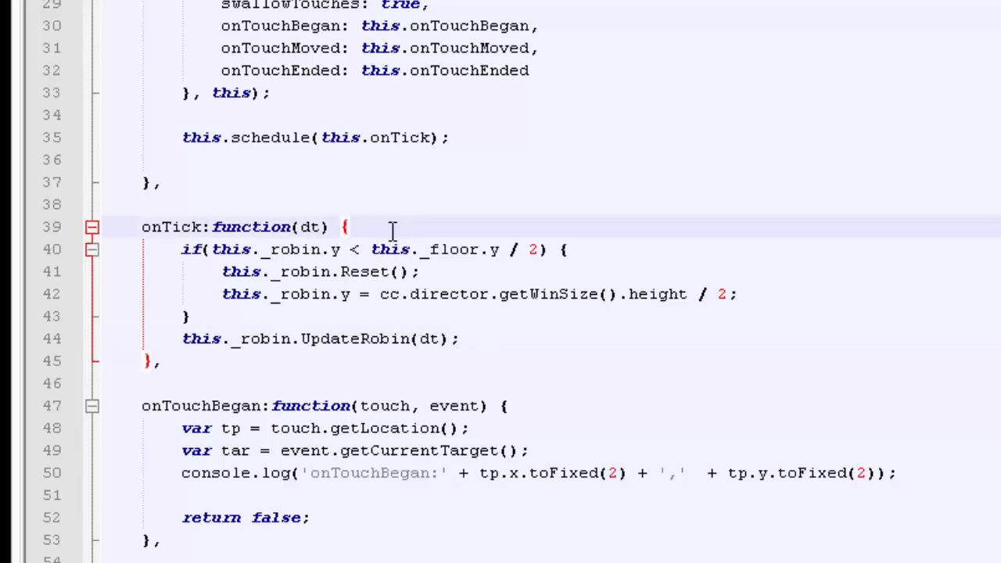
Add console.log('dt:' + dt); at the top of onTick
{"action": "type", "text": "consl"}
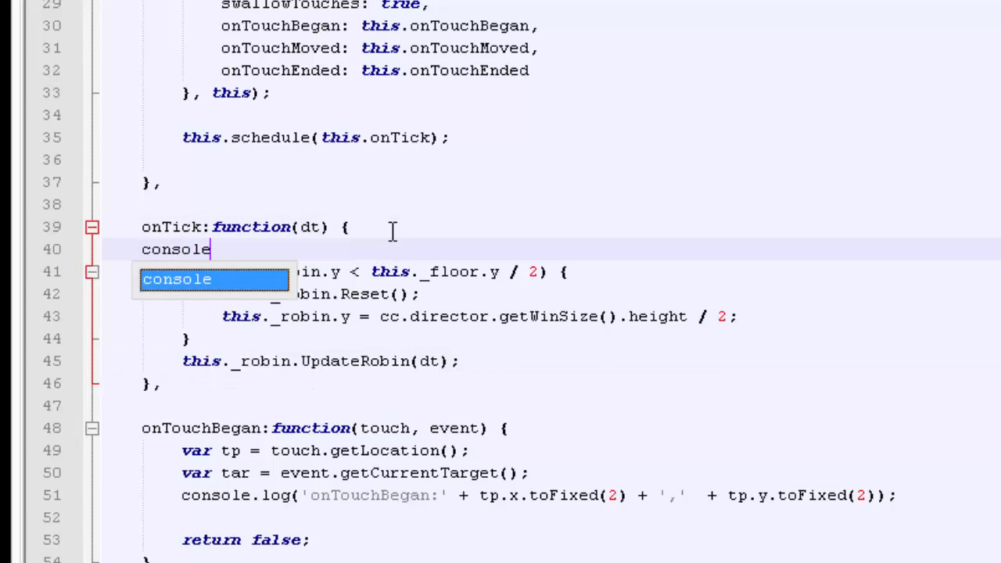
{"action": "type", "text": "."}
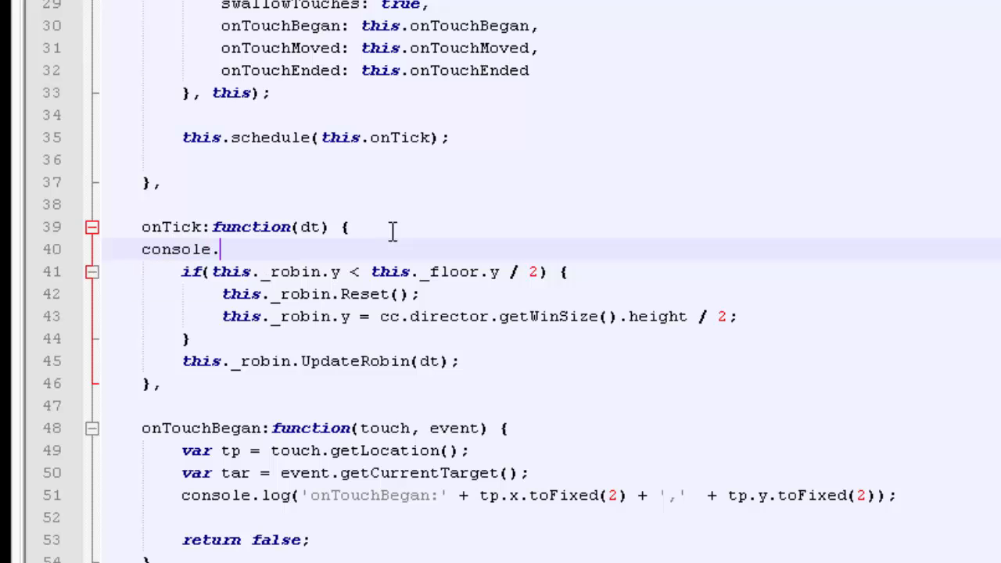
{"action": "type", "text": "log('')"}
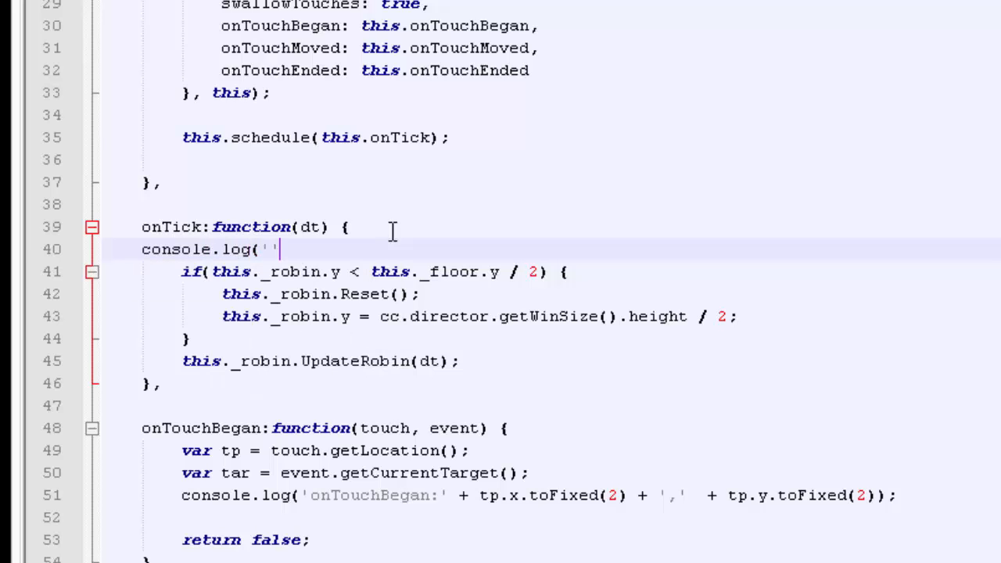
{"action": "type", "text": ");"}
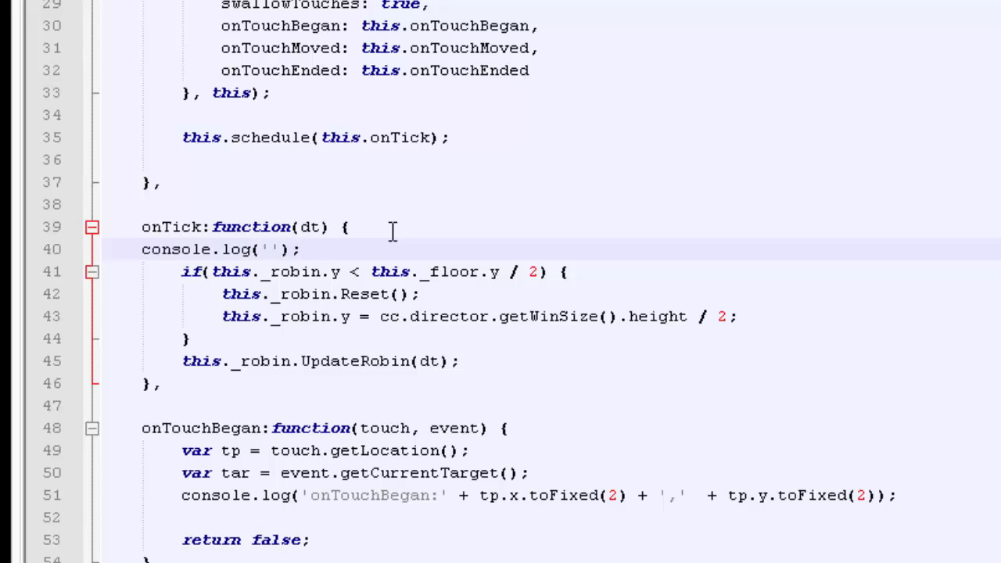
{"action": "type", "text": "+ t"}
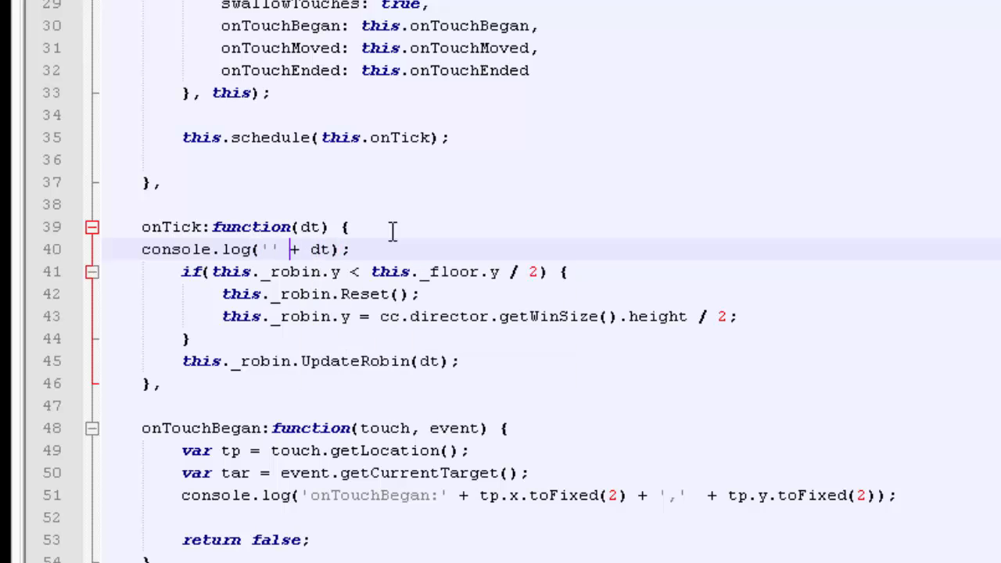
{"action": "type", "text": "dt:"}
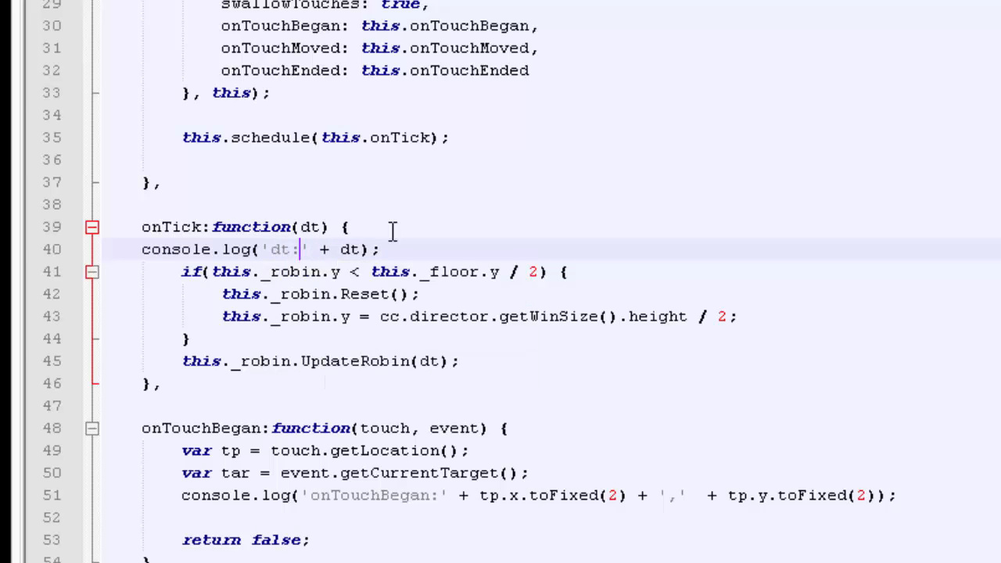
Comment out the robin reset check and UpdateRobin call with /* */
{"action": "left_click", "coordinate": [142, 249]}
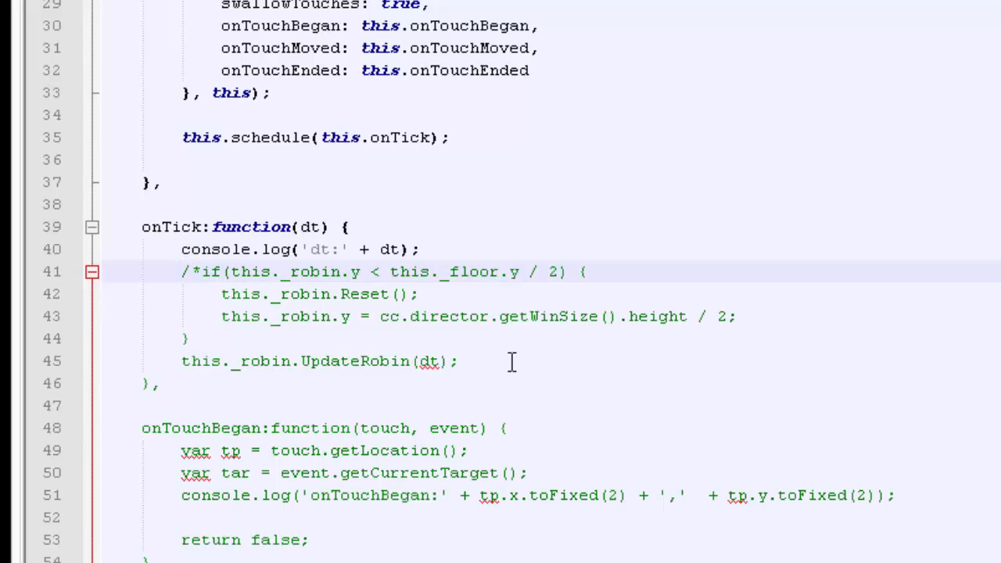
{"action": "type", "text": "*/"}
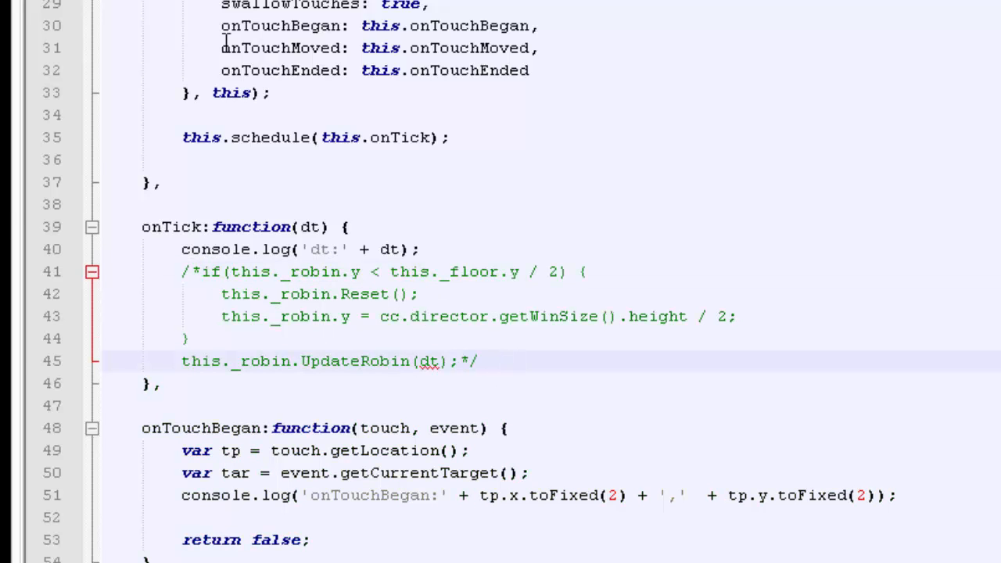
{"action": "mouse_move", "coordinate": [225, 41]}
{"action": "type", "text": "/"}
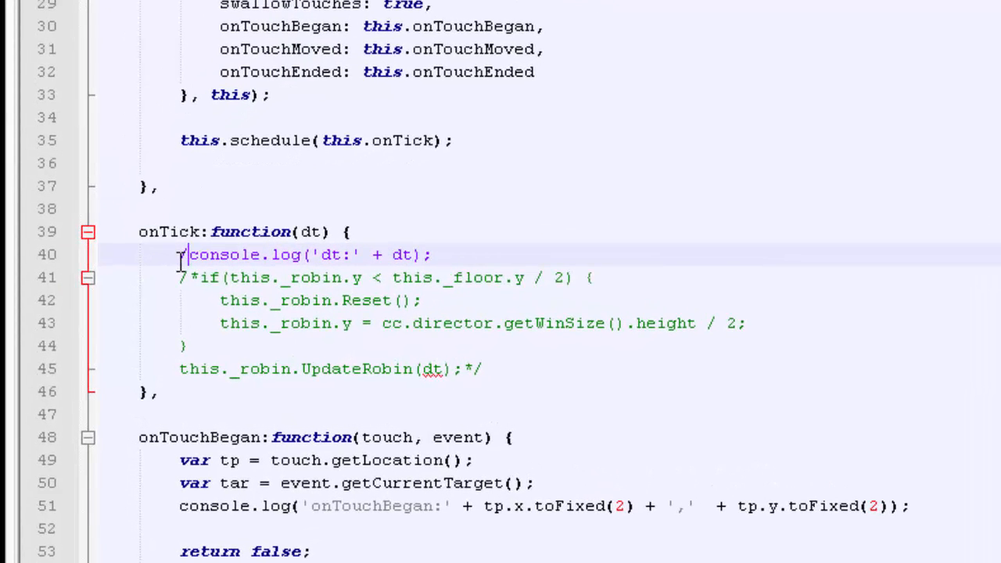
Delete the stray */ after UpdateRobin(dt); and select the UpdateRobin name
{"action": "key", "text": "Delete"}
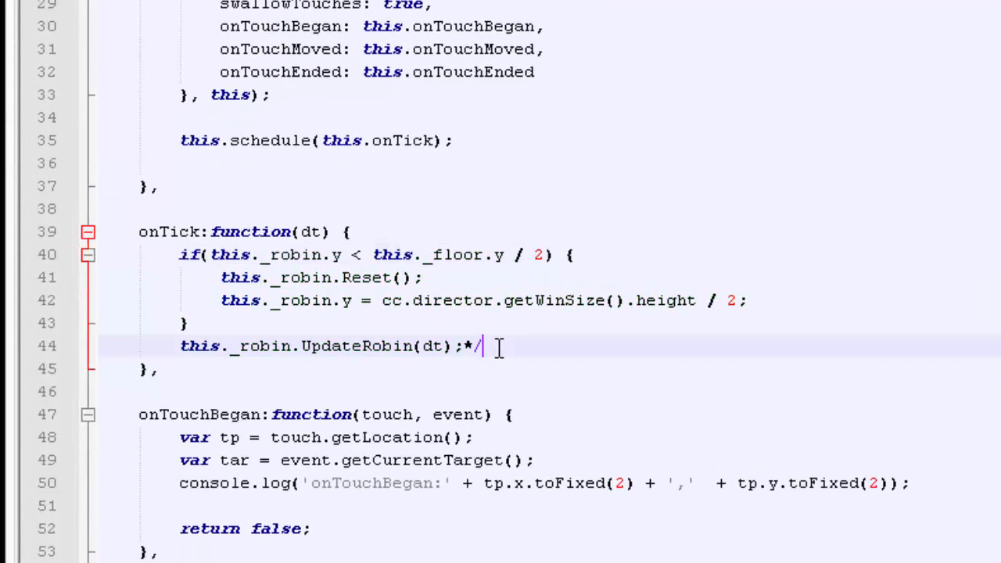
{"action": "key", "text": "BackSpace"}
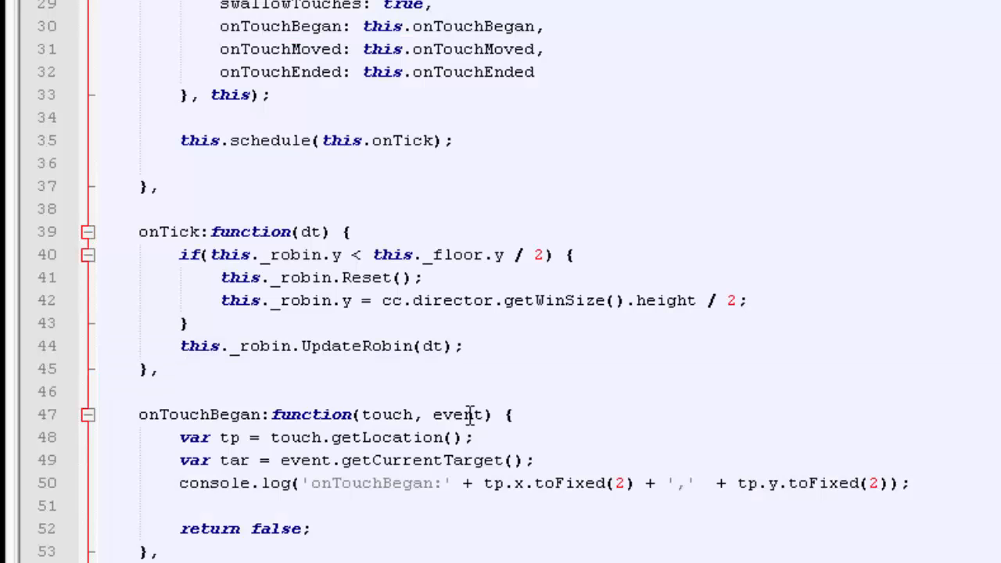
{"action": "mouse_move", "coordinate": [369, 346]}
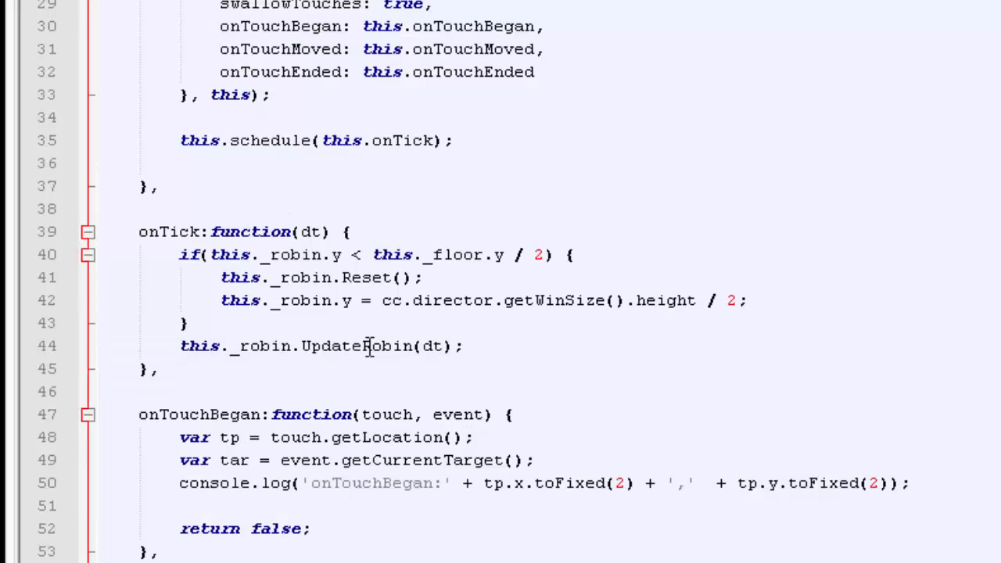
{"action": "double_click", "coordinate": [357, 345]}
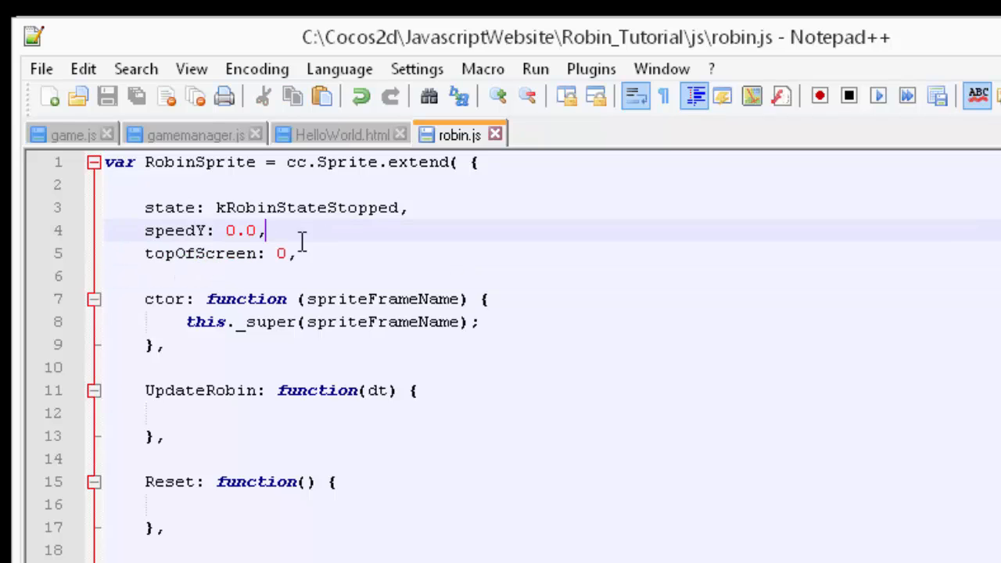
{"action": "double_click", "coordinate": [200, 253]}
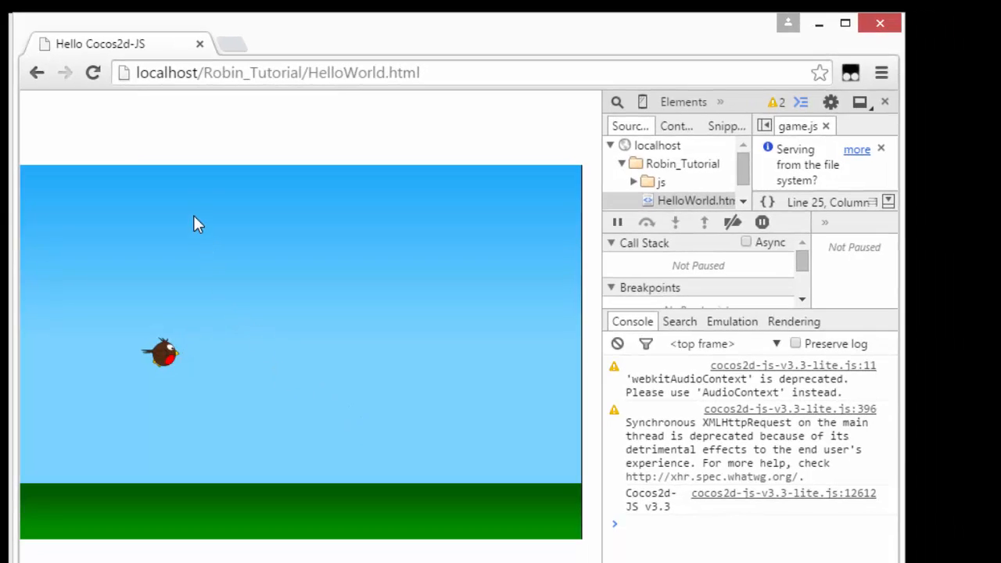
{"action": "mouse_move", "coordinate": [172, 164]}
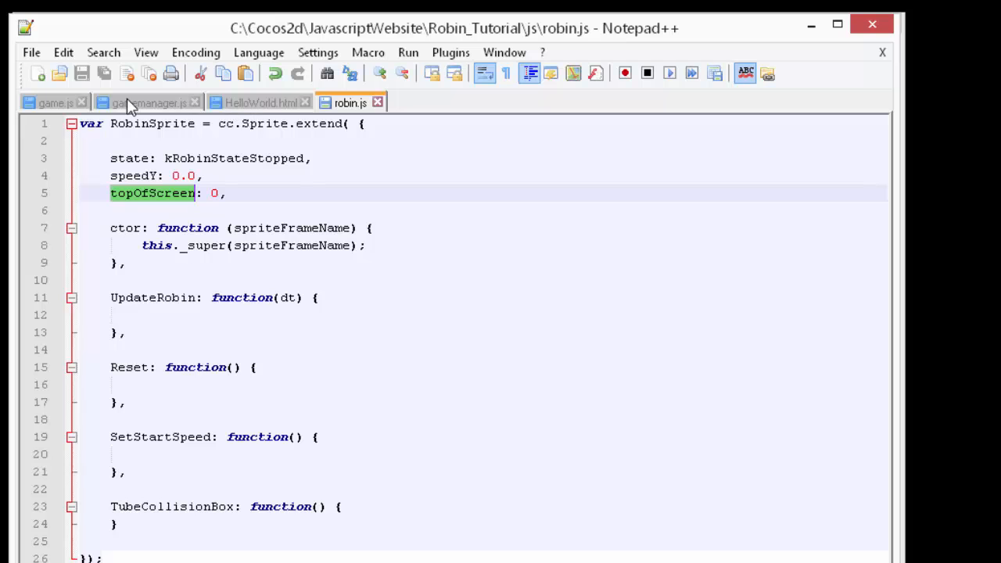
{"action": "mouse_move", "coordinate": [144, 103]}
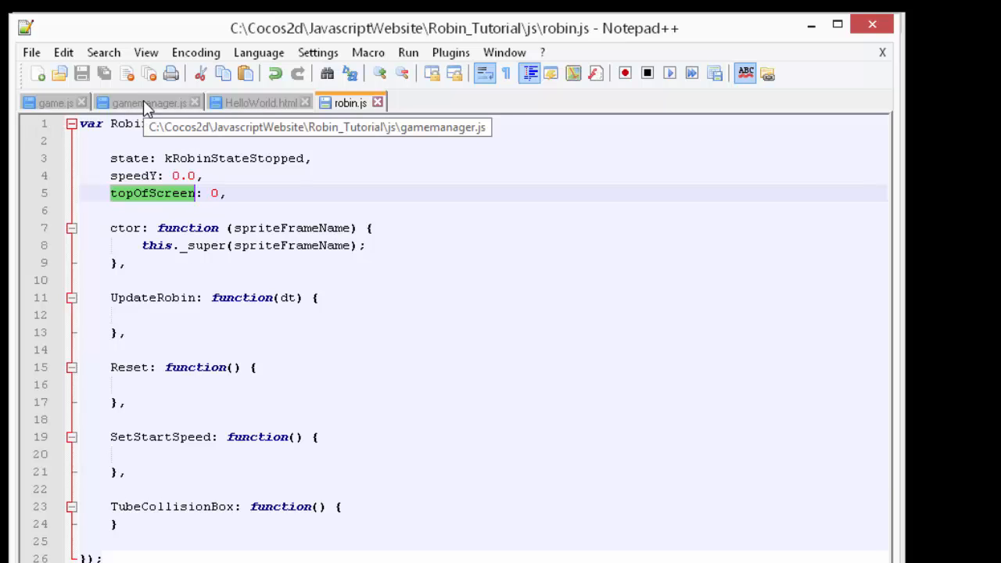
In game.js init, add this._robin.topOfScreen = size.height; after the robin's y position
{"action": "left_click", "coordinate": [55, 104]}
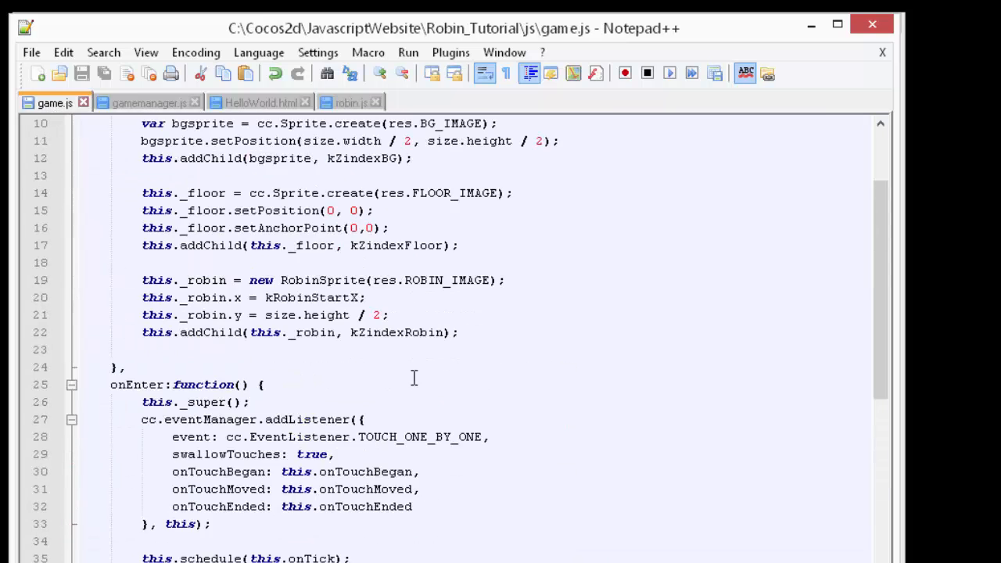
{"action": "scroll", "scroll_direction": "up", "scroll_amount": 3}
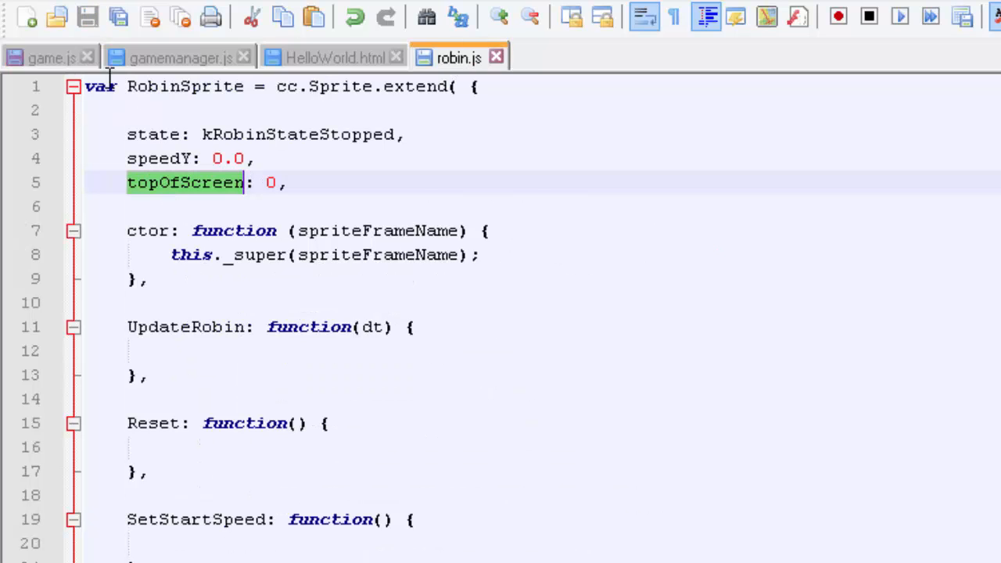
{"action": "left_click", "coordinate": [51, 56]}
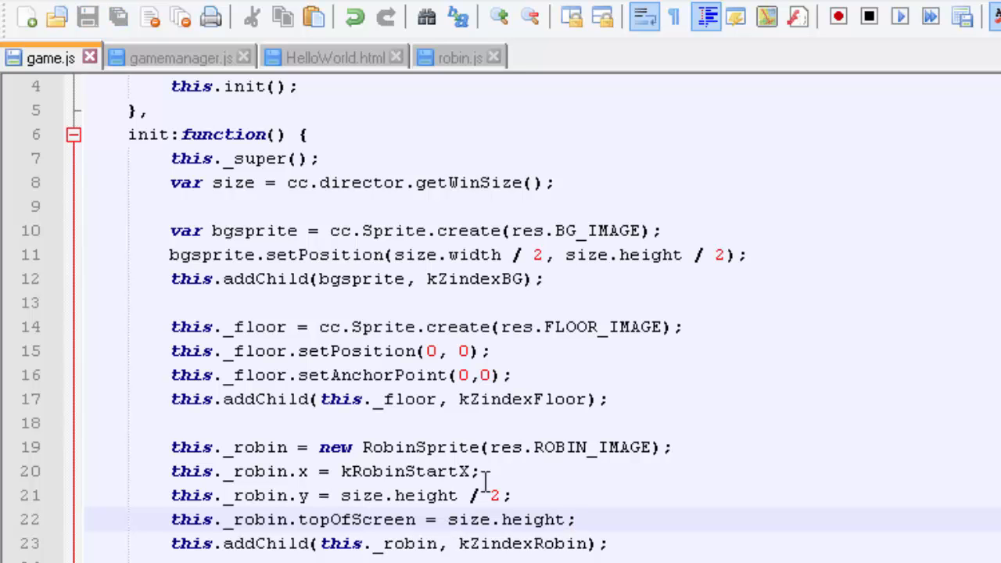
{"action": "scroll", "scroll_direction": "down", "scroll_amount": 3}
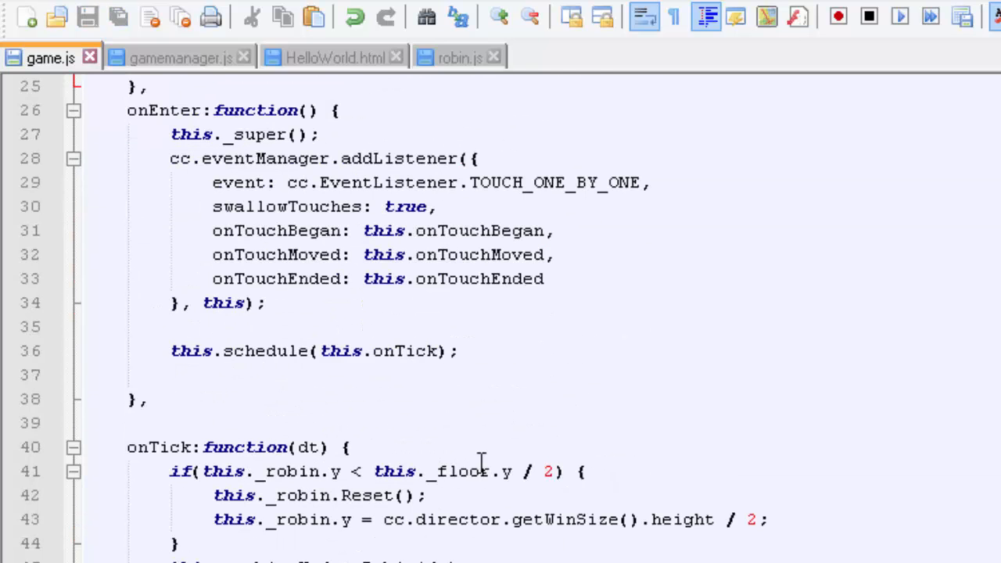
{"action": "scroll", "scroll_direction": "down", "scroll_amount": 3}
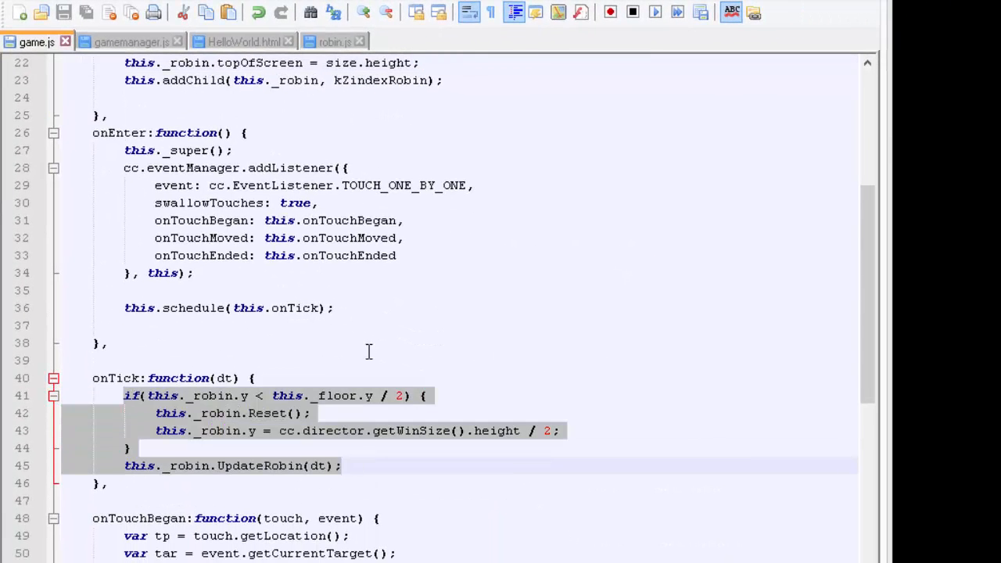
{"action": "scroll", "scroll_direction": "up", "scroll_amount": 3}
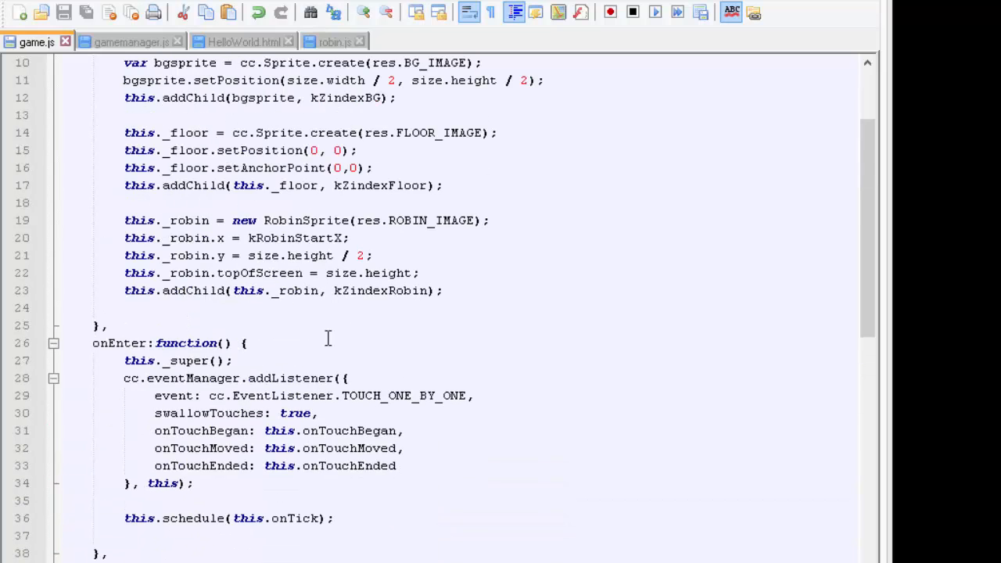
In onTouchBegan, write if(tar._robin.state == kRobinStateStopped) {, checking the constant in gamemanager.js
{"action": "scroll", "scroll_direction": "down", "scroll_amount": 3}
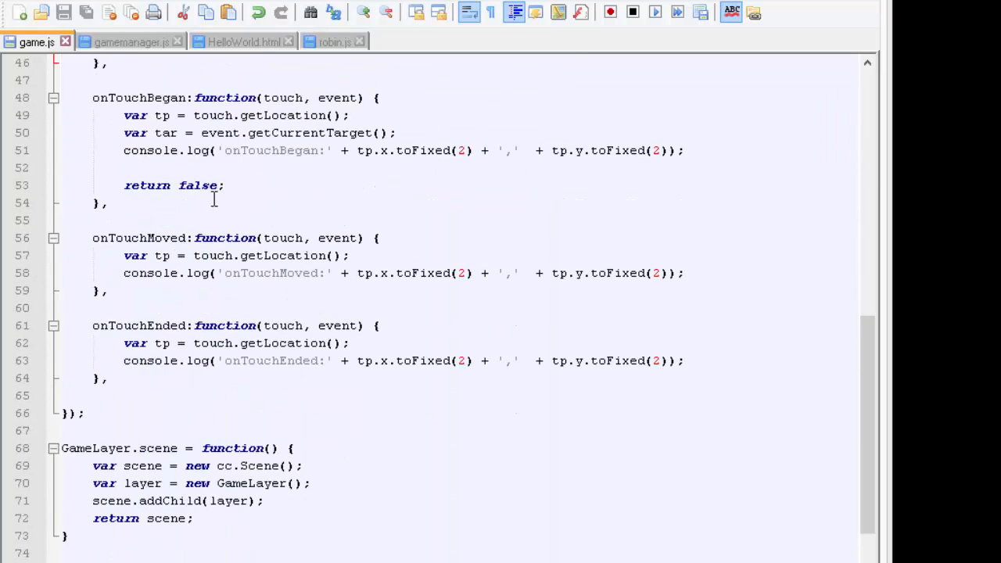
{"action": "key", "text": "Return"}
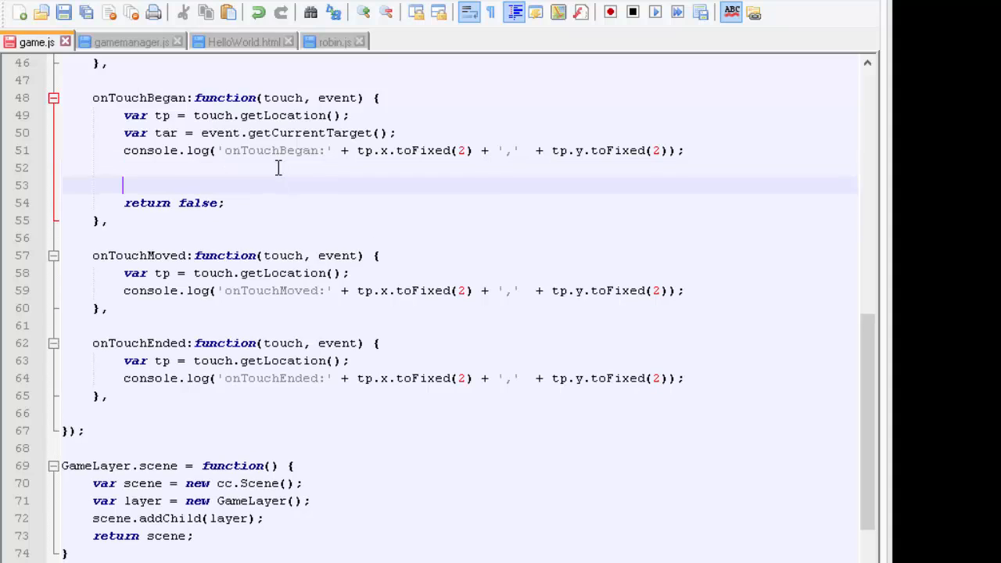
{"action": "key", "text": "Return"}
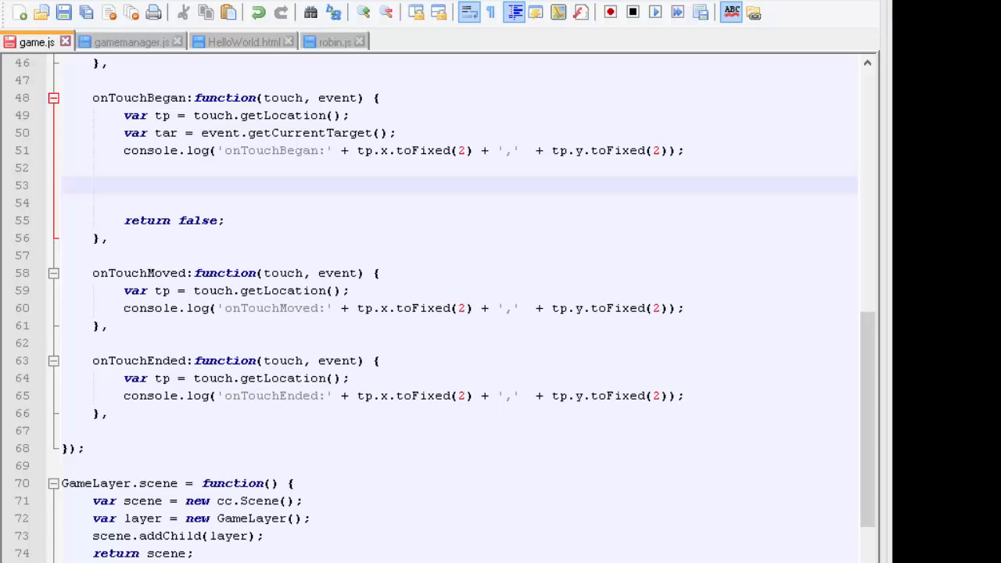
{"action": "mouse_move", "coordinate": [347, 324]}
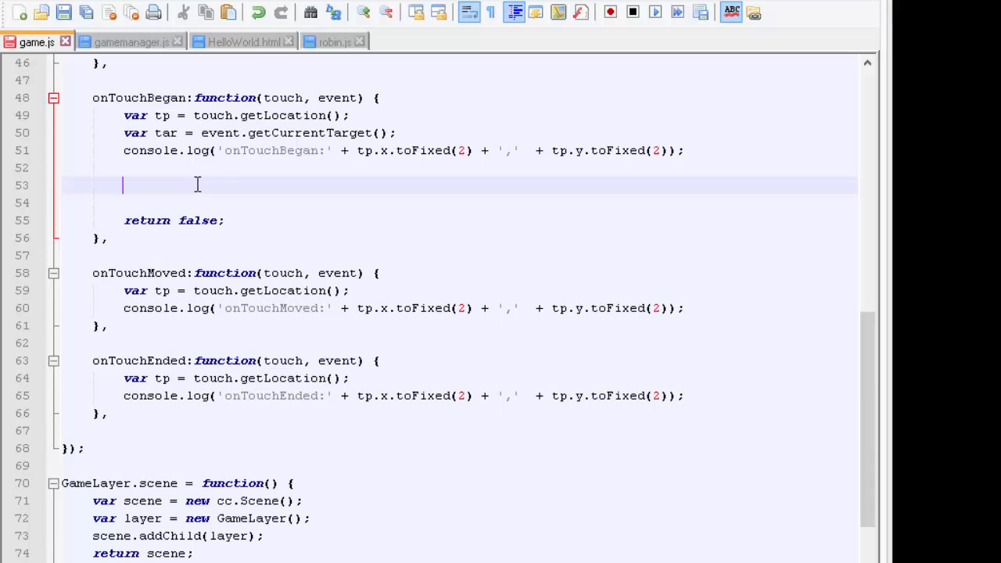
{"action": "type", "text": "if"}
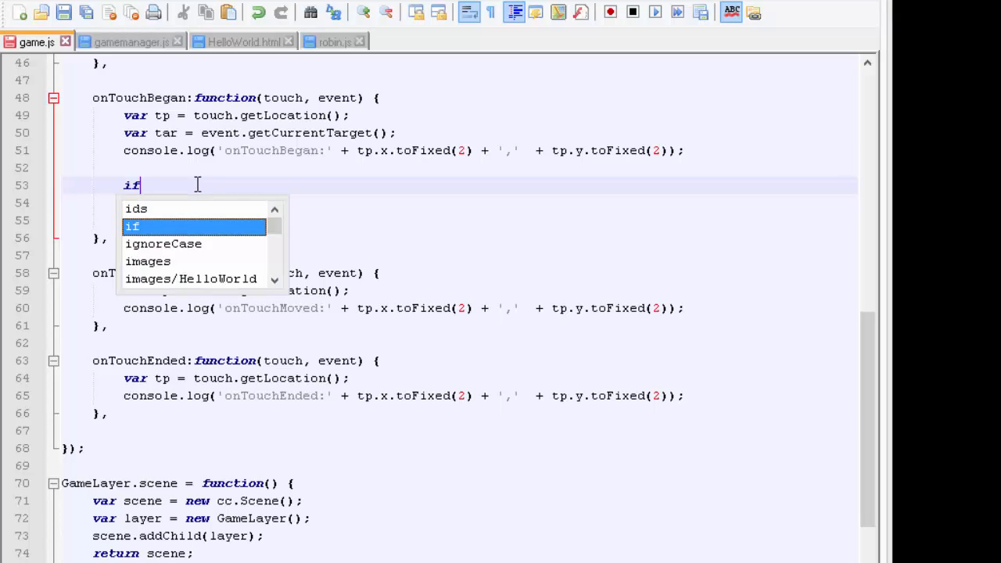
{"action": "type", "text": "(tar._robin.state"}
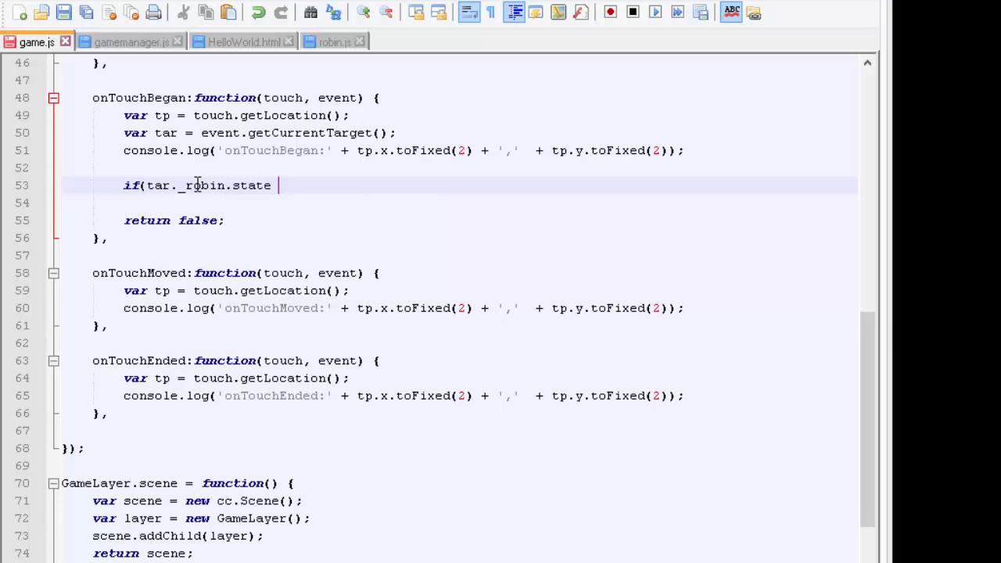
{"action": "type", "text": "="}
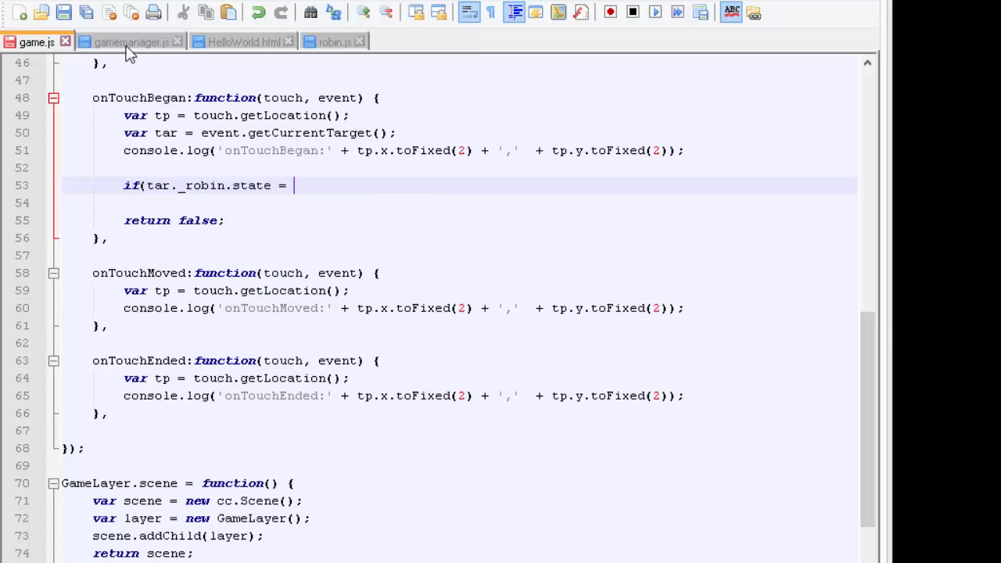
{"action": "left_click", "coordinate": [132, 41]}
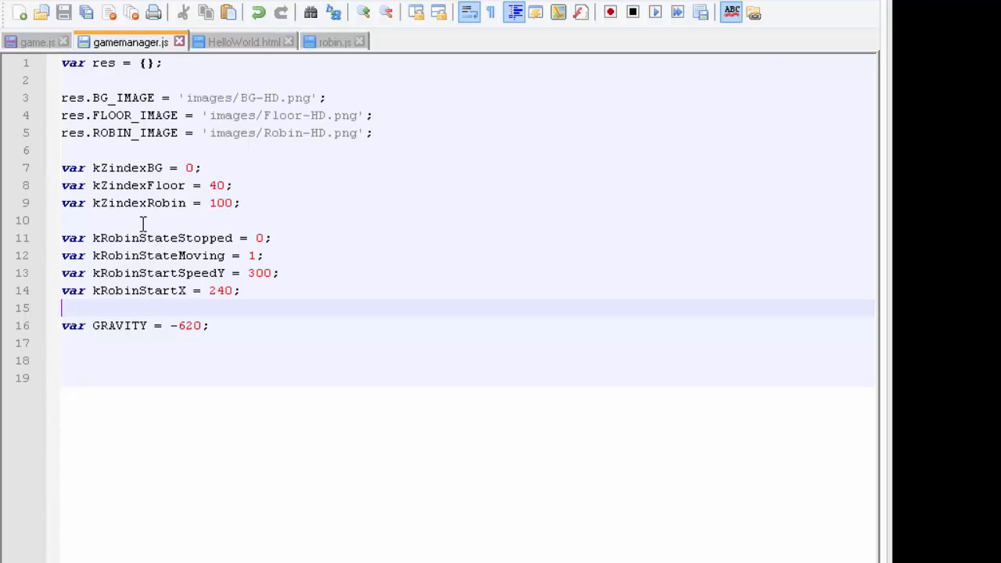
{"action": "double_click", "coordinate": [160, 237]}
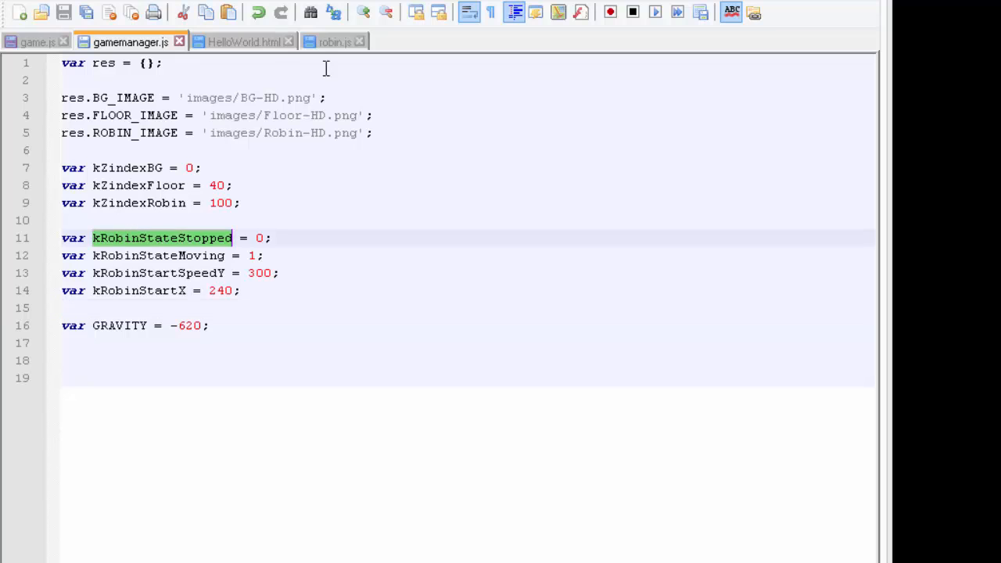
{"action": "left_click", "coordinate": [38, 41]}
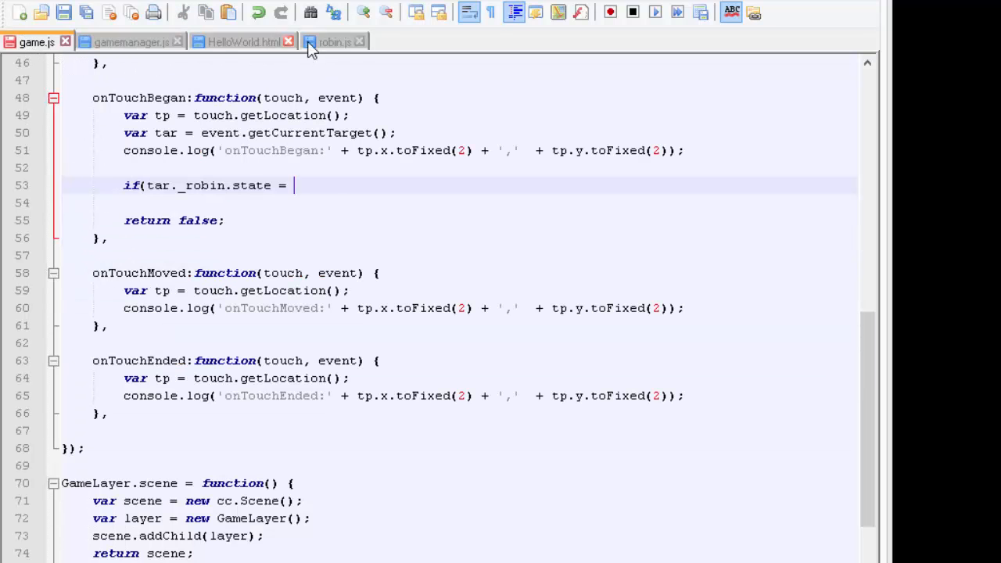
{"action": "left_click", "coordinate": [132, 41]}
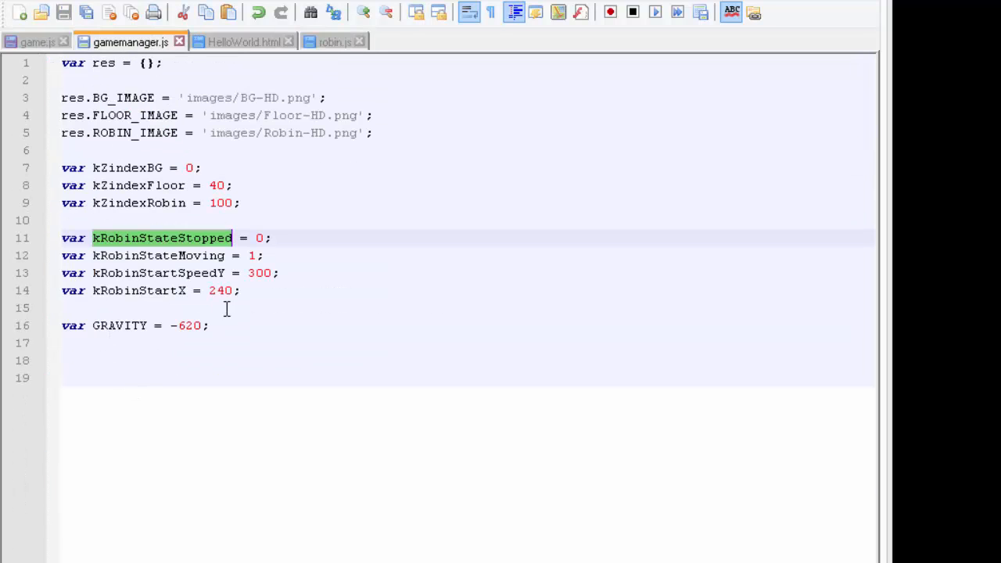
{"action": "left_click", "coordinate": [37, 40]}
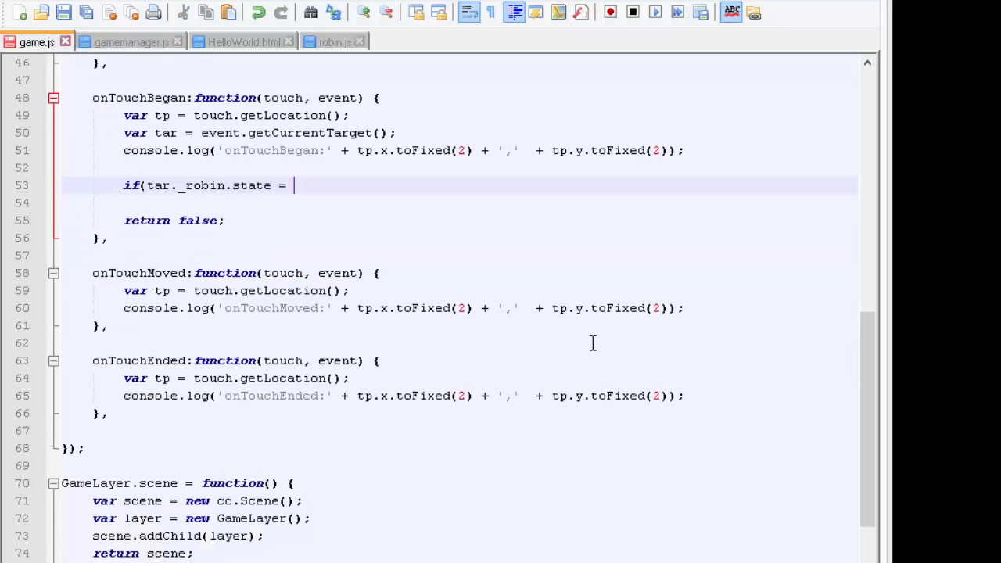
{"action": "type", "text": "kRobinStateStopped"}
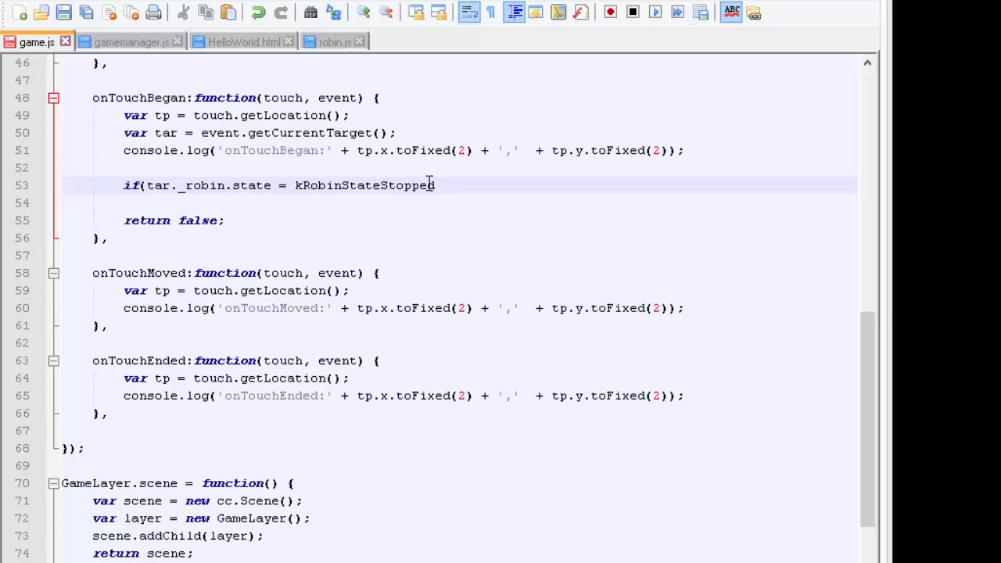
{"action": "type", "text": ")"}
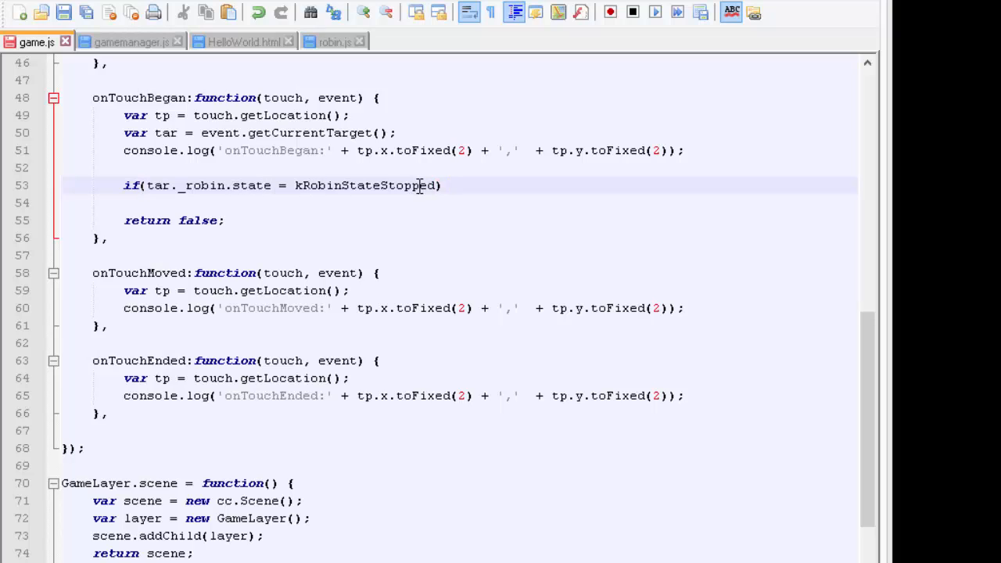
{"action": "type", "text": "{"}
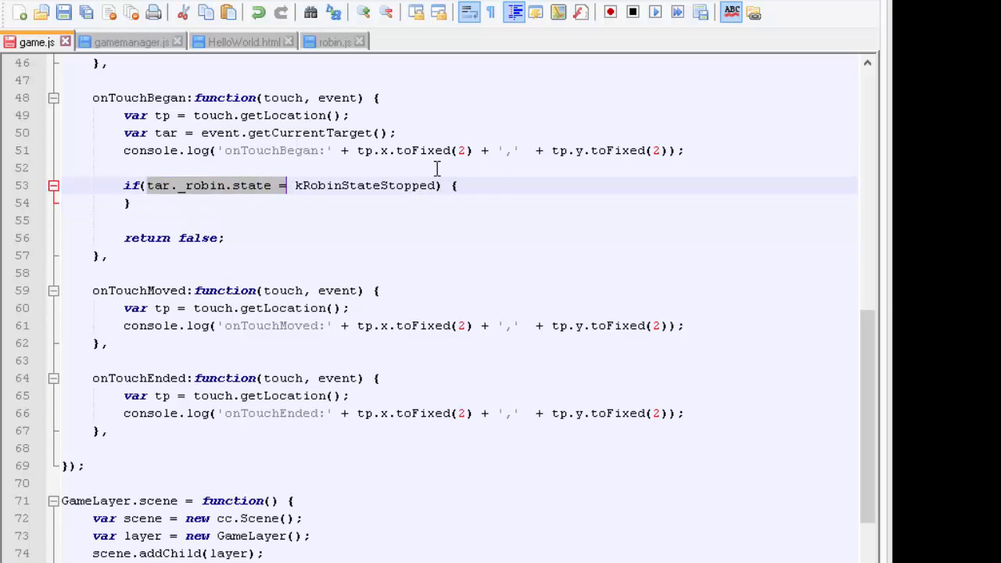
Inside the check, set tar._robin.state = kRobinStateMoving;
{"action": "type", "text": "tar._robin.state ="}
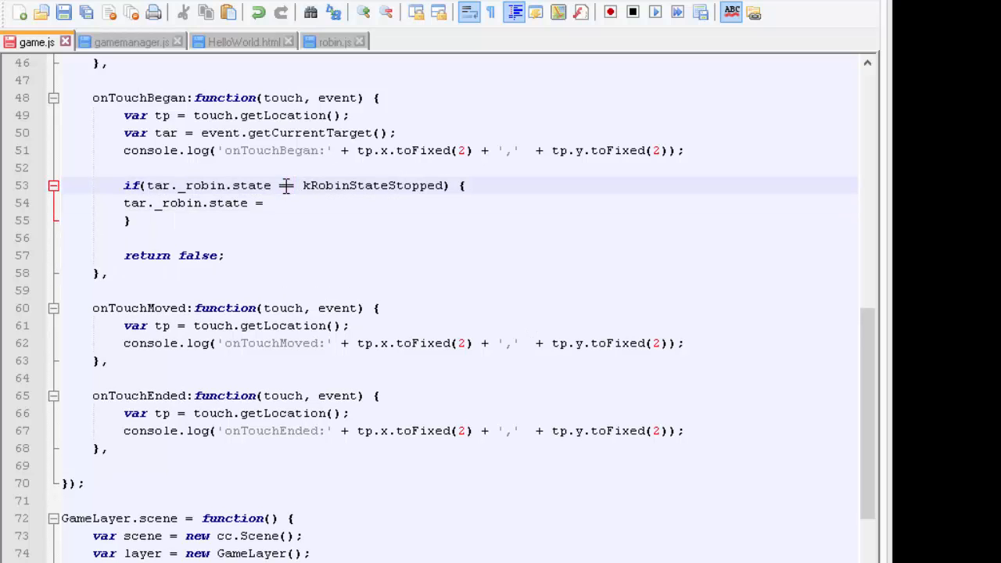
{"action": "left_click", "coordinate": [130, 41]}
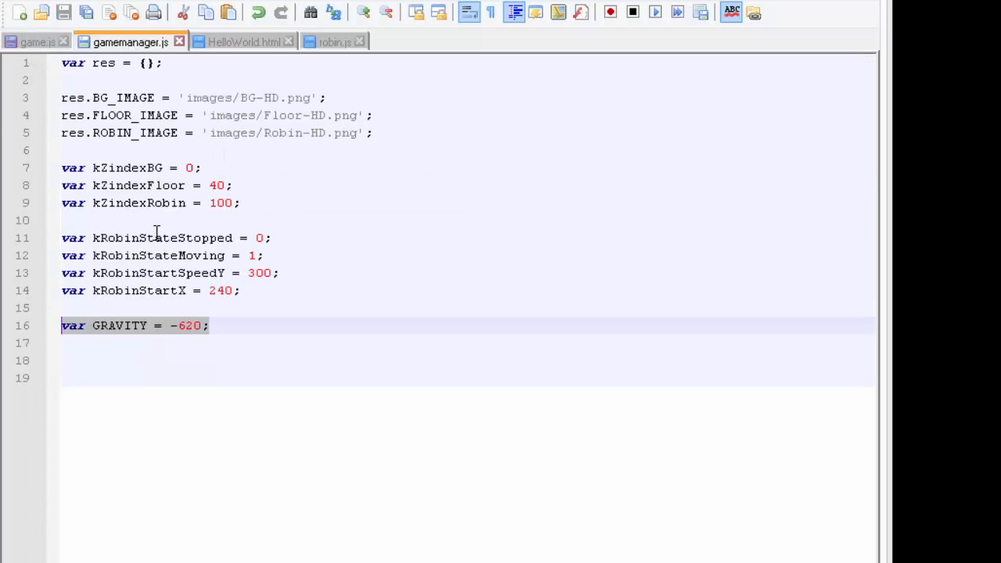
{"action": "double_click", "coordinate": [157, 255]}
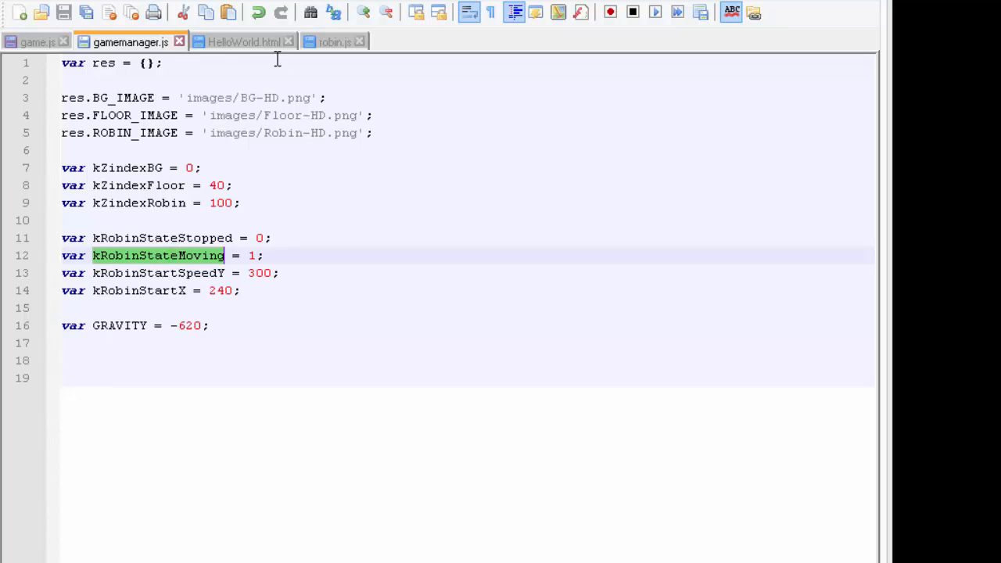
{"action": "left_click", "coordinate": [37, 41]}
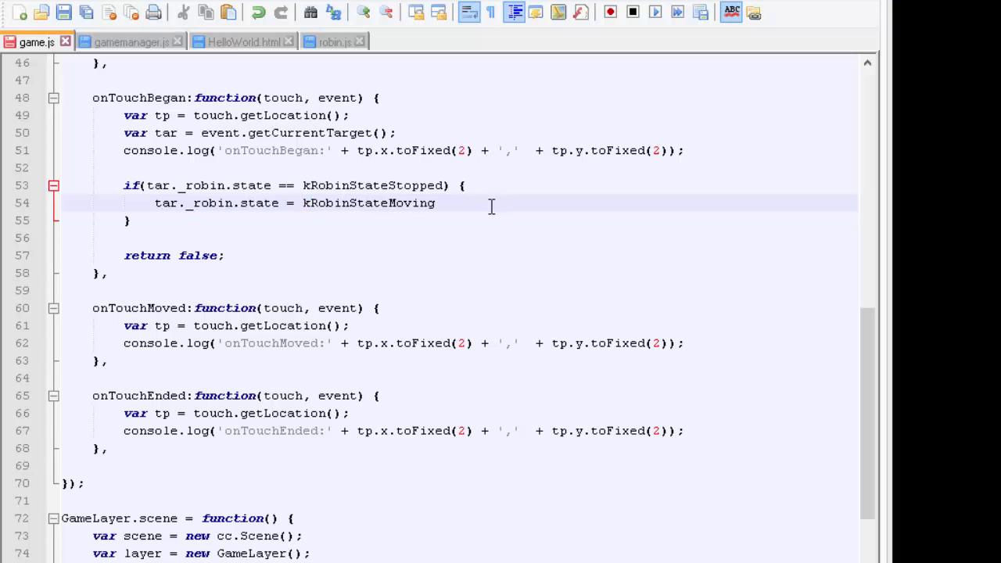
{"action": "type", "text": ";"}
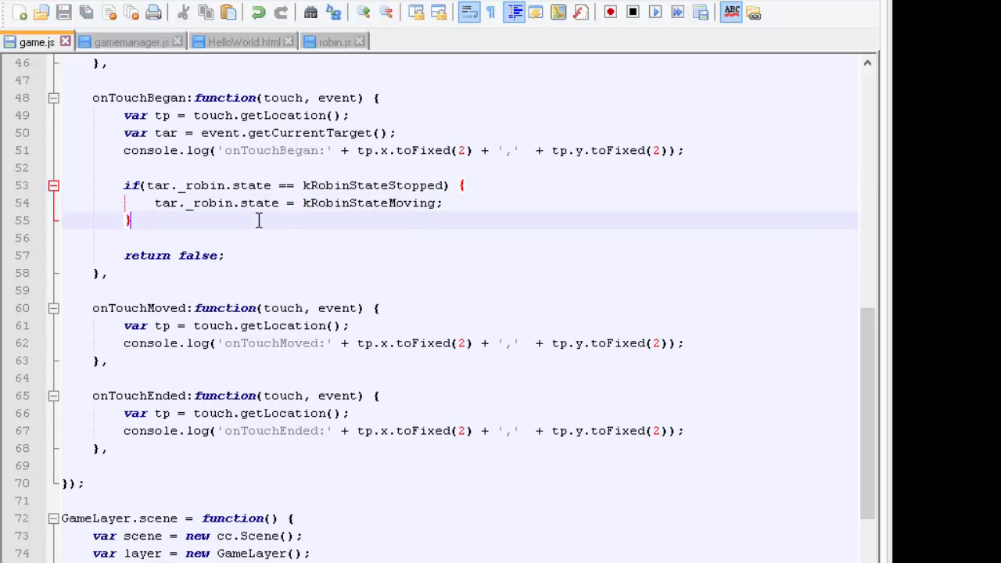
Add tar._robin.SetStartSpeed(); after the if block and review the 300 start speed constant
{"action": "type", "text": "tar"}
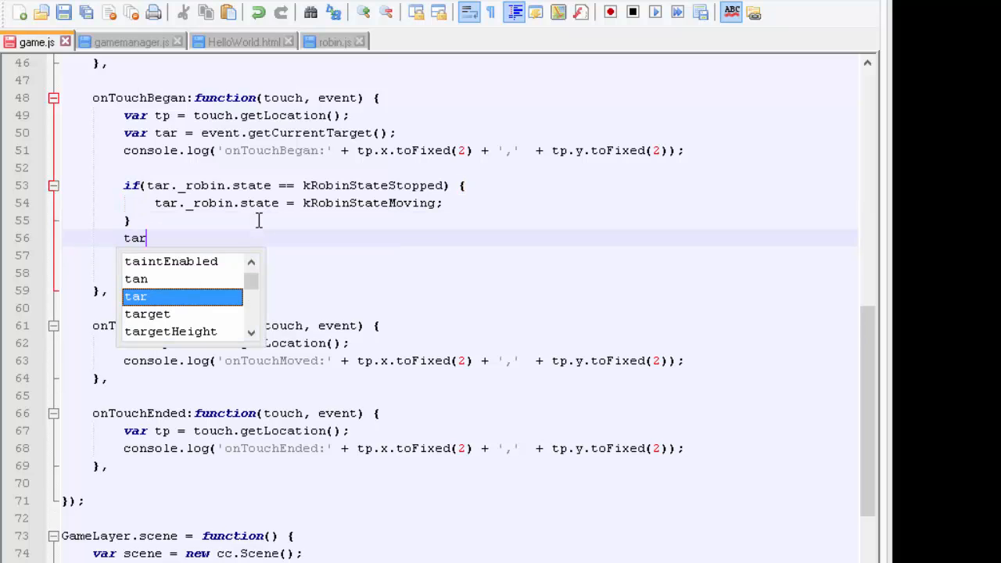
{"action": "type", "text": "."}
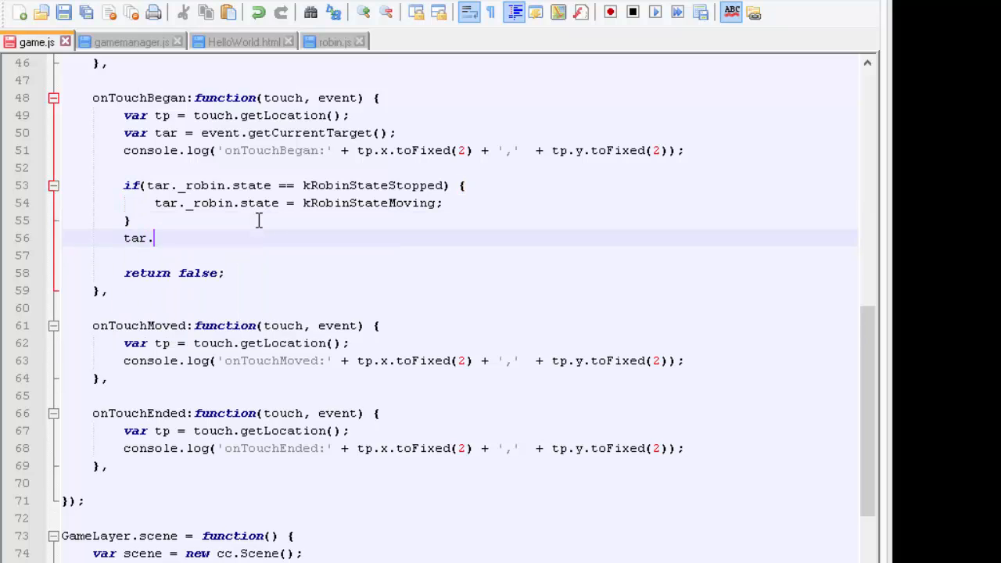
{"action": "type", "text": "SetStart"}
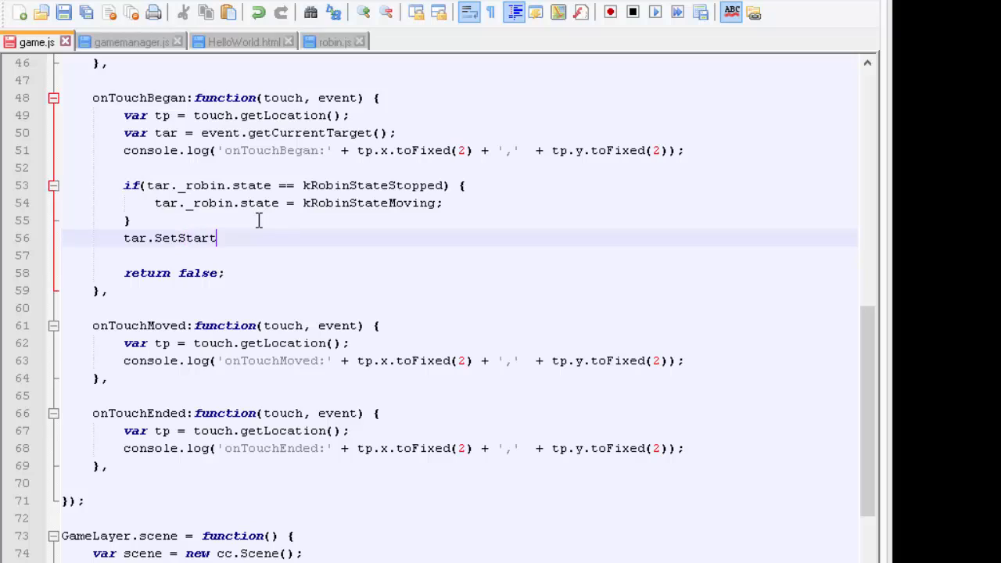
{"action": "type", "text": "Speed();"}
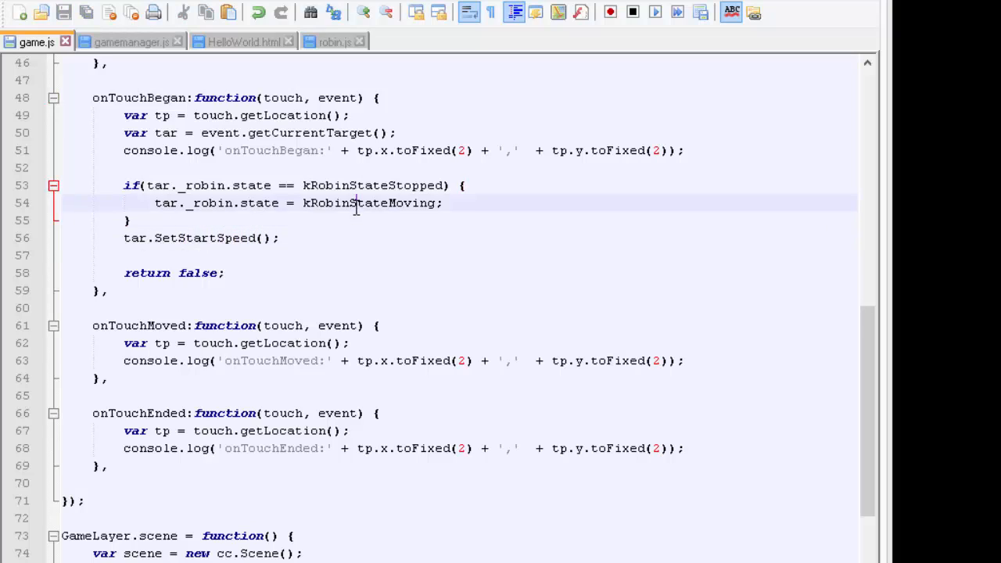
{"action": "double_click", "coordinate": [367, 203]}
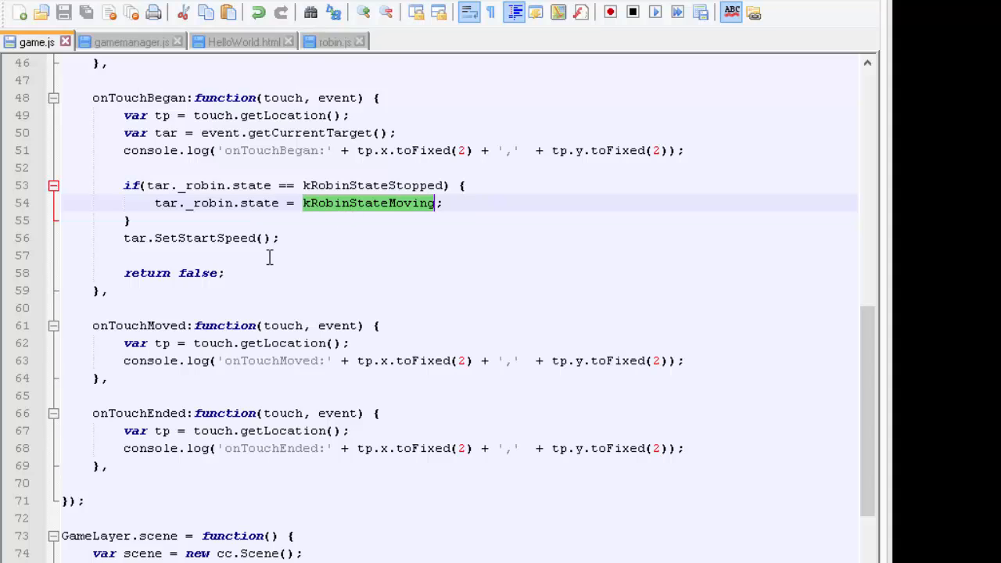
{"action": "left_click", "coordinate": [332, 40]}
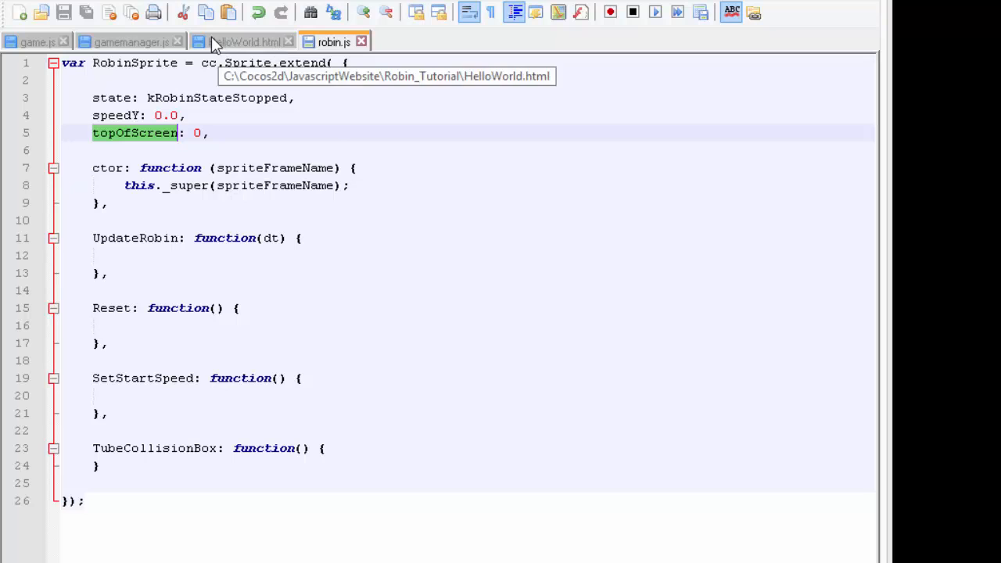
{"action": "left_click", "coordinate": [131, 40]}
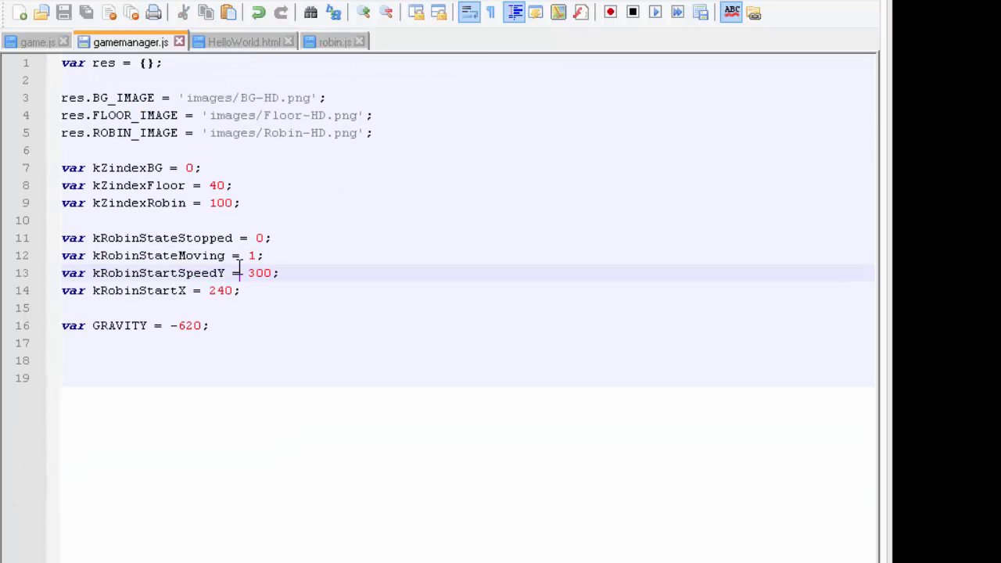
{"action": "double_click", "coordinate": [260, 272]}
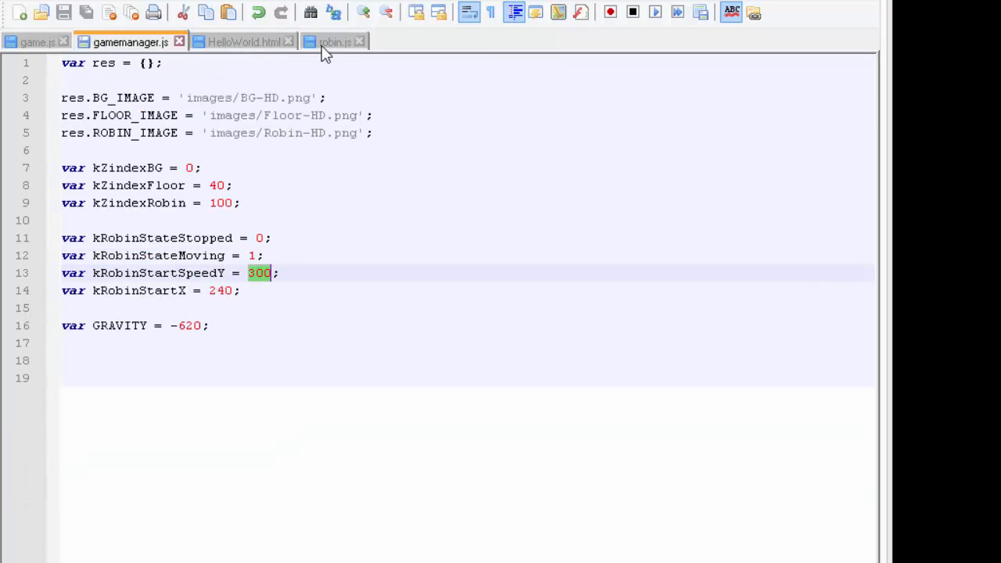
{"action": "left_click", "coordinate": [38, 40]}
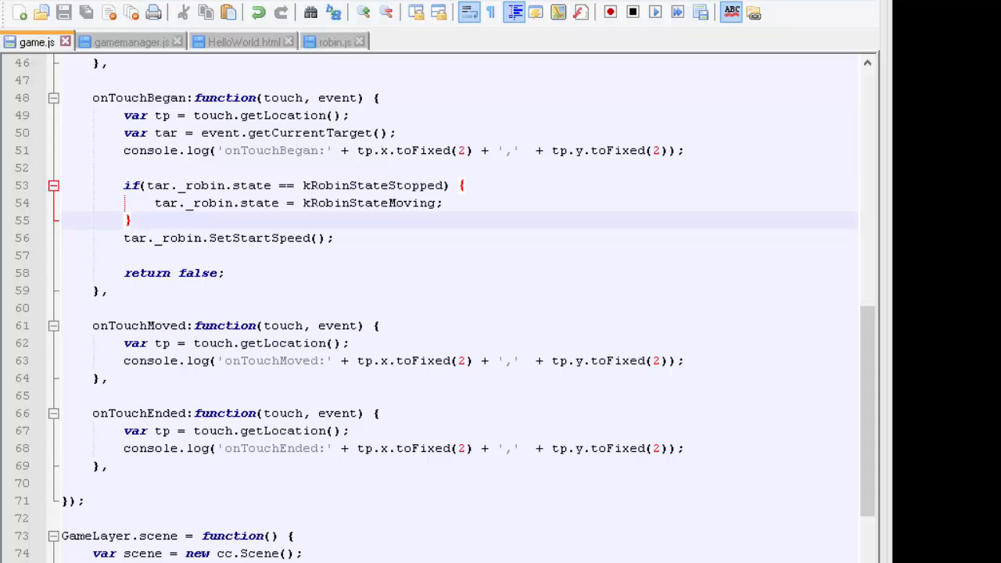
Switch to the running game in Chrome and tap the canvas to test the robin
{"action": "left_click", "coordinate": [75, 13]}
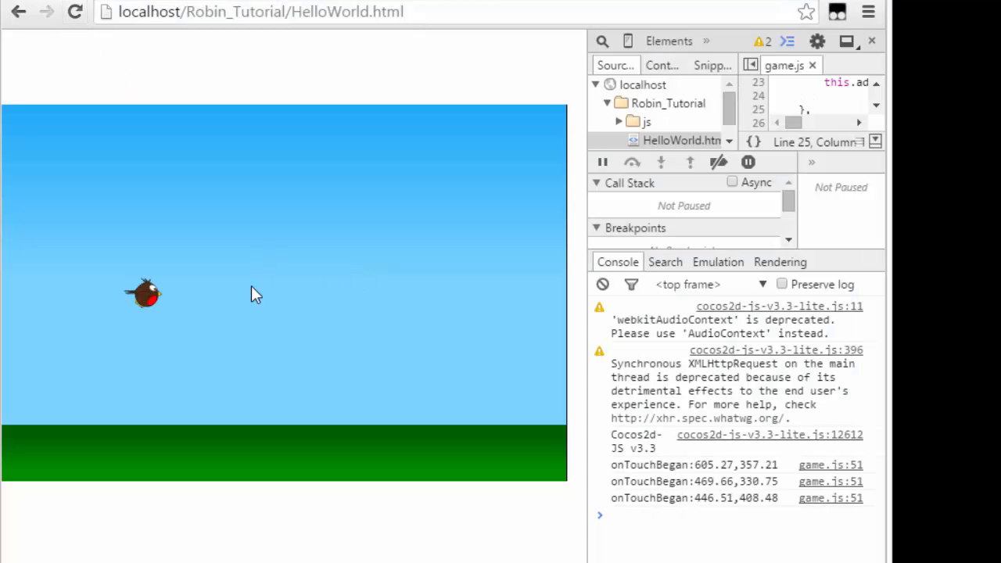
{"action": "left_click", "coordinate": [256, 294]}
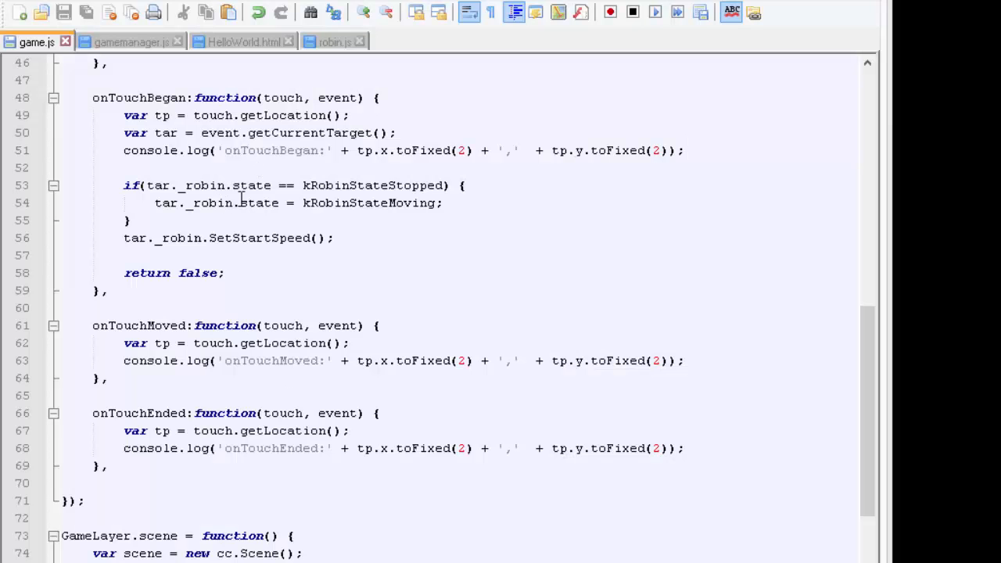
Review gamemanager.js constants and onTick's Reset call, then return to robin.js's empty Reset
{"action": "left_click", "coordinate": [334, 41]}
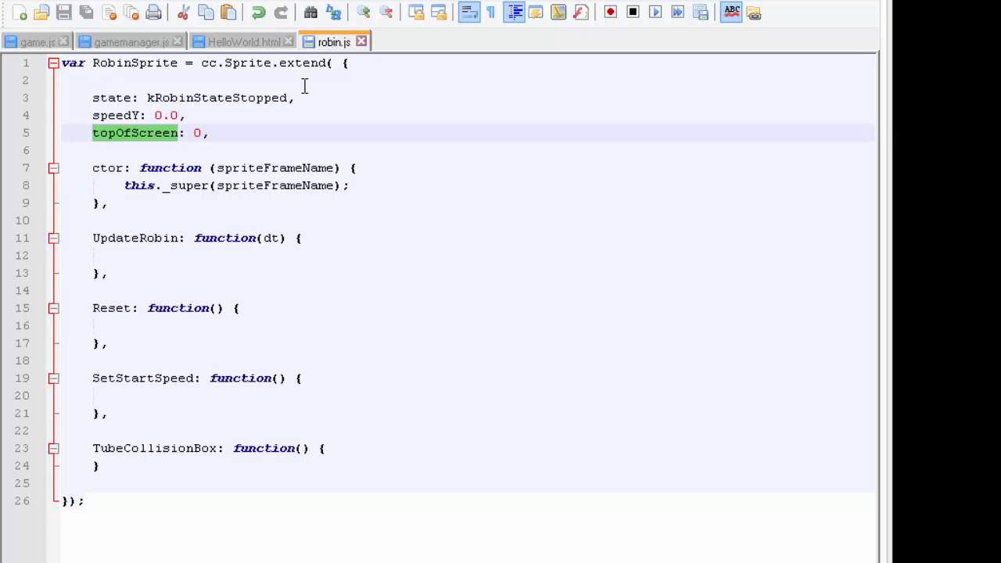
{"action": "left_click", "coordinate": [129, 41]}
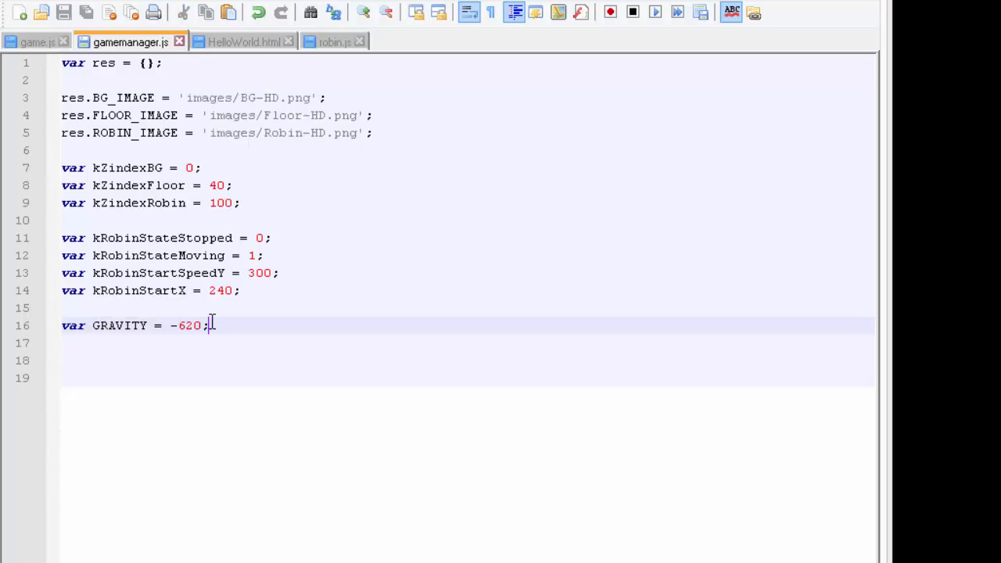
{"action": "left_click", "coordinate": [332, 40]}
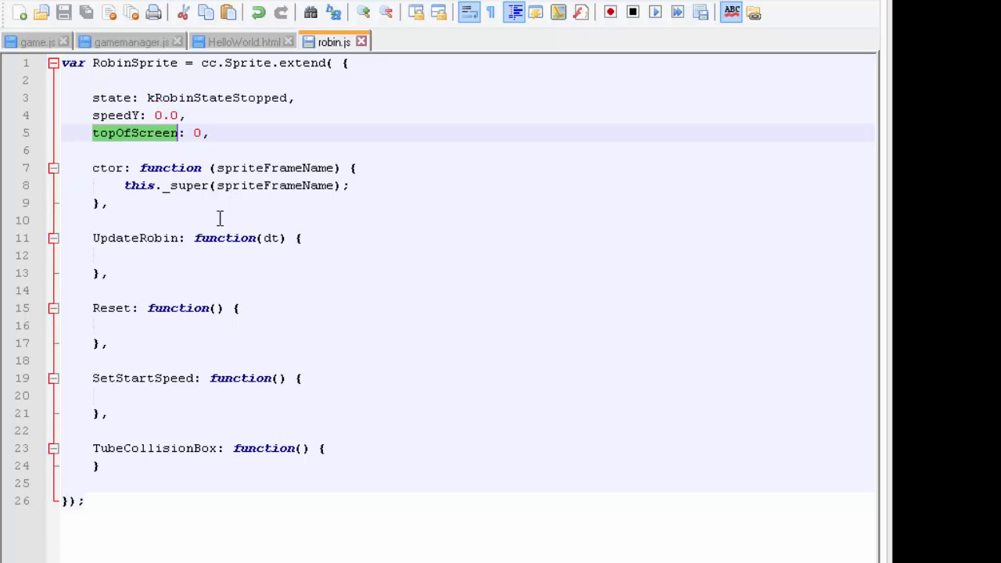
{"action": "left_click", "coordinate": [156, 325]}
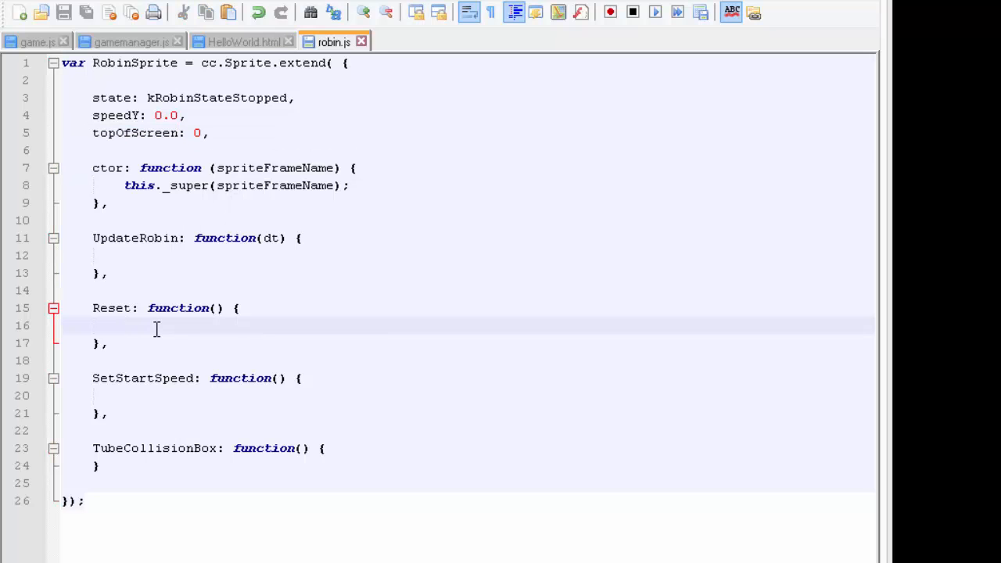
{"action": "left_click", "coordinate": [32, 40]}
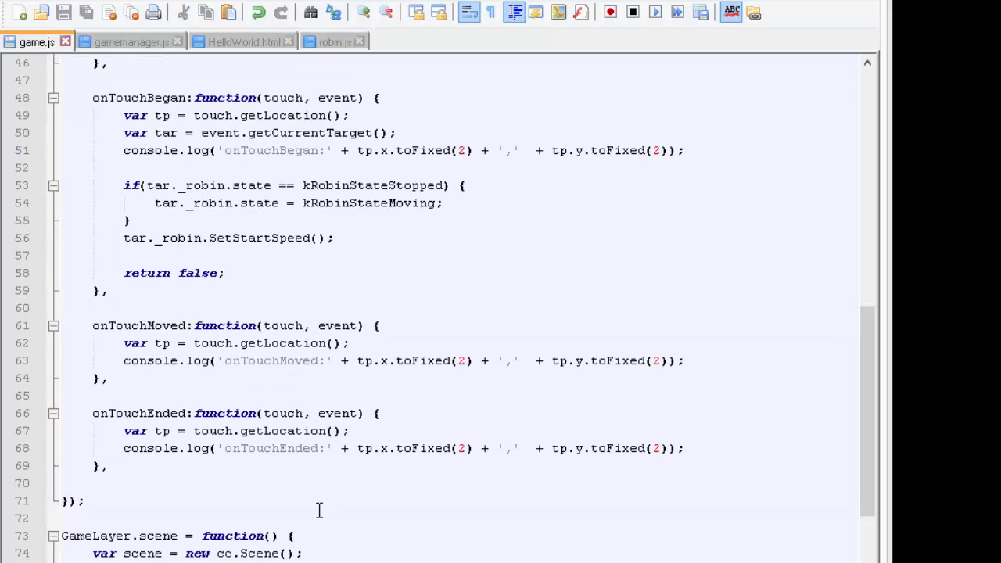
{"action": "scroll", "scroll_direction": "up", "scroll_amount": 3}
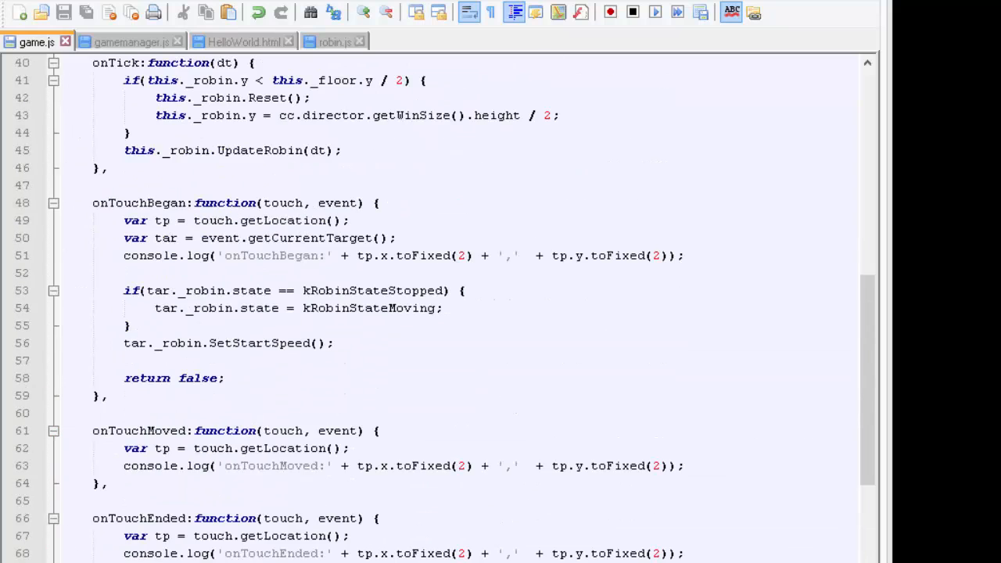
{"action": "scroll", "scroll_direction": "up", "scroll_amount": 3}
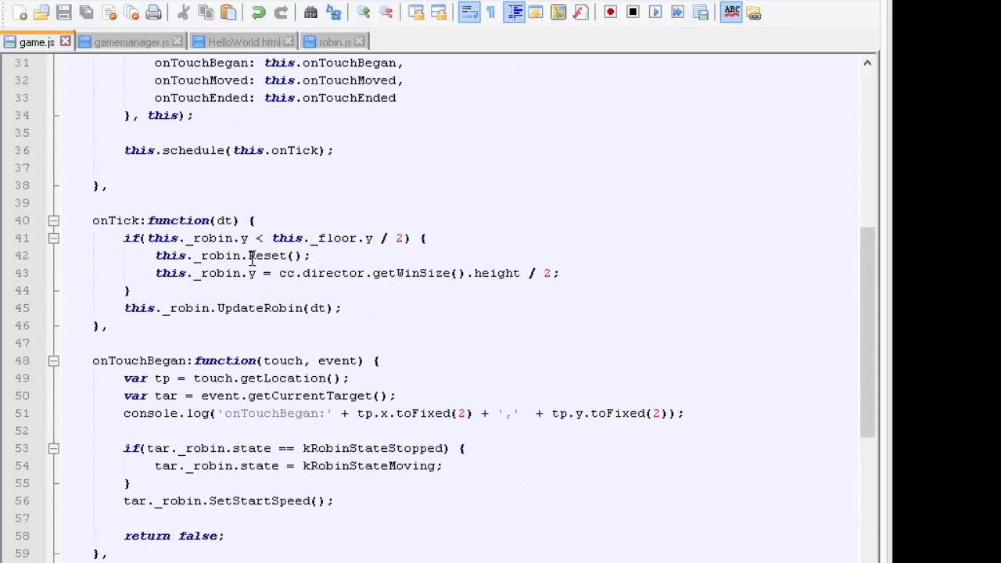
{"action": "left_click", "coordinate": [333, 40]}
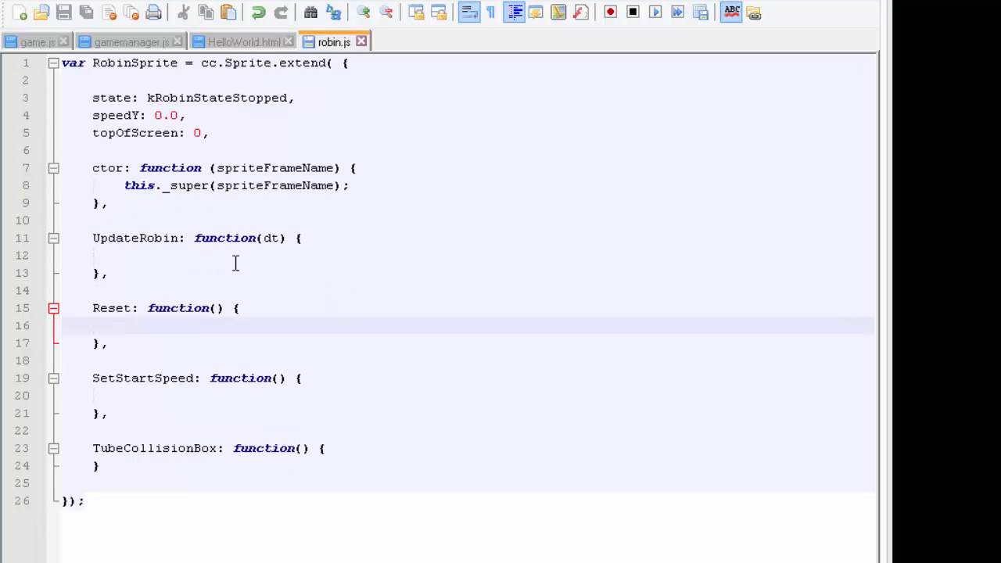
In Reset, set this.state = kRobinStateStopped; and call this.SetStartSpeed()
{"action": "left_click", "coordinate": [122, 326]}
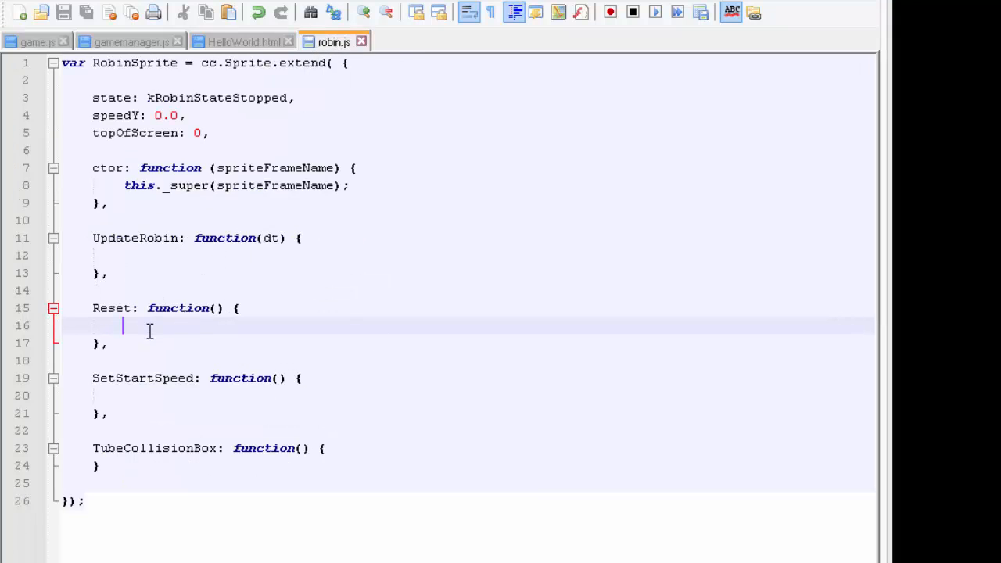
{"action": "type", "text": "this."}
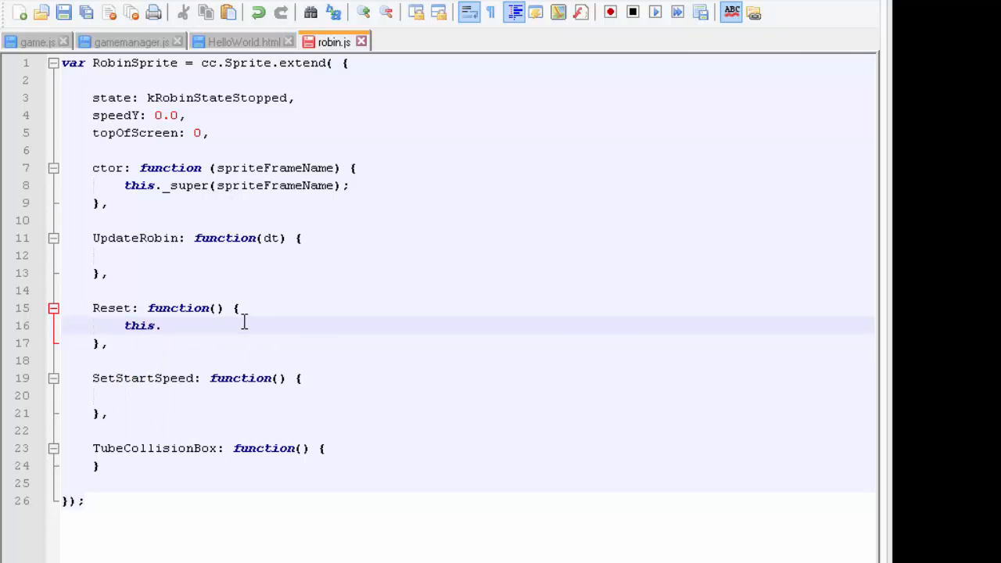
{"action": "type", "text": "state"}
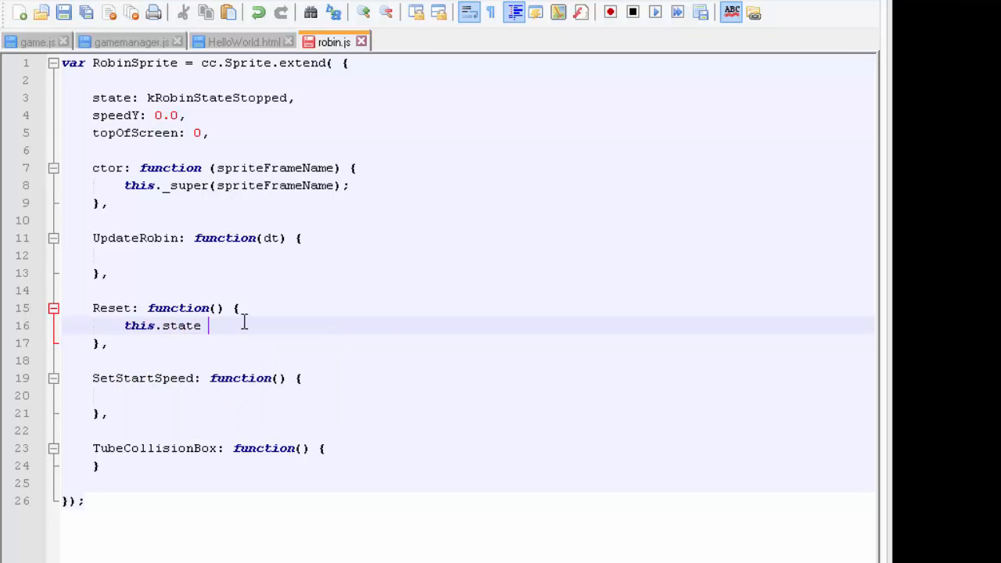
{"action": "type", "text": "= kRobinStateStopped"}
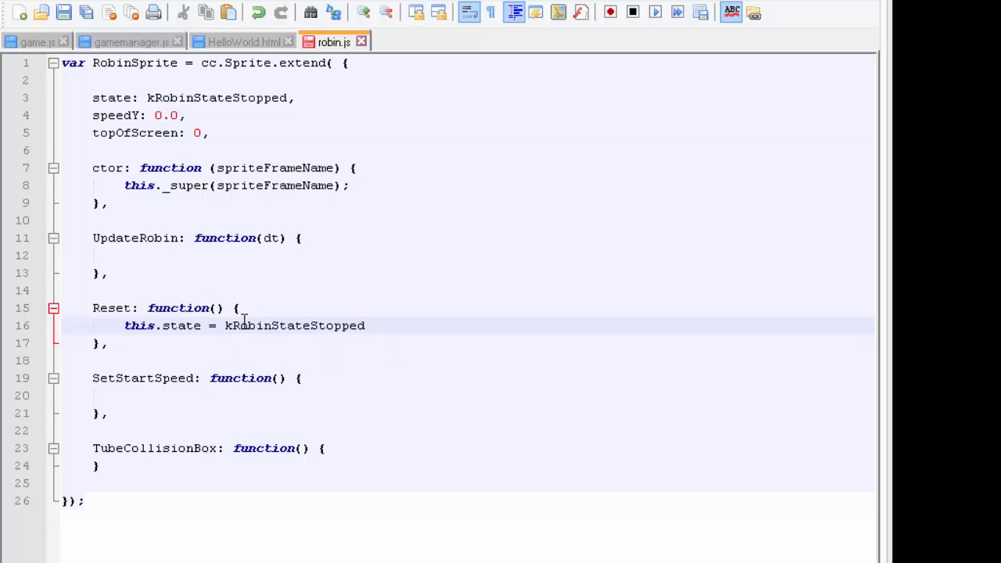
{"action": "type", "text": ";"}
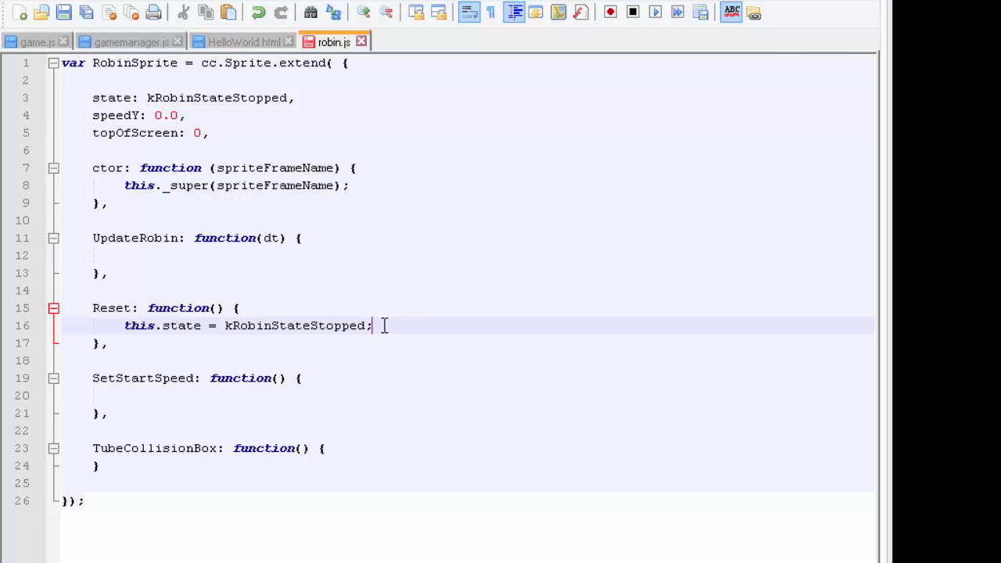
{"action": "type", "text": "this.SetStartSpeed();"}
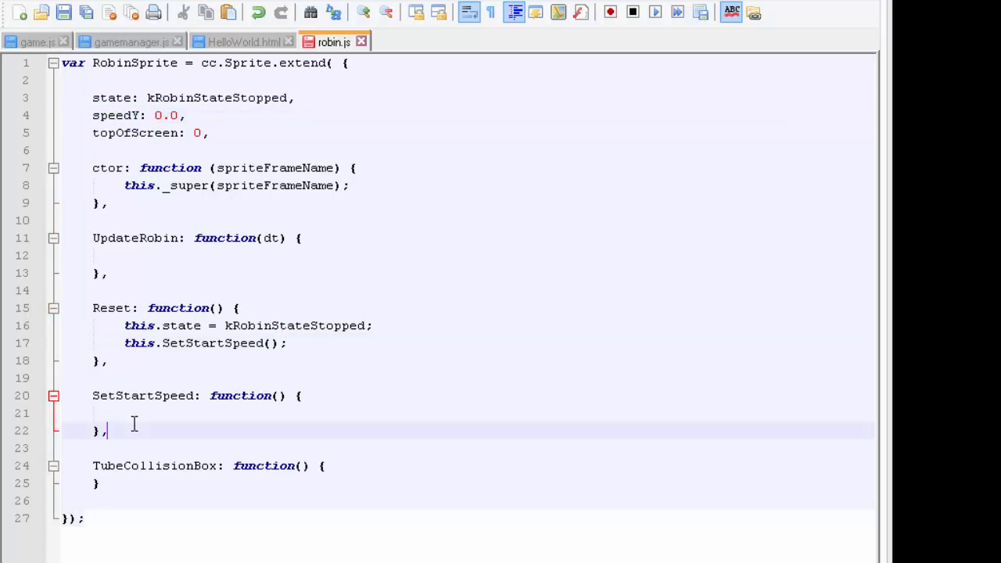
In SetStartSpeed, assign this.speedY = kRobinStartSpeedY using the constant from gamemanager.js
{"action": "type", "text": "speedY ="}
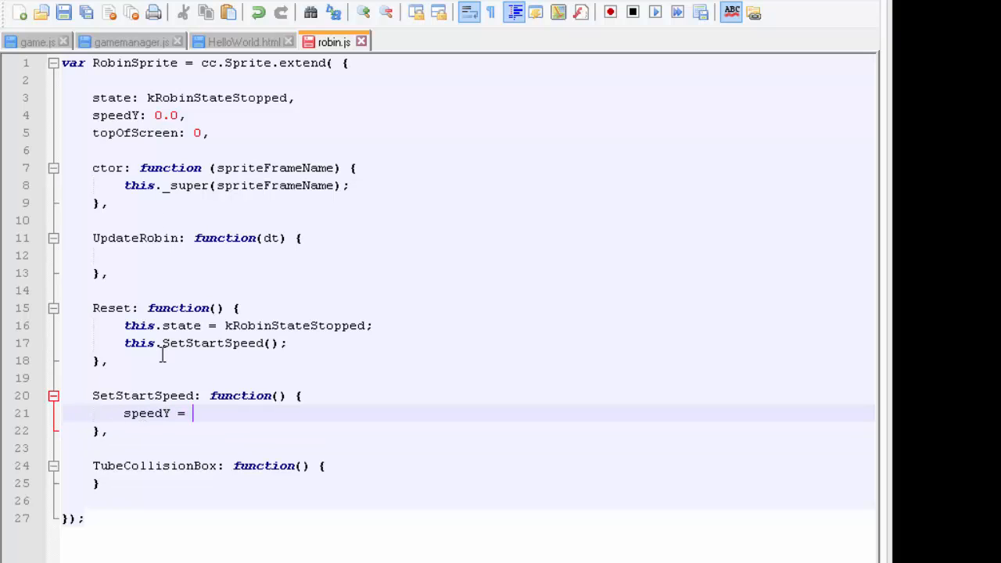
{"action": "mouse_move", "coordinate": [163, 60]}
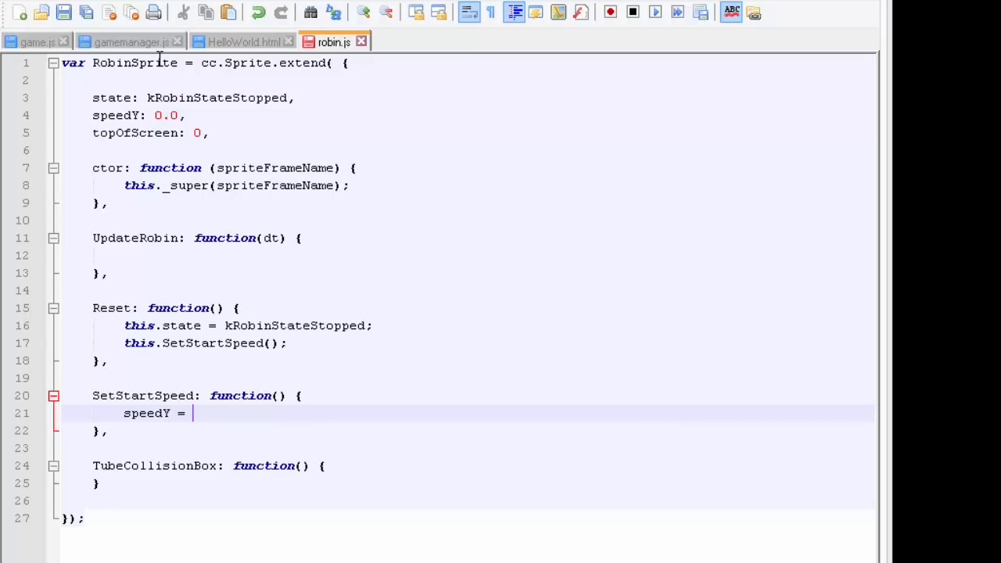
{"action": "left_click", "coordinate": [131, 41]}
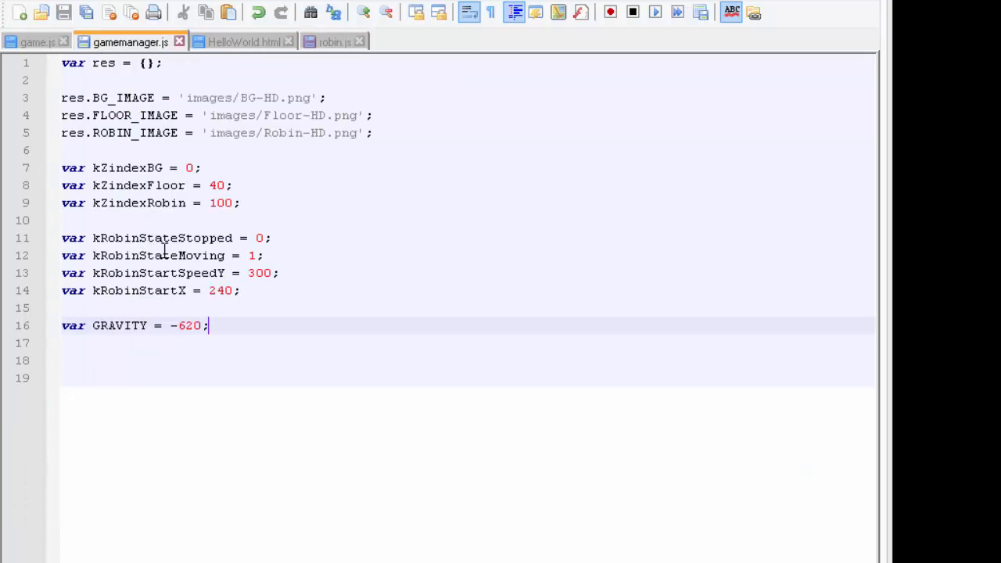
{"action": "double_click", "coordinate": [156, 272]}
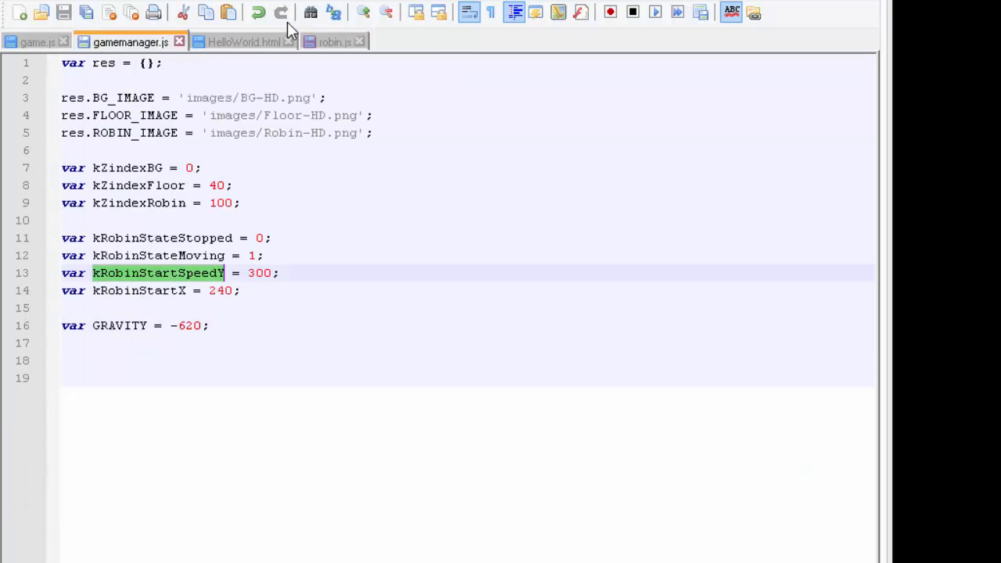
{"action": "left_click", "coordinate": [335, 40]}
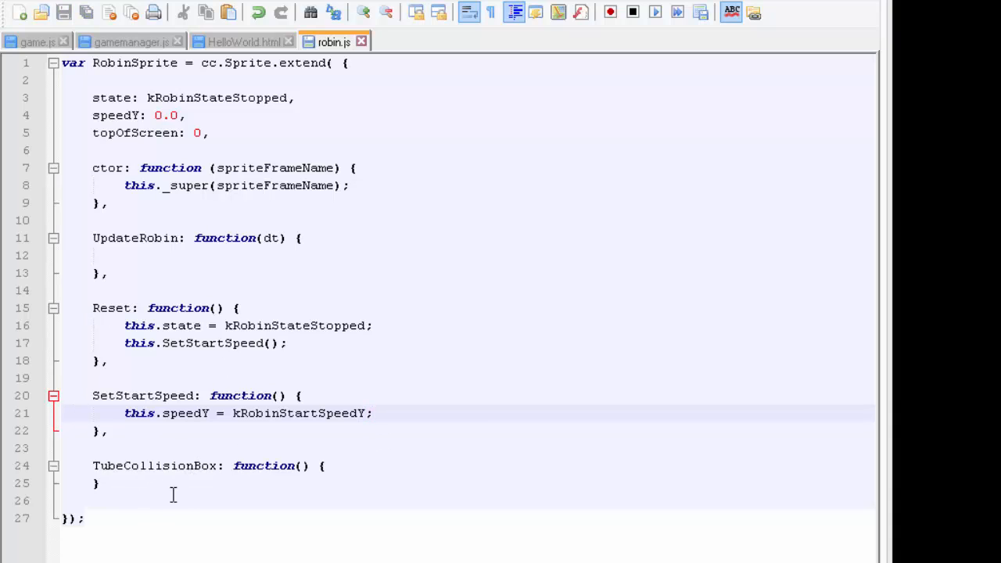
{"action": "mouse_move", "coordinate": [459, 211]}
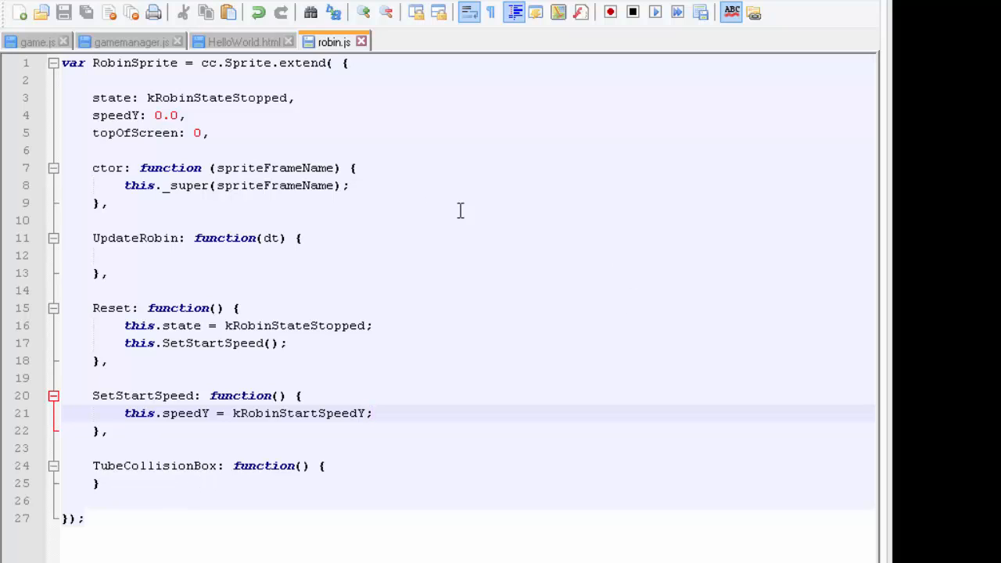
Write if(this.state == kRobinStateMoving) { in UpdateRobin and open an empty line inside it
{"action": "left_click", "coordinate": [222, 257]}
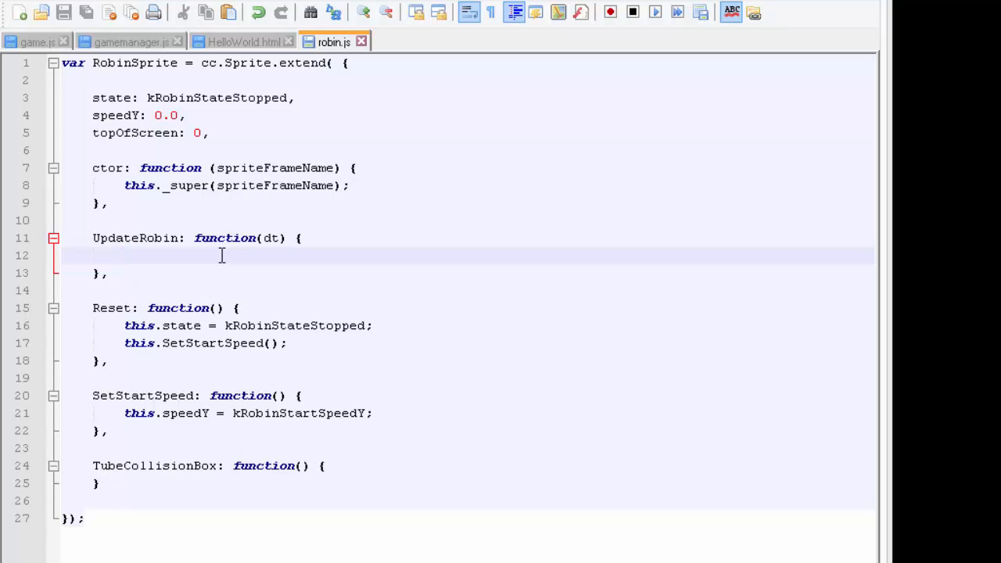
{"action": "type", "text": "if("}
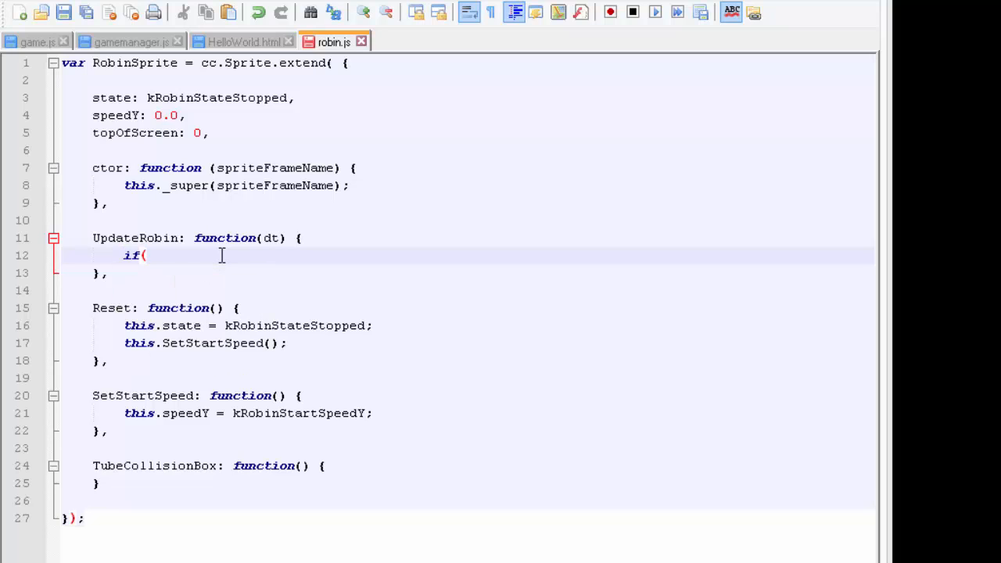
{"action": "type", "text": "this.sta"}
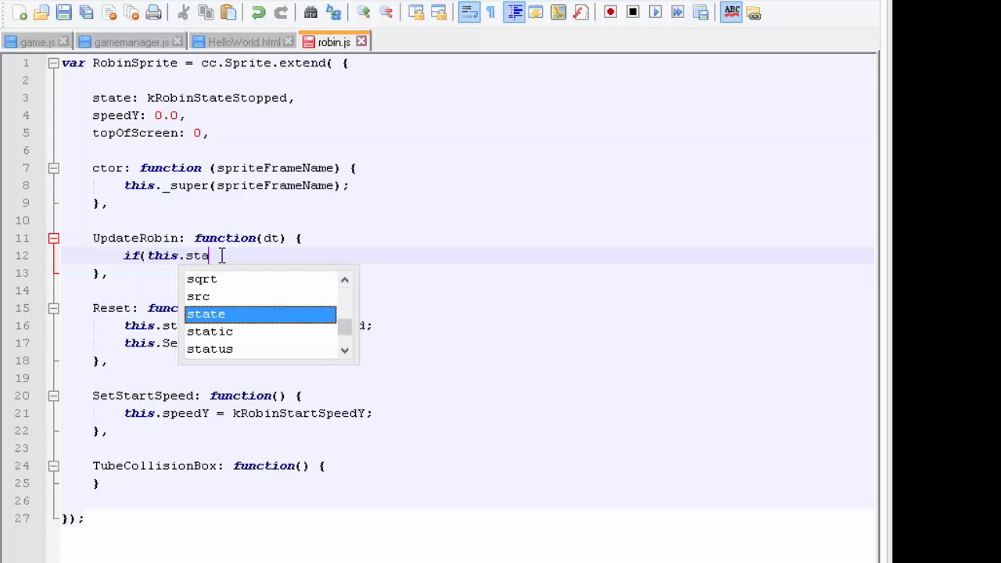
{"action": "type", "text": "te == kRobinStateMoving"}
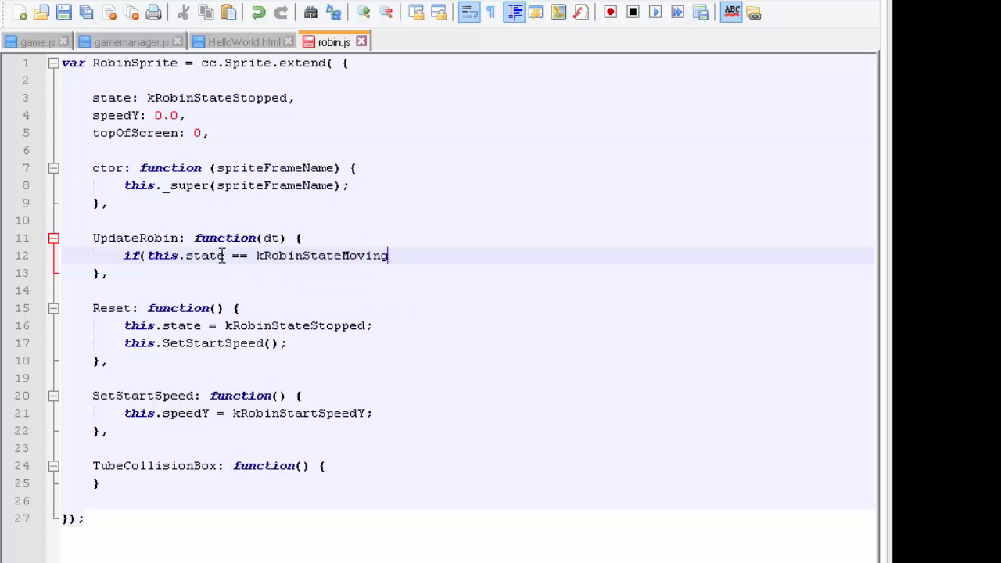
{"action": "type", "text": ") {"}
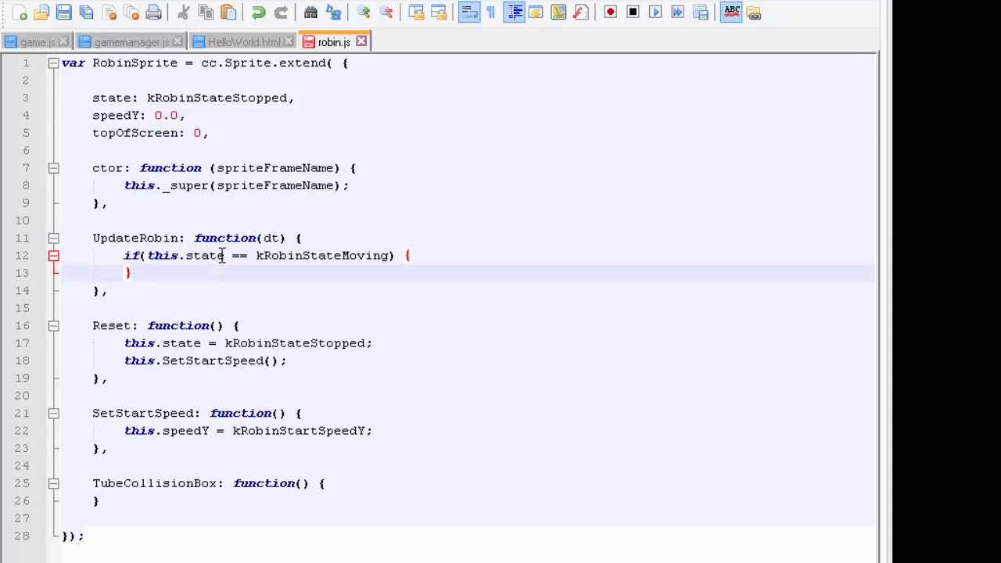
{"action": "key", "text": "Return"}
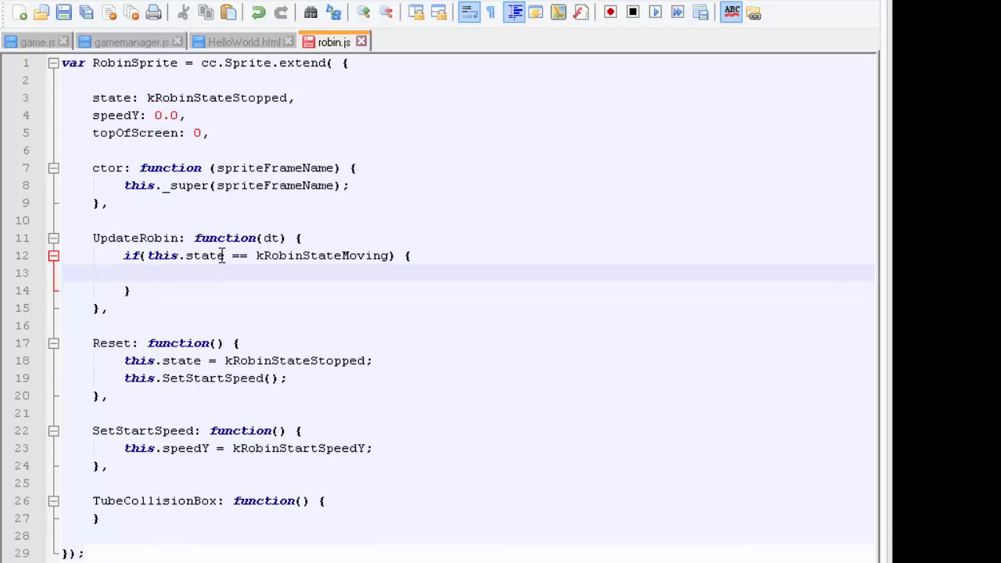
{"action": "left_click", "coordinate": [153, 272]}
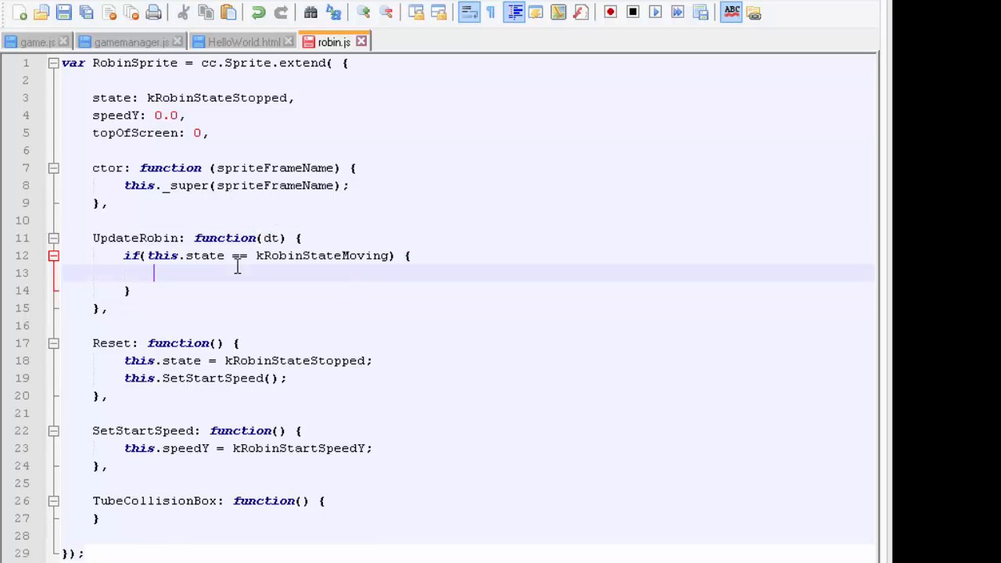
Declare var distance = 0; and var newSpeed = 0; at the top of the moving block
{"action": "type", "text": "var"}
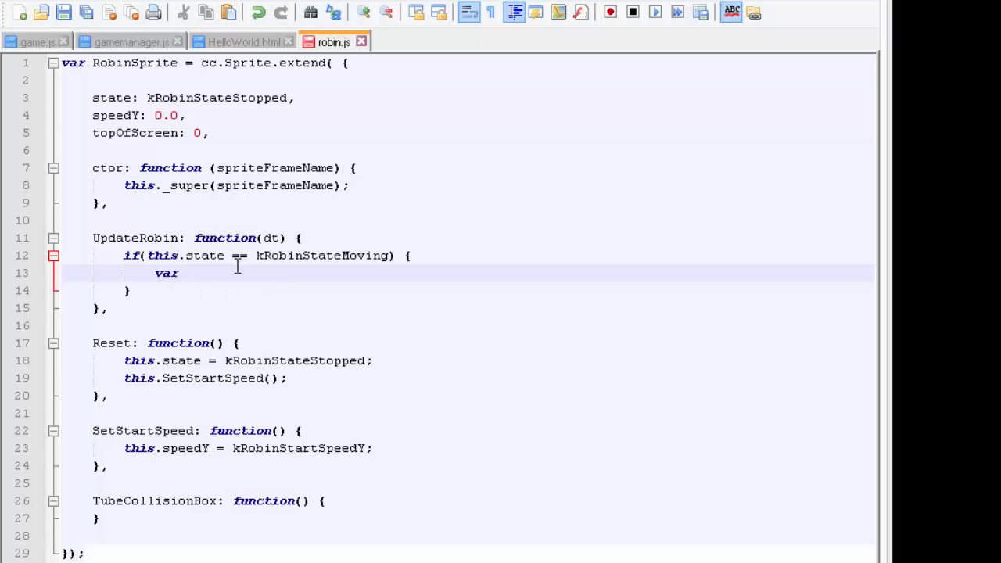
{"action": "type", "text": "distance"}
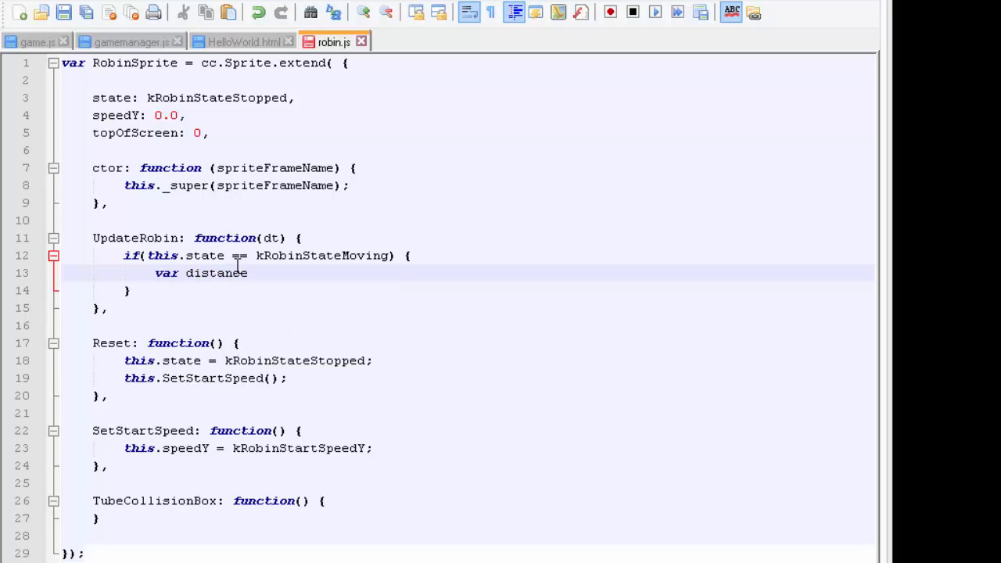
{"action": "type", "text": "= 0;"}
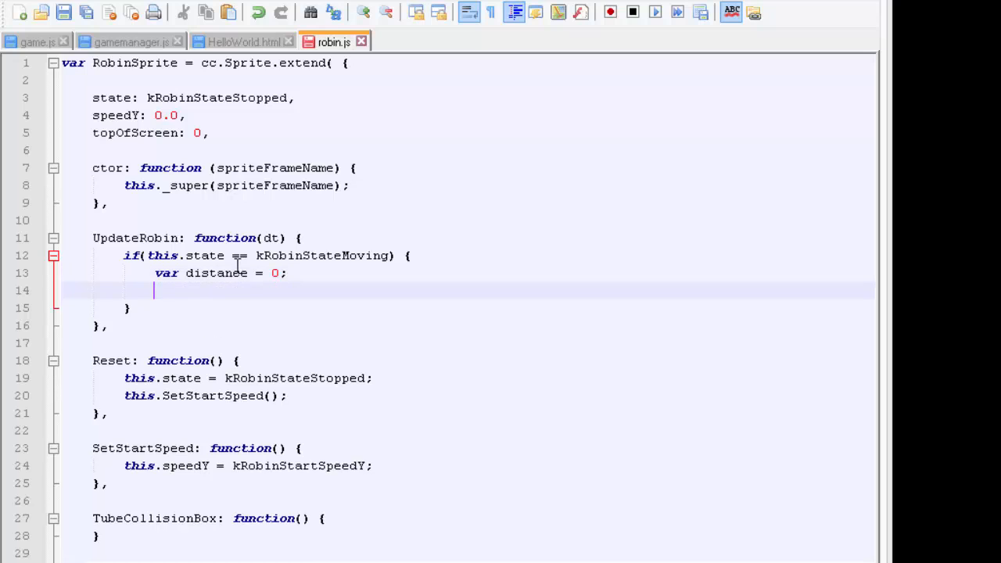
{"action": "type", "text": "var newSpe"}
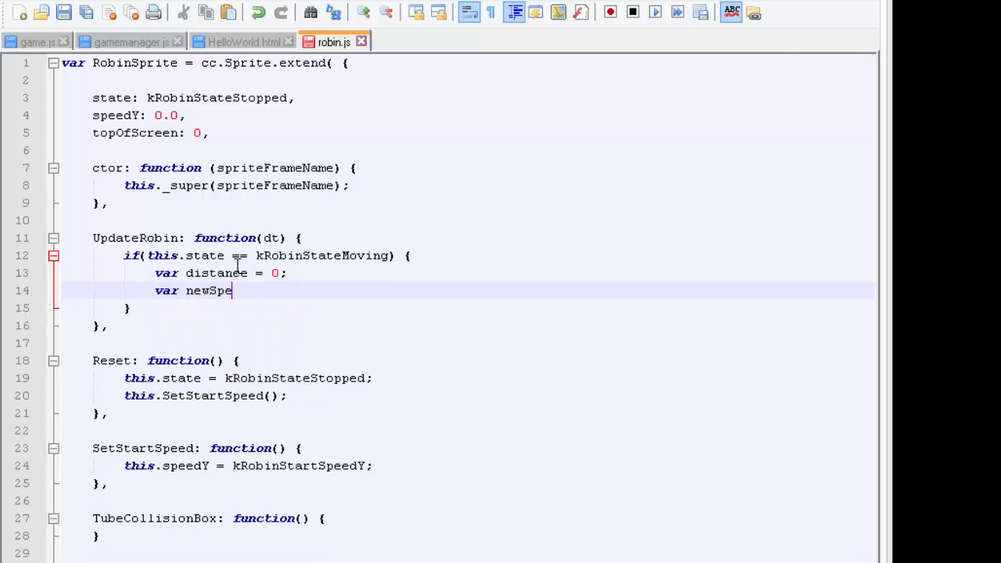
{"action": "type", "text": "ed = 0;"}
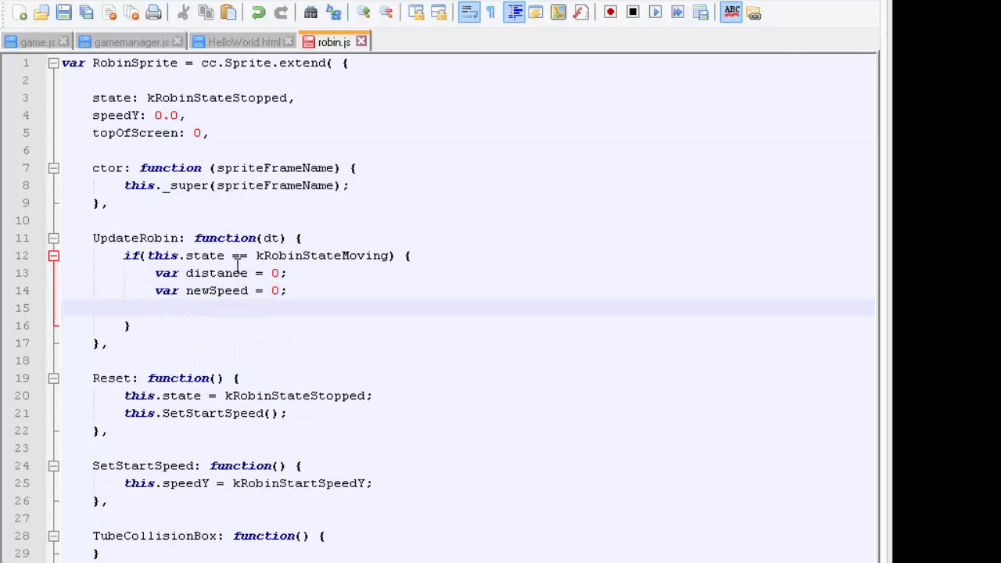
Compute distance = this.speedY * dt + 0.5 * GRAVITY * dt * dt
{"action": "type", "text": "distance ="}
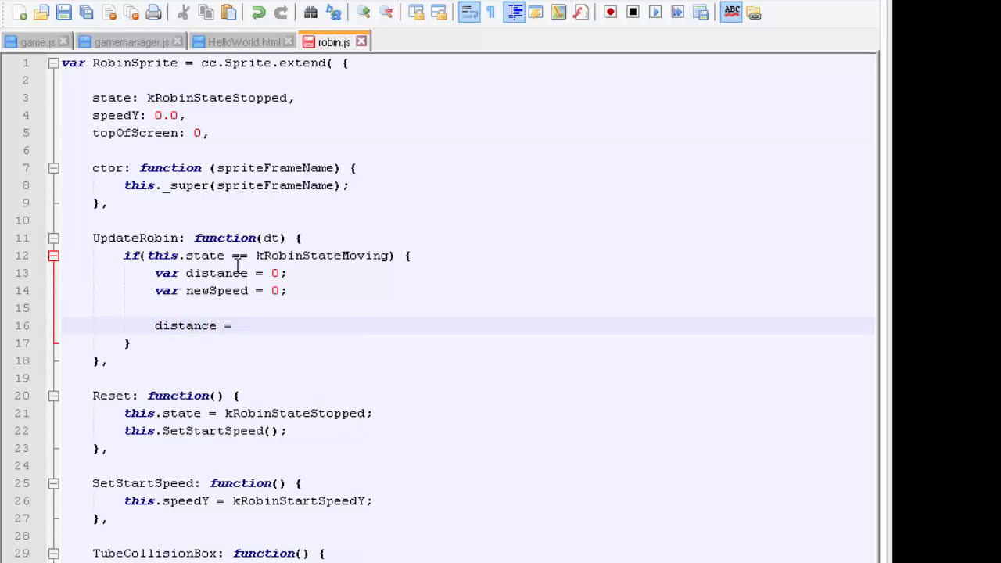
{"action": "type", "text": "this.speedY"}
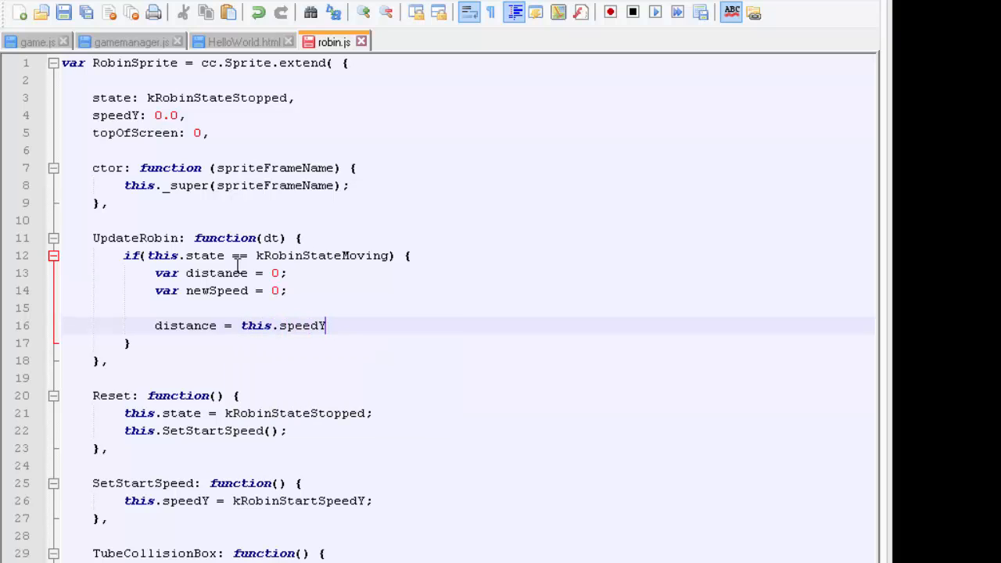
{"action": "type", "text": "*"}
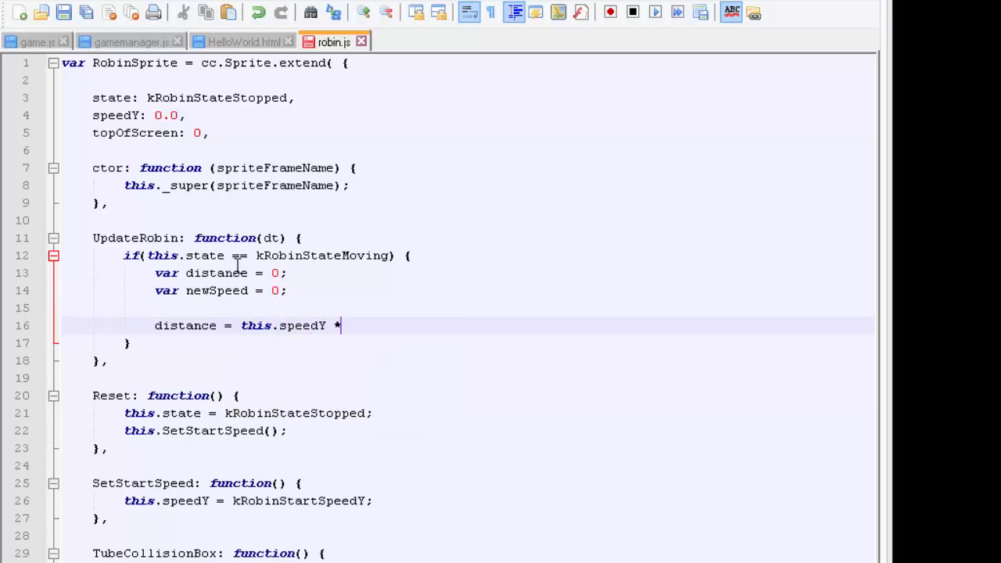
{"action": "type", "text": "dt +"}
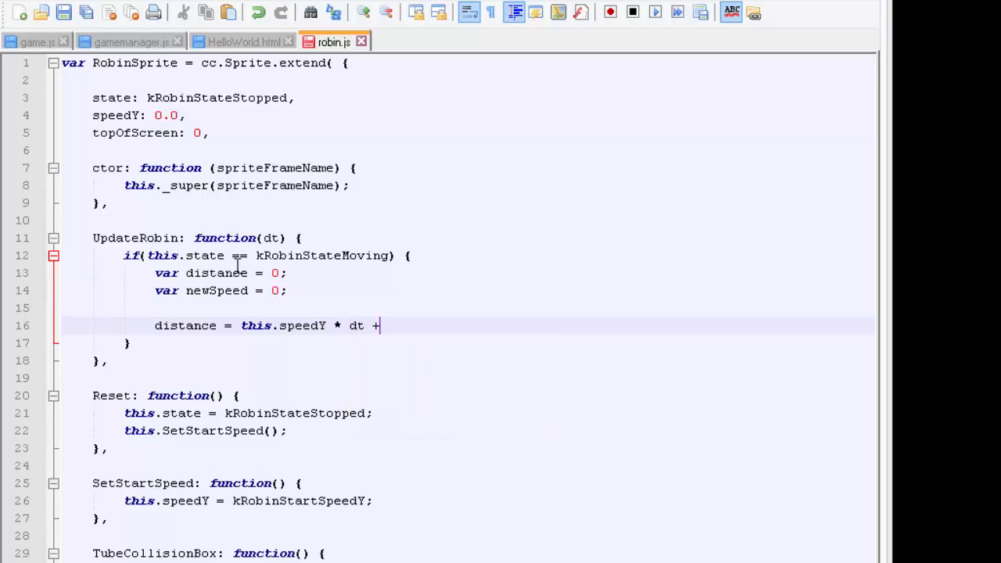
{"action": "type", "text": "0.5"}
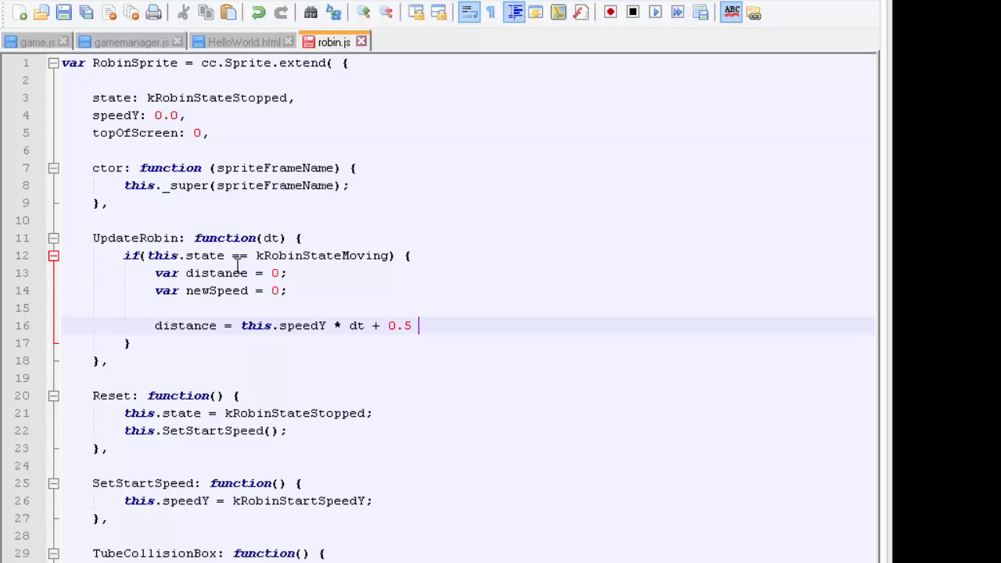
{"action": "type", "text": "*"}
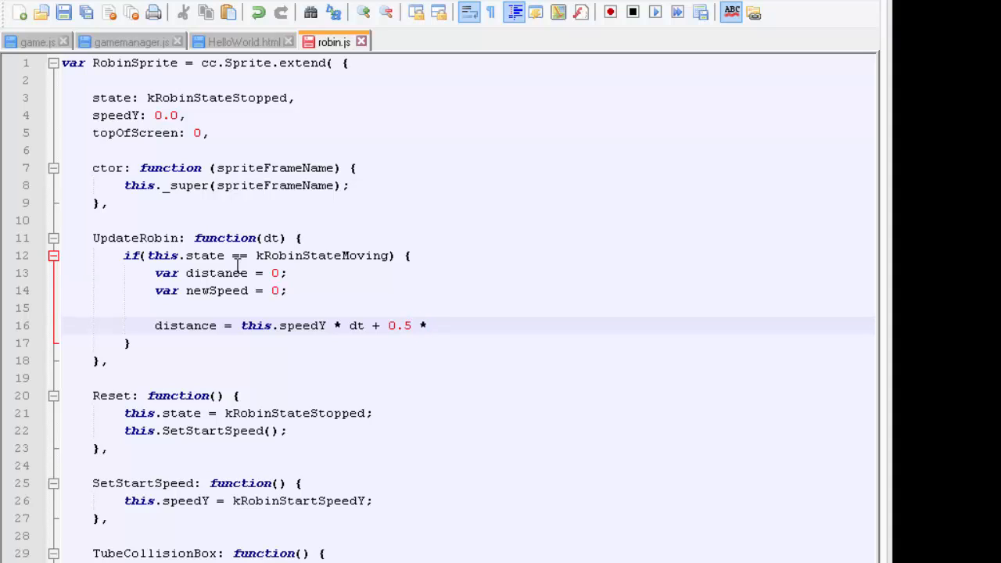
{"action": "type", "text": "GRAV"}
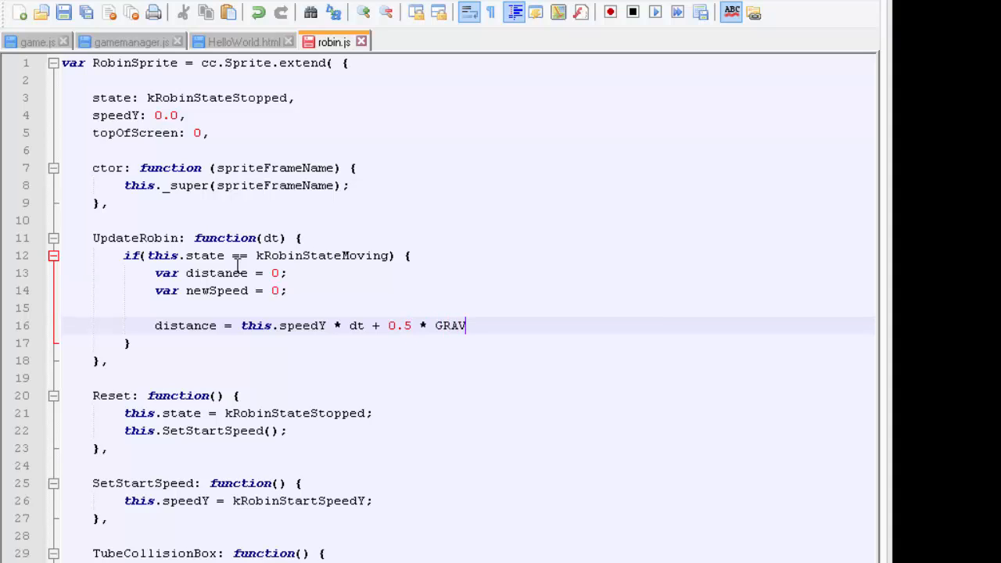
{"action": "type", "text": "ITY"}
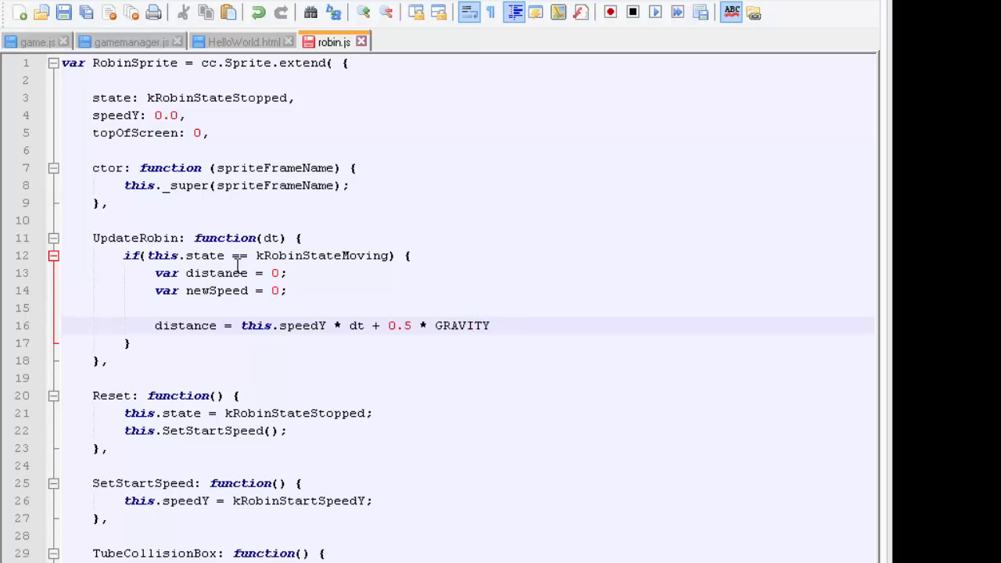
{"action": "type", "text": "*"}
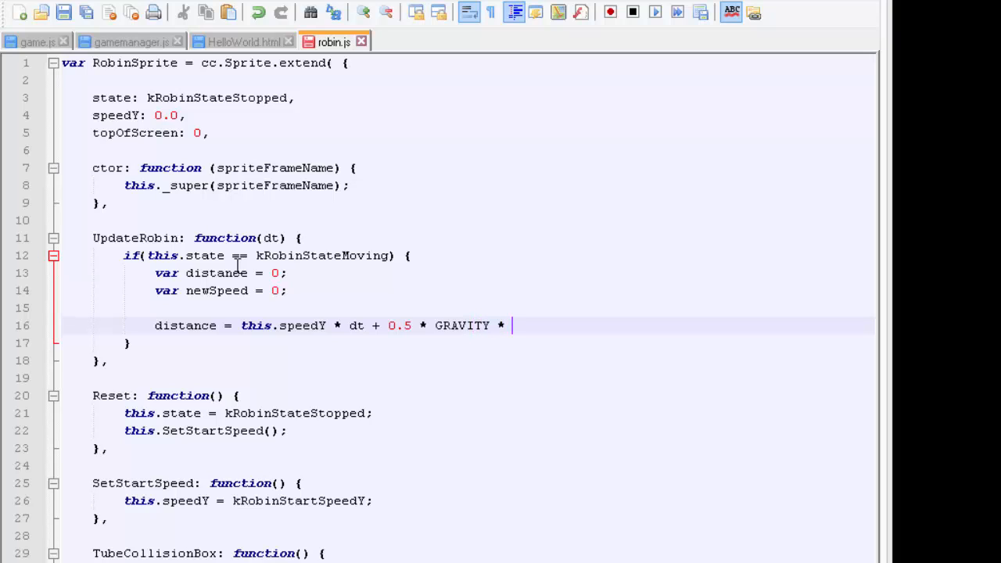
{"action": "type", "text": "dt"}
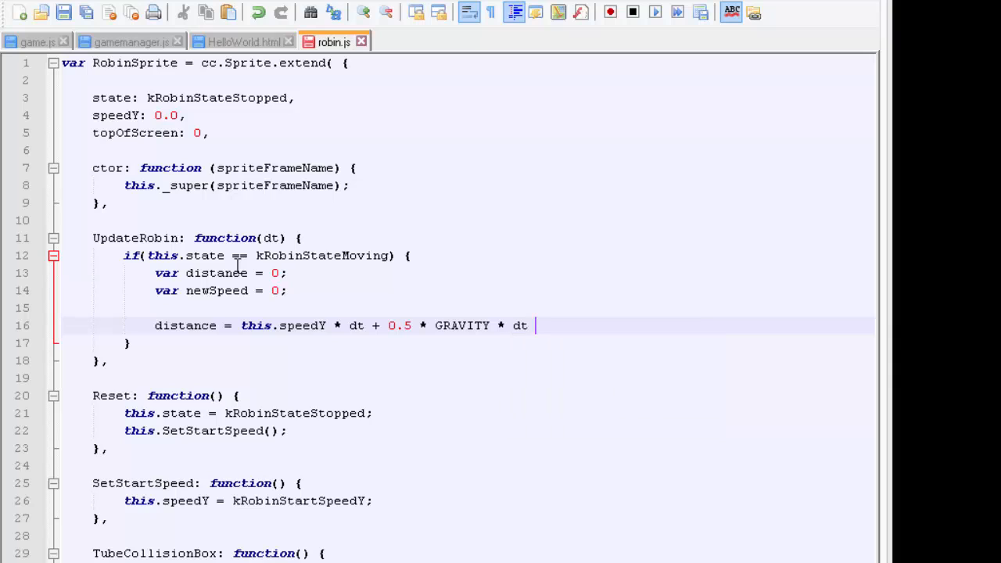
{"action": "type", "text": "* dt;"}
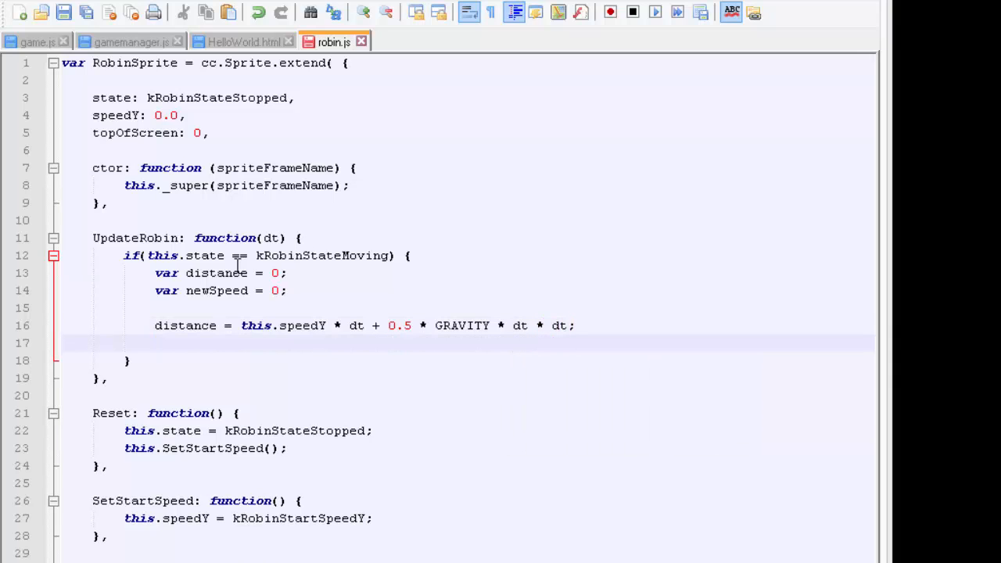
Compute newSpeed = this.speedY + GRAVITY * dt; and start new lines below
{"action": "type", "text": "newS"}
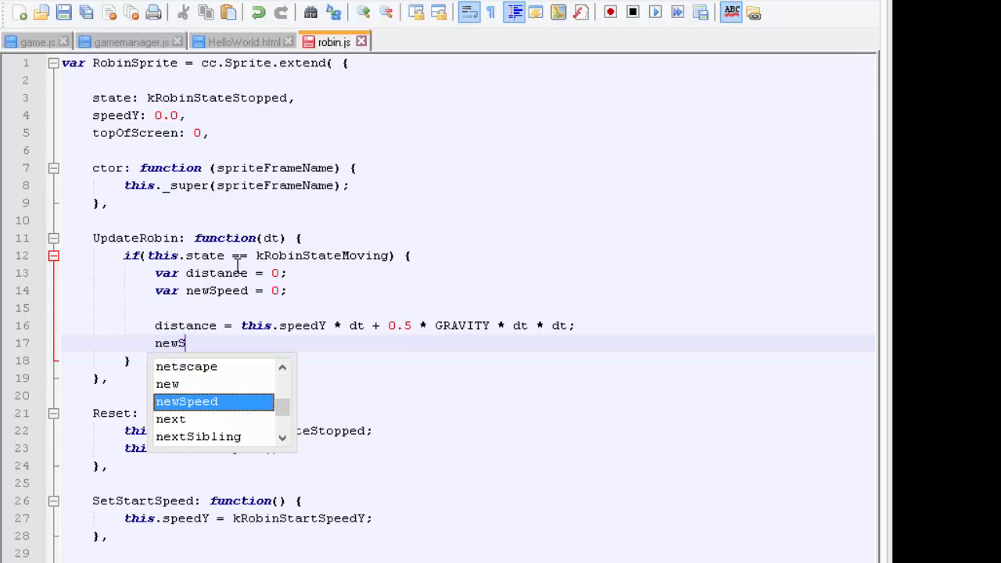
{"action": "left_click", "coordinate": [186, 400]}
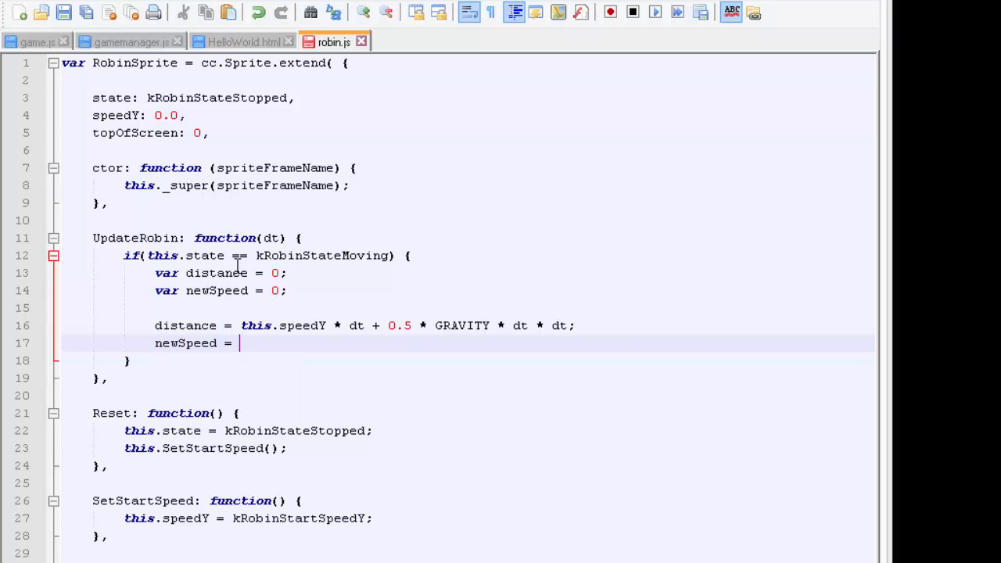
{"action": "type", "text": "this.speedY"}
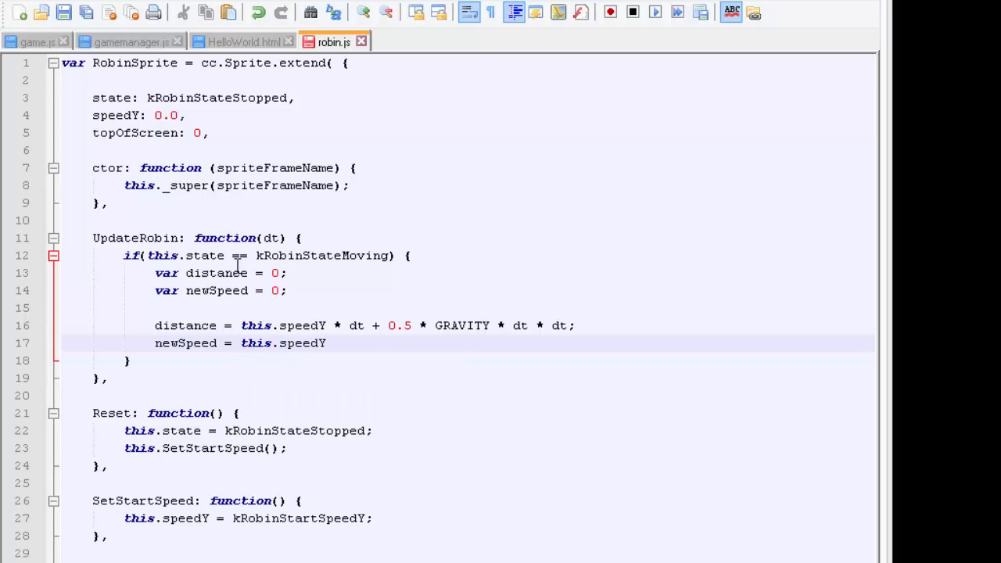
{"action": "type", "text": "+"}
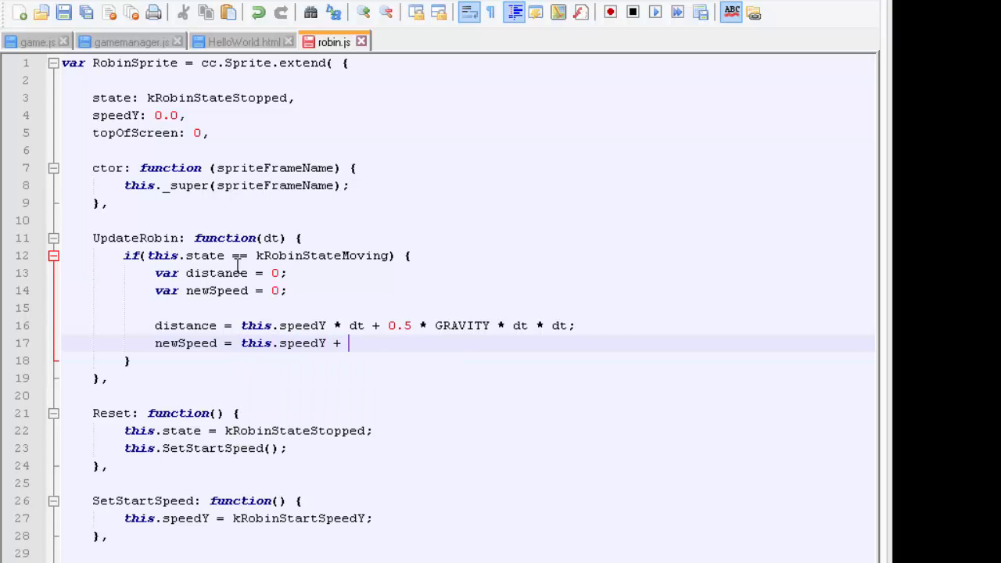
{"action": "type", "text": "GRAVITY"}
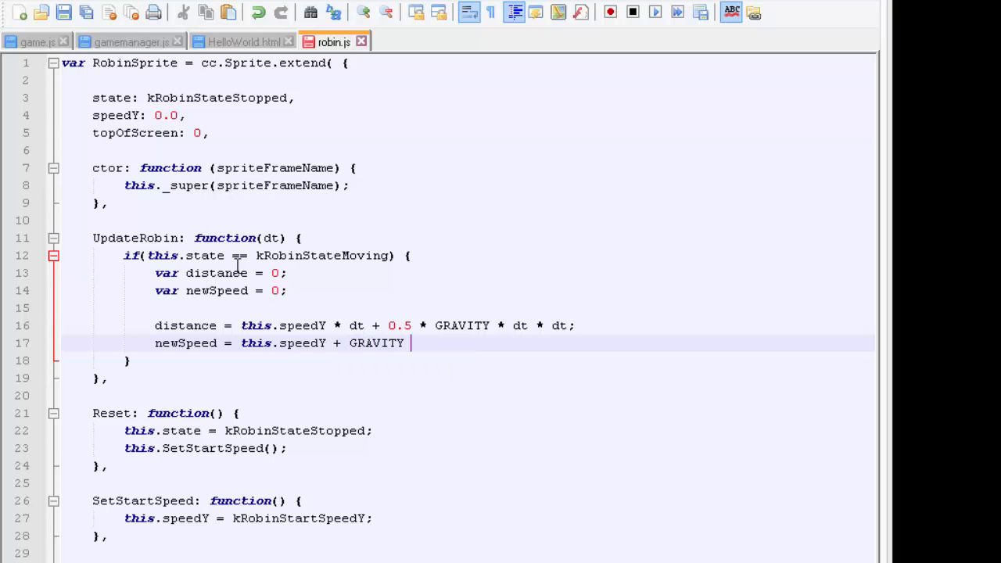
{"action": "type", "text": "* dt;"}
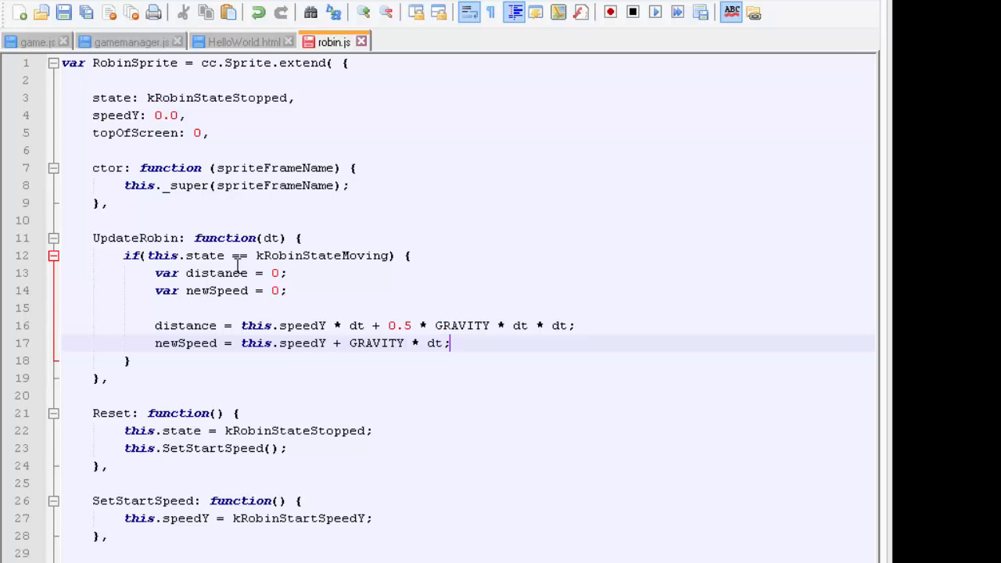
{"action": "key", "text": "Return"}
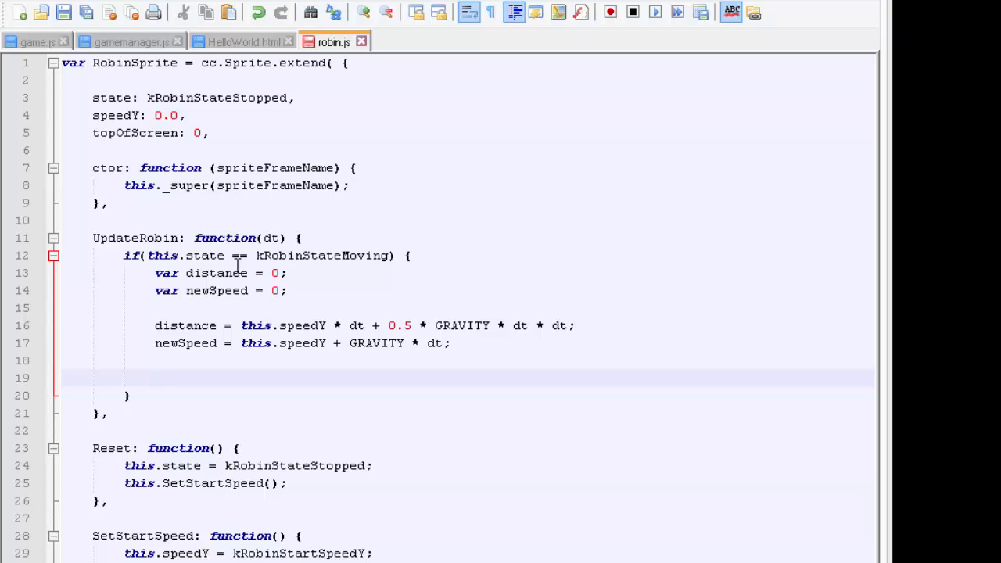
Write this.setPositionY(this.y + distance); then rework it toward this.y = this.y + distance
{"action": "type", "text": "this.setPos"}
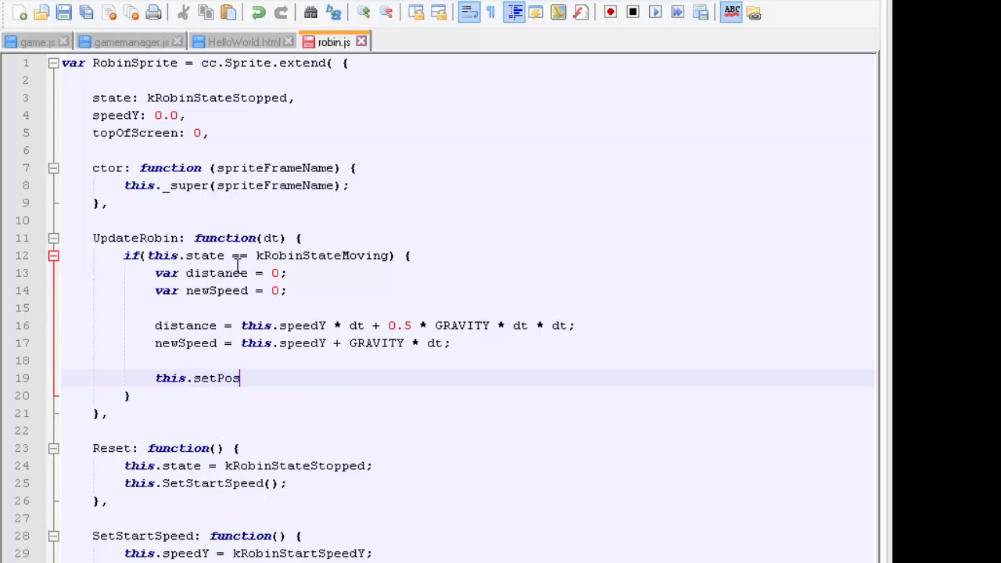
{"action": "type", "text": "itionY("}
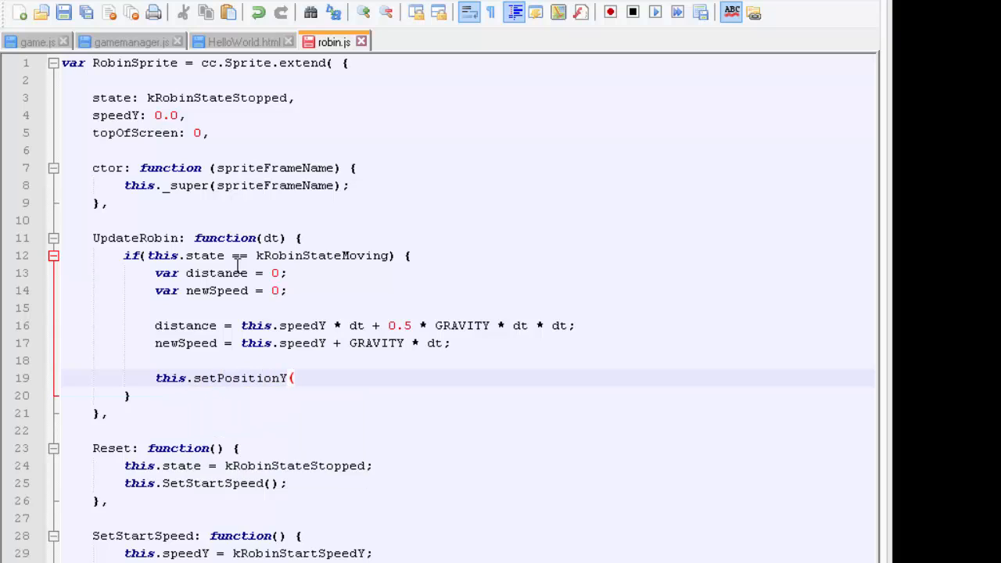
{"action": "type", "text": "this."}
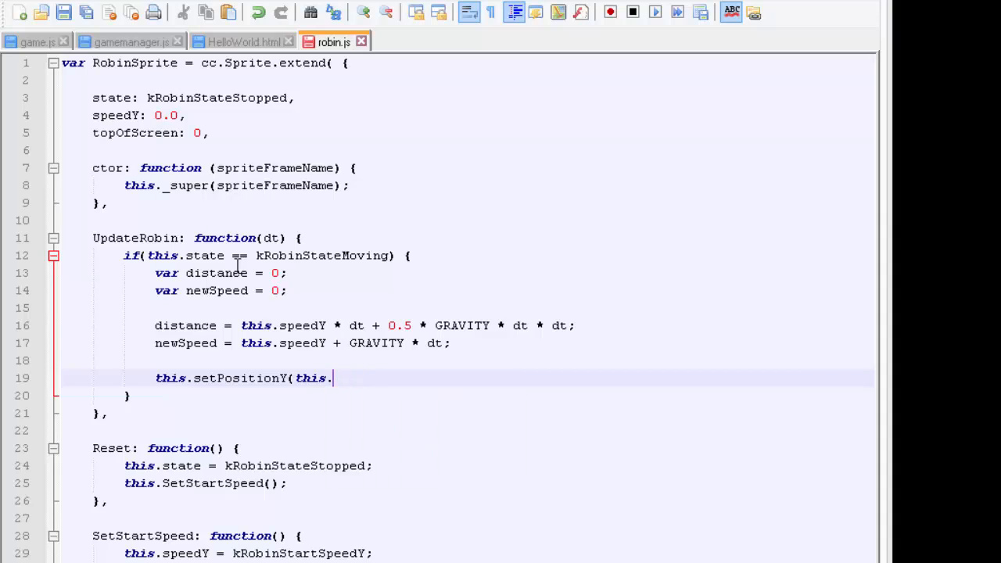
{"action": "type", "text": "y"}
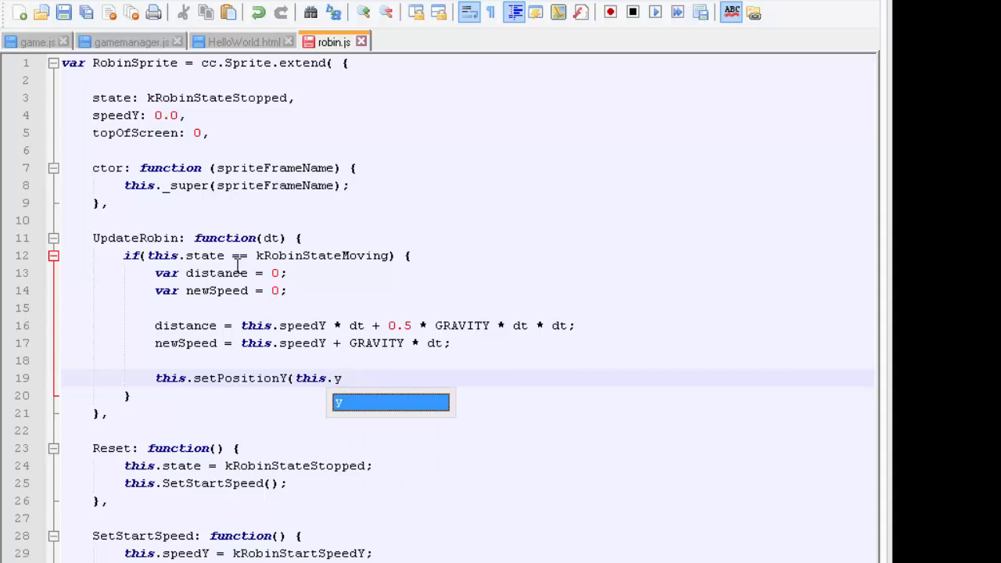
{"action": "type", "text": "+"}
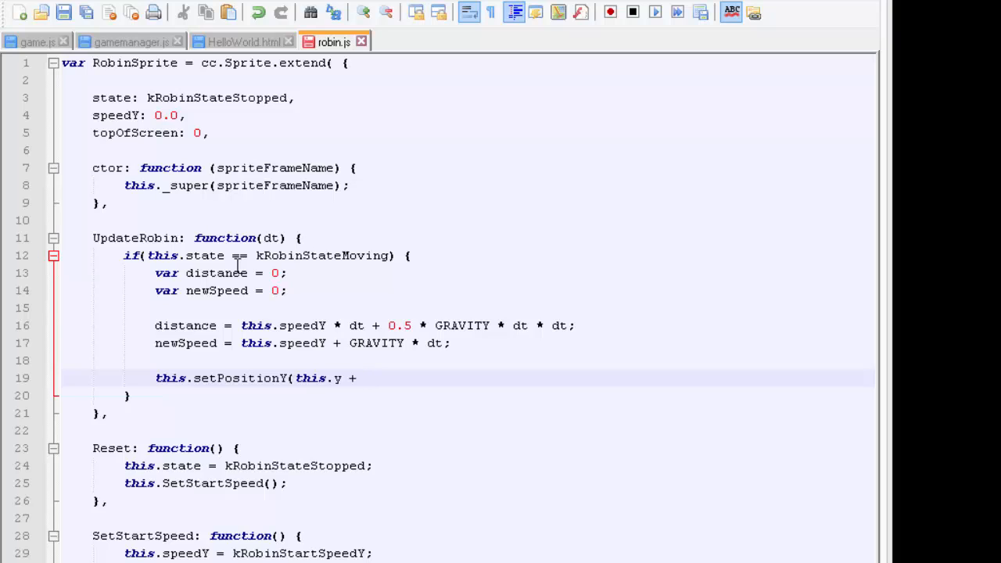
{"action": "type", "text": "distance"}
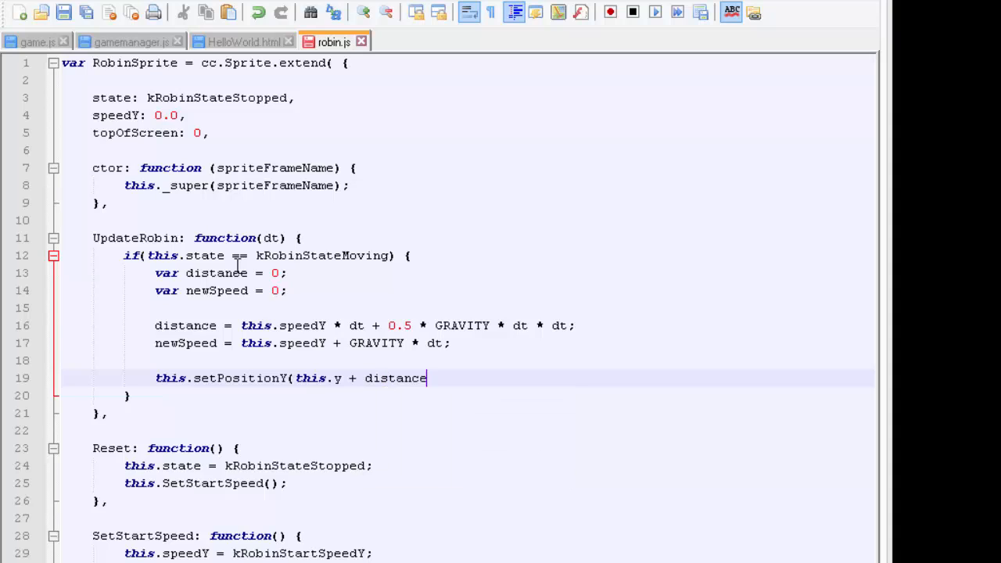
{"action": "type", "text": ");"}
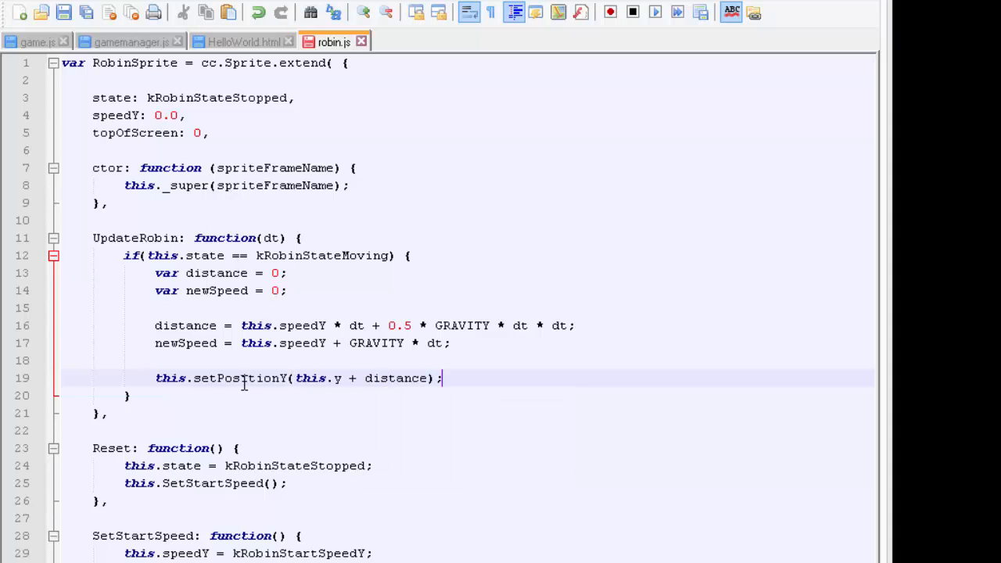
{"action": "type", "text": ".y ="}
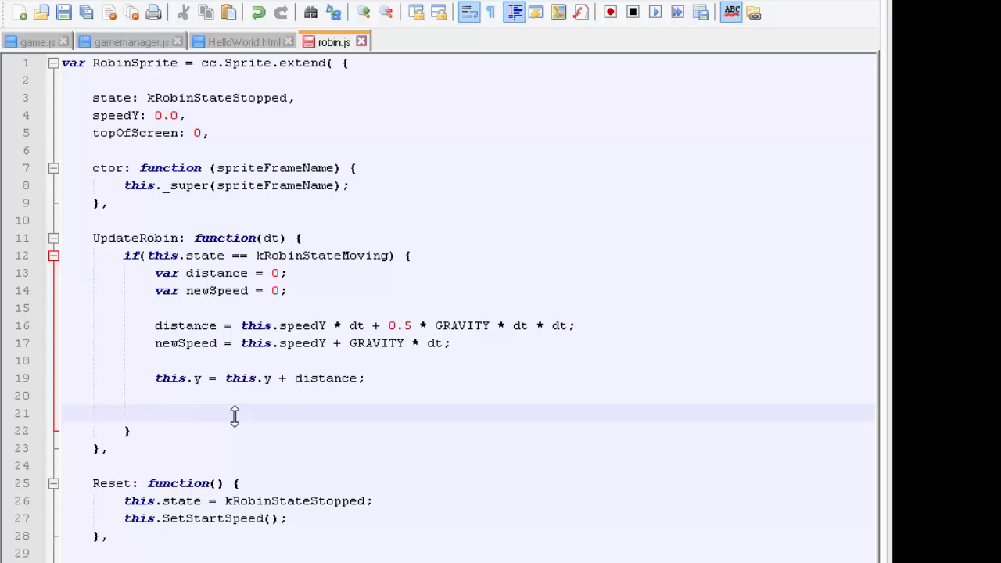
Write if(this.y > this.topOfScreen) and open its block
{"action": "type", "text": "if(this.y"}
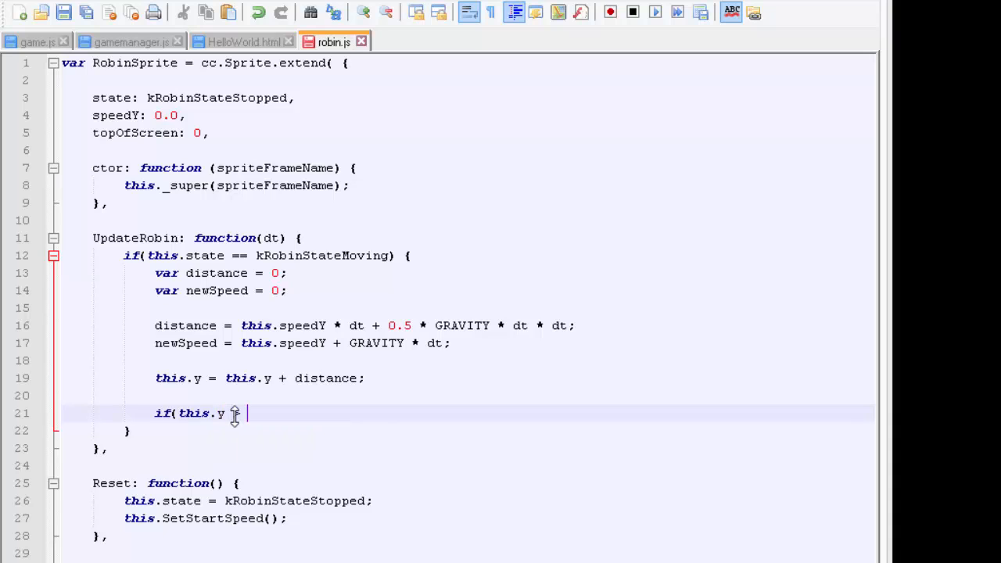
{"action": "type", "text": "this.topOfScreen"}
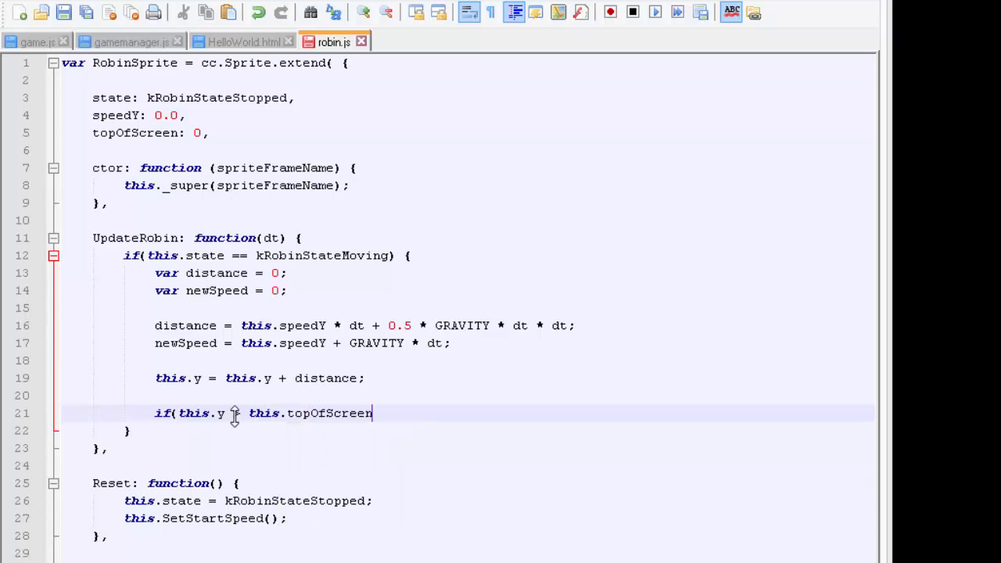
{"action": "type", "text": ") {"}
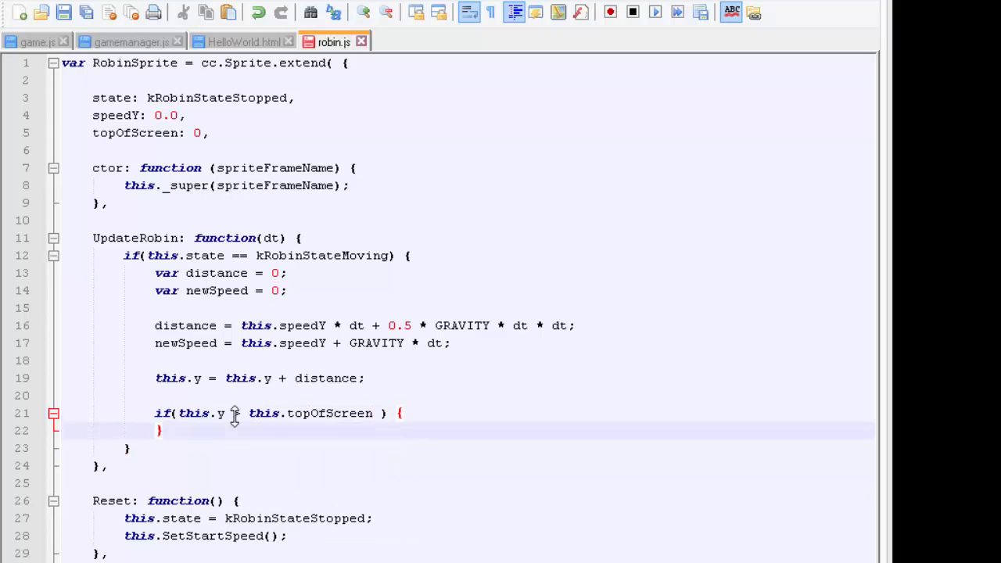
{"action": "key", "text": "Return"}
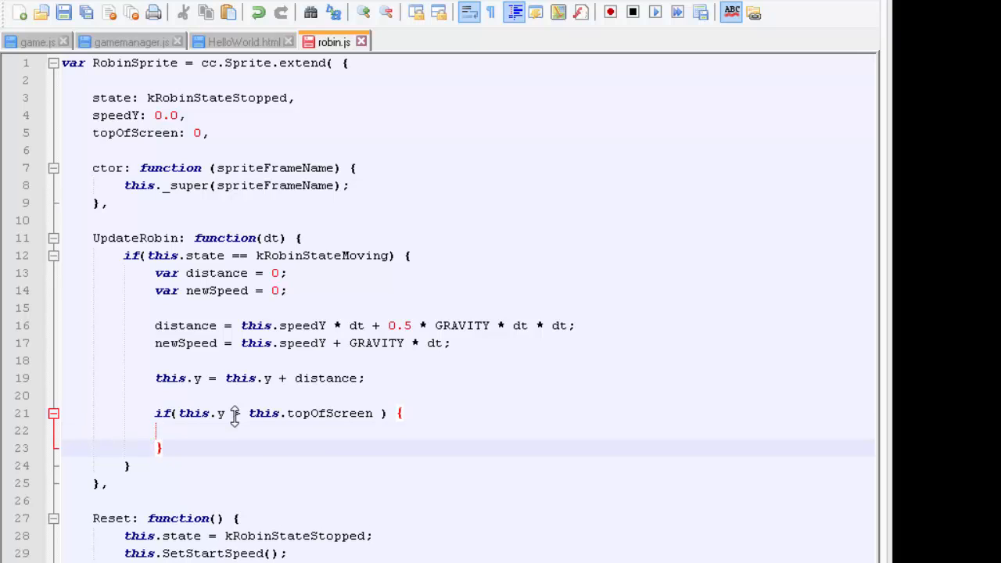
Inside it set this.y = this.topOfScreen and this.speedY = 0.0
{"action": "type", "text": "this."}
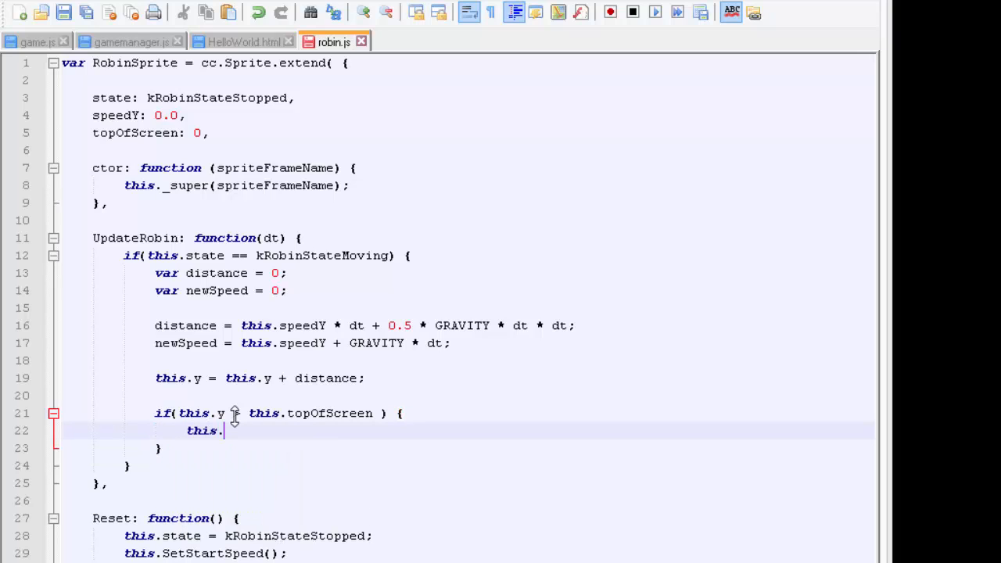
{"action": "type", "text": "y ="}
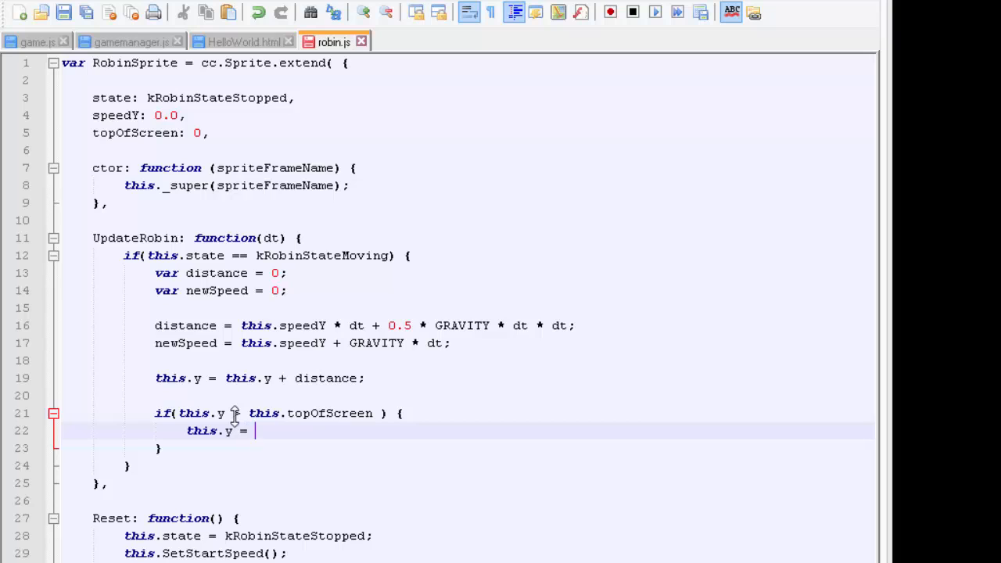
{"action": "type", "text": "this.top"}
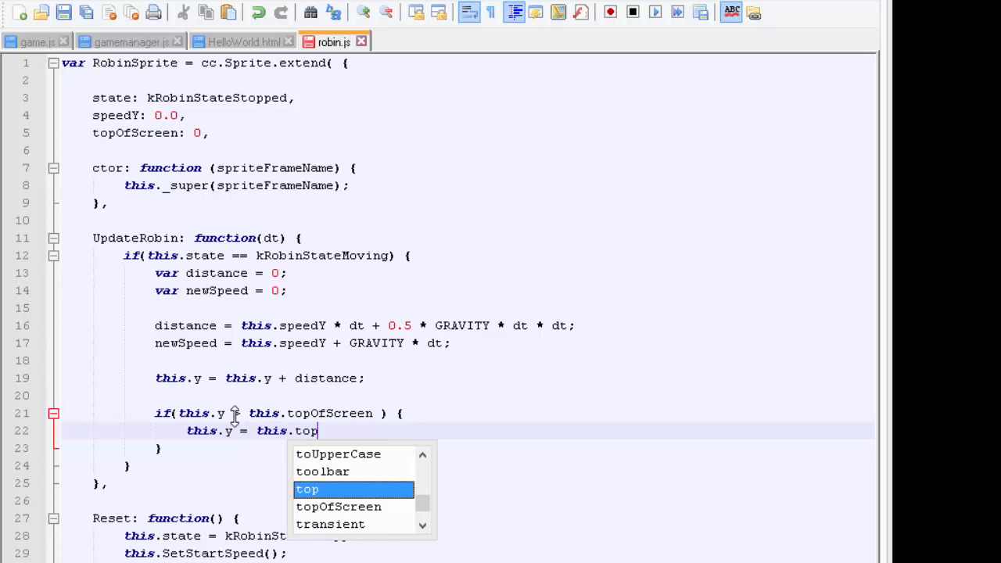
{"action": "left_click", "coordinate": [338, 506]}
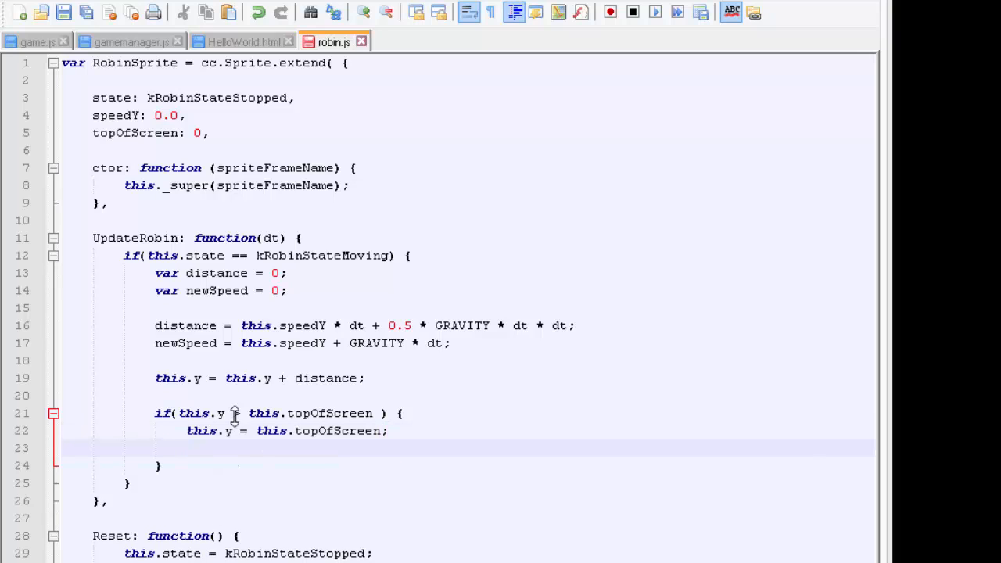
{"action": "type", "text": "this.Sp"}
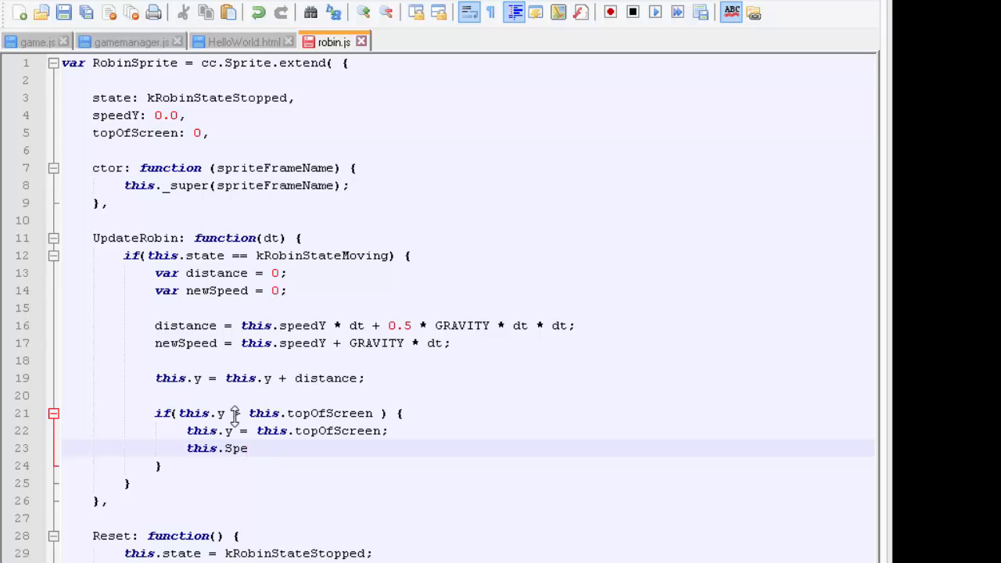
{"action": "type", "text": "eedY = 0."}
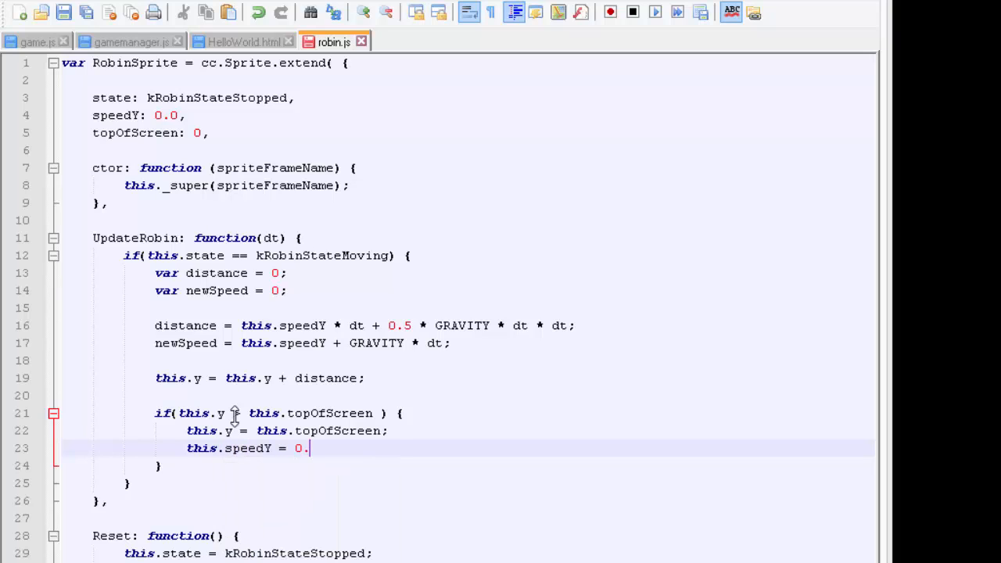
{"action": "type", "text": "0;"}
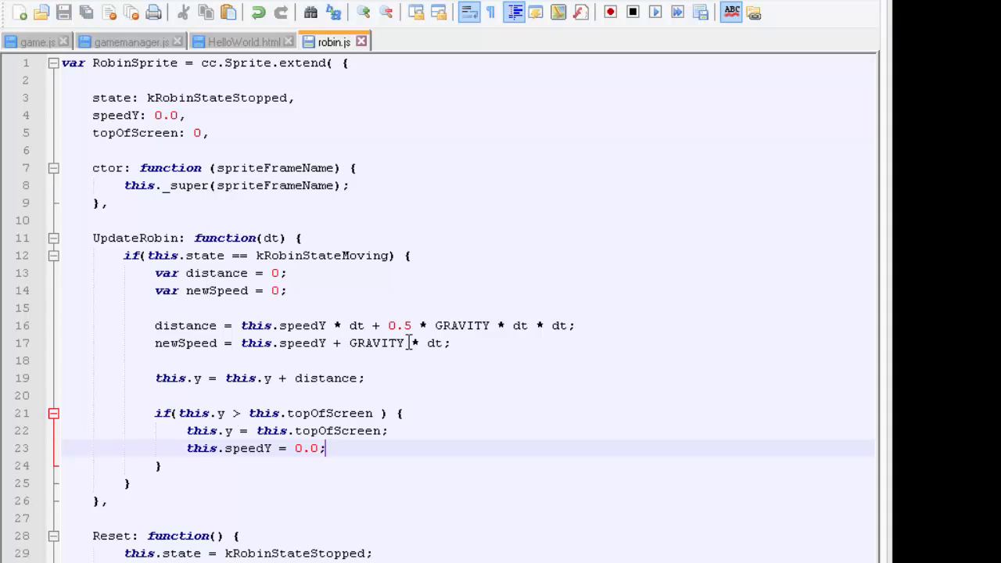
{"action": "mouse_move", "coordinate": [256, 367]}
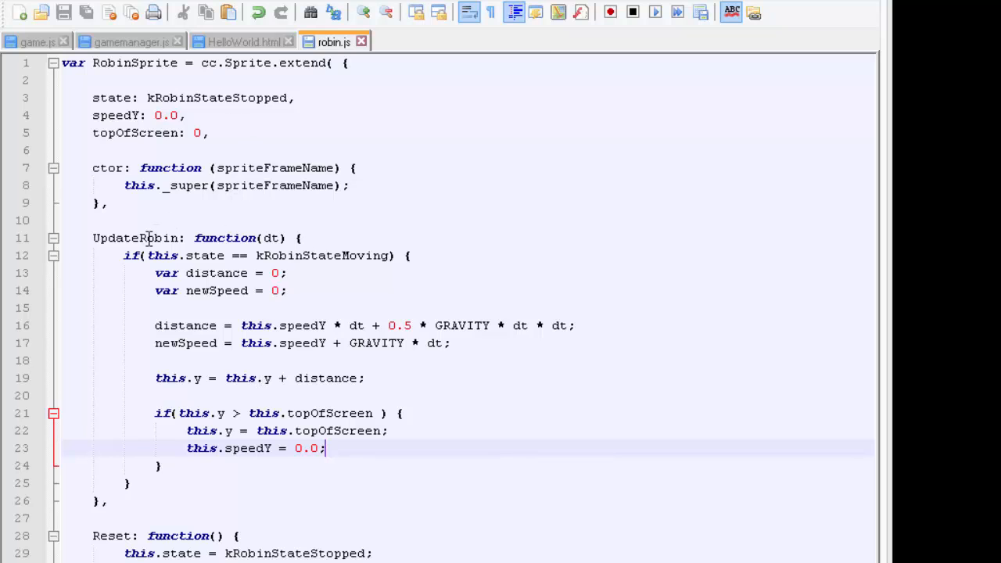
Look through game.js's onTick, onTouchBegan and init code, then return to robin.js
{"action": "left_click", "coordinate": [37, 41]}
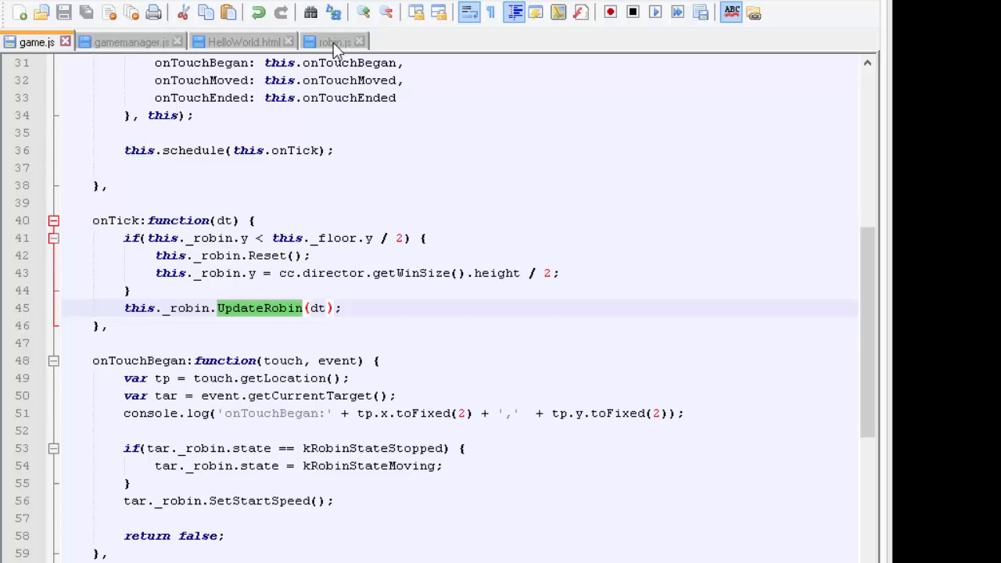
{"action": "left_click", "coordinate": [333, 40]}
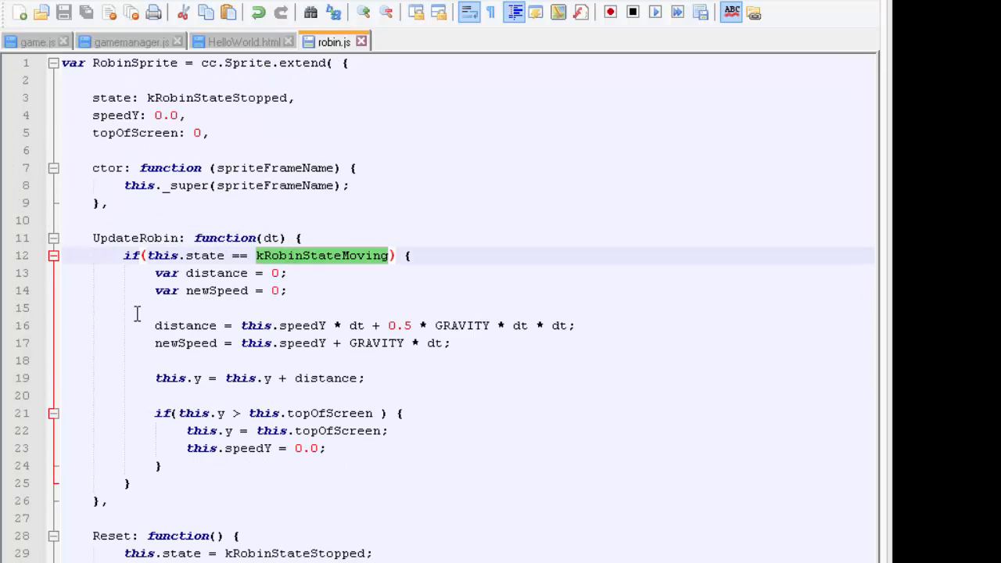
{"action": "mouse_move", "coordinate": [265, 216]}
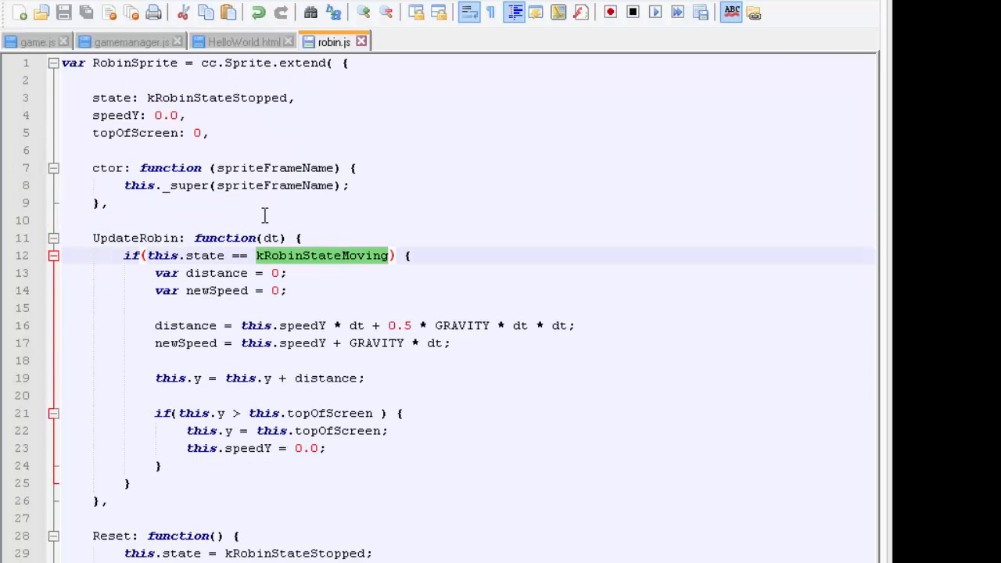
{"action": "left_click", "coordinate": [35, 41]}
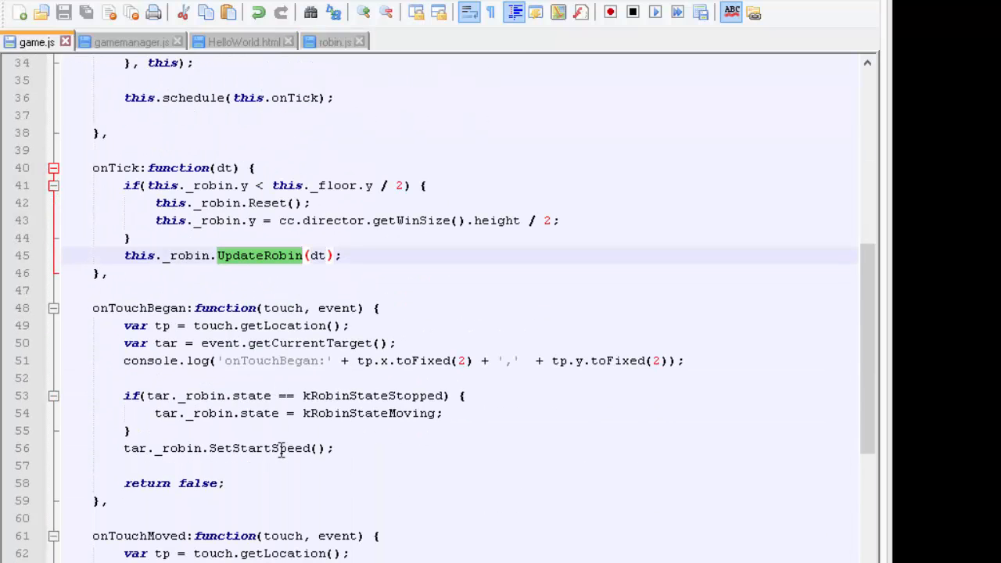
{"action": "scroll", "scroll_direction": "up", "scroll_amount": 3}
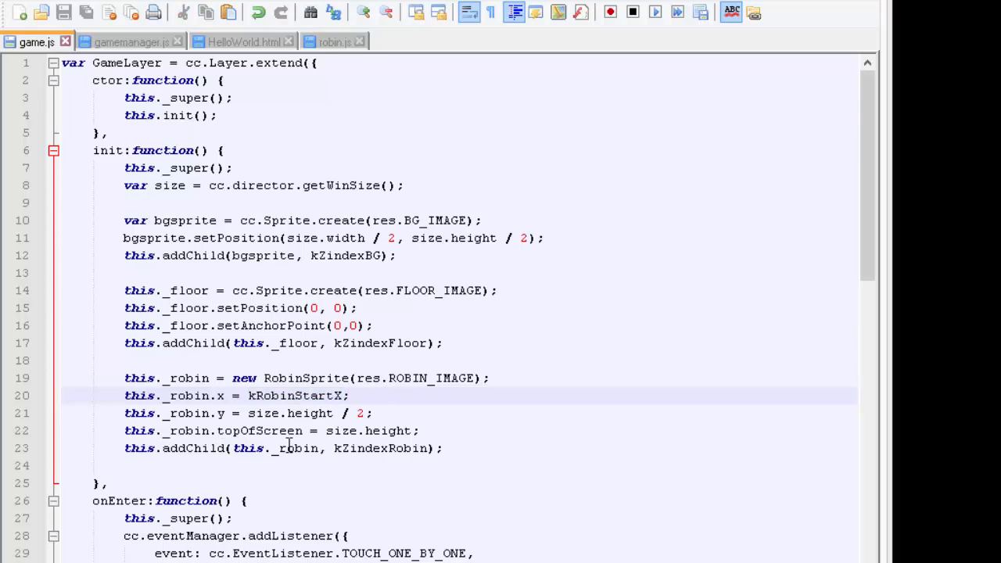
{"action": "left_click", "coordinate": [334, 40]}
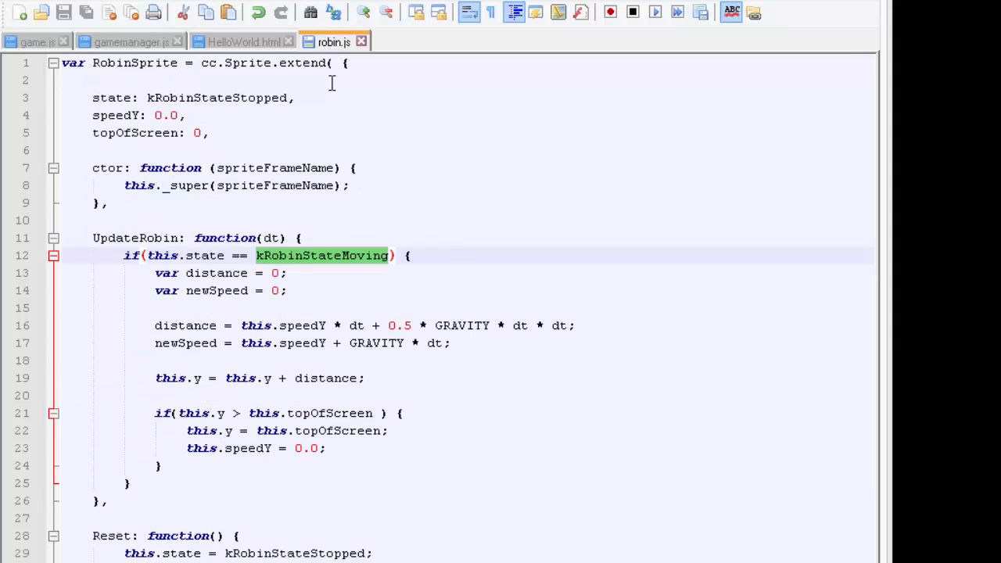
{"action": "mouse_move", "coordinate": [227, 548]}
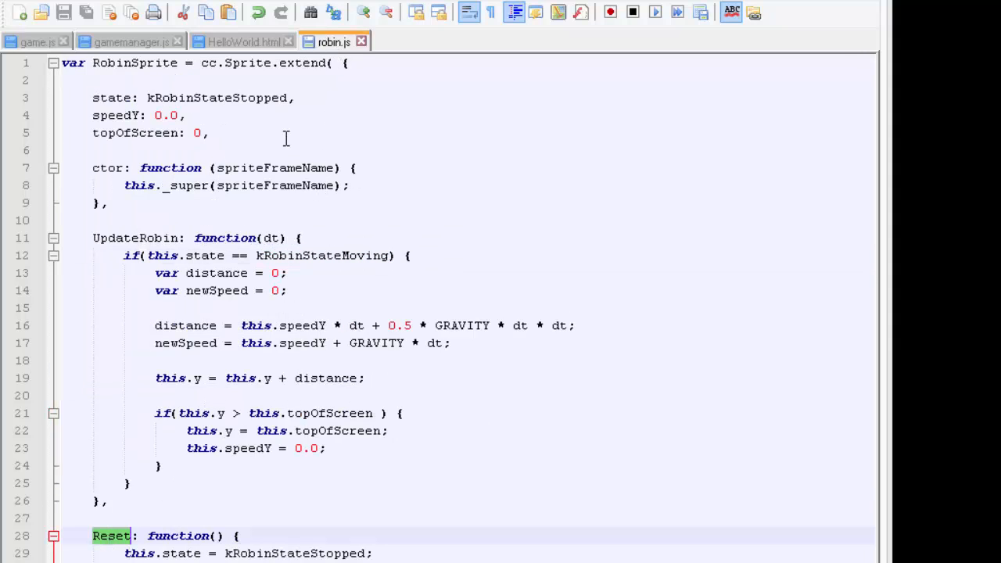
In game.js init, add this._robin.Reset(); on a new line after the topOfScreen assignment
{"action": "left_click", "coordinate": [37, 40]}
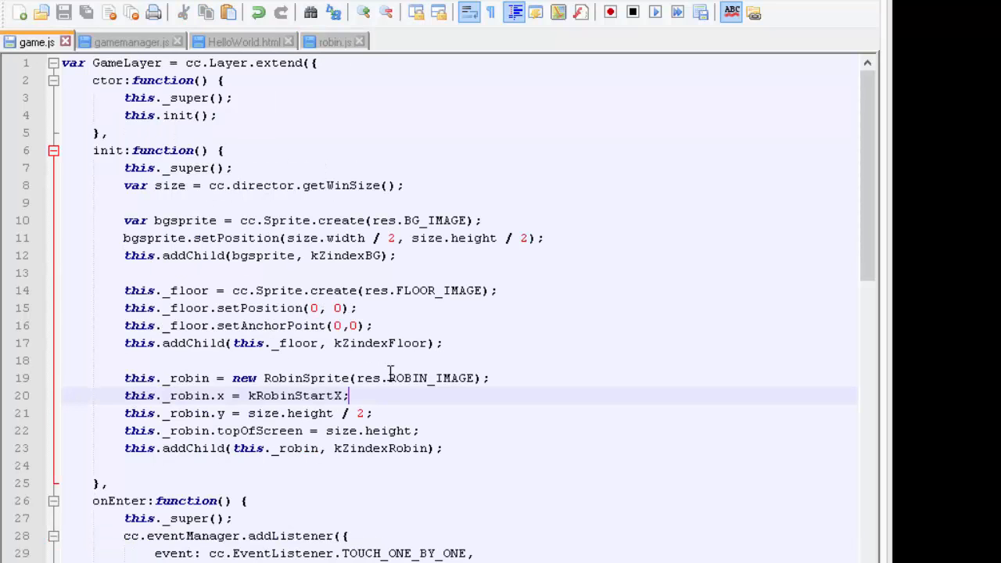
{"action": "key", "text": "Return"}
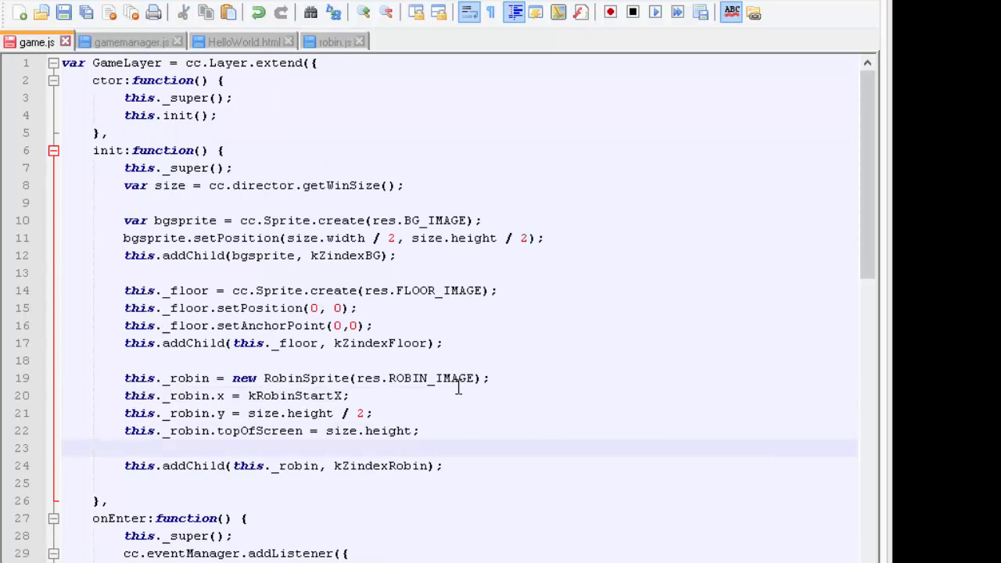
{"action": "type", "text": "this._ro"}
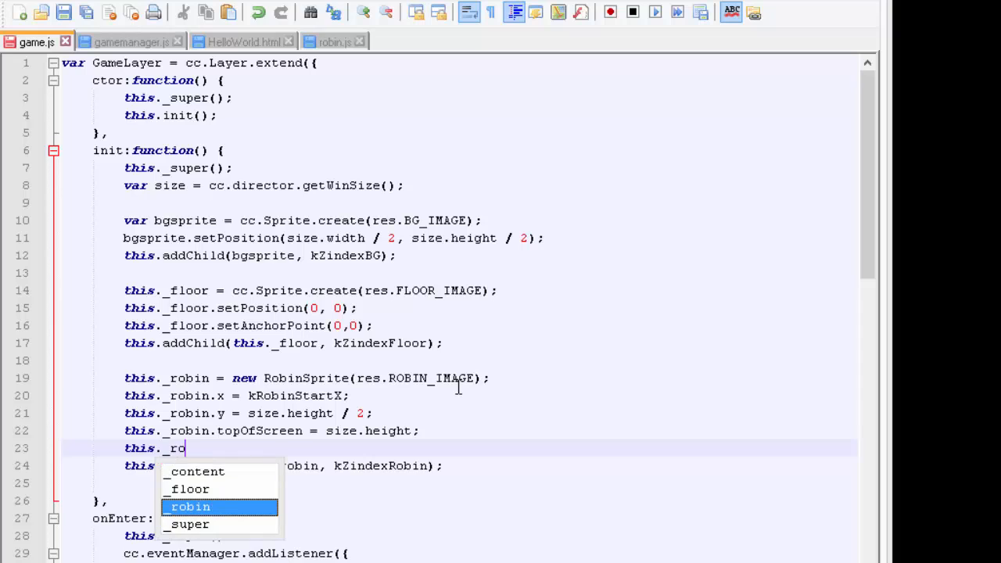
{"action": "type", "text": "Reset();"}
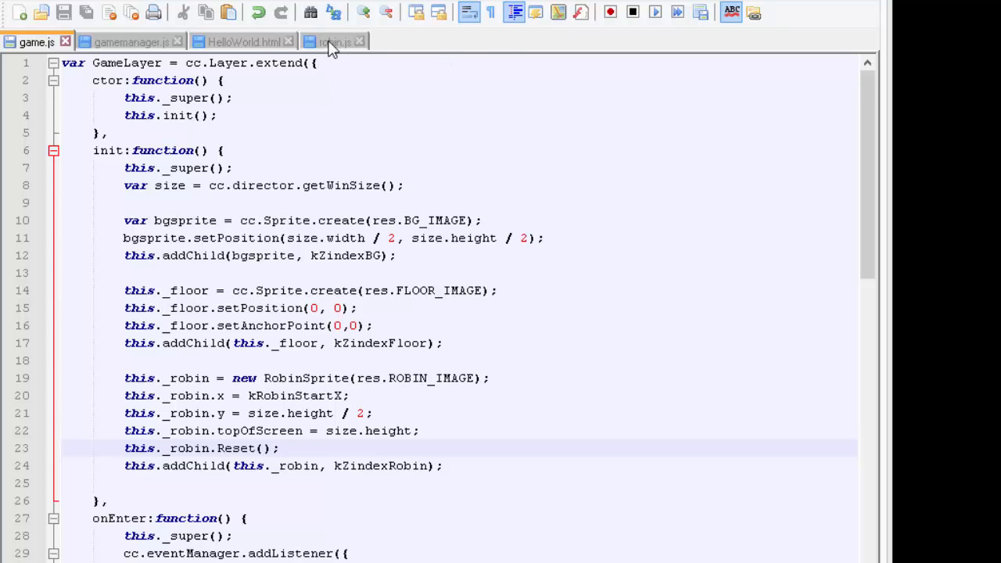
Compare game.js's UpdateRobin call in onTick against UpdateRobin in robin.js
{"action": "left_click", "coordinate": [330, 40]}
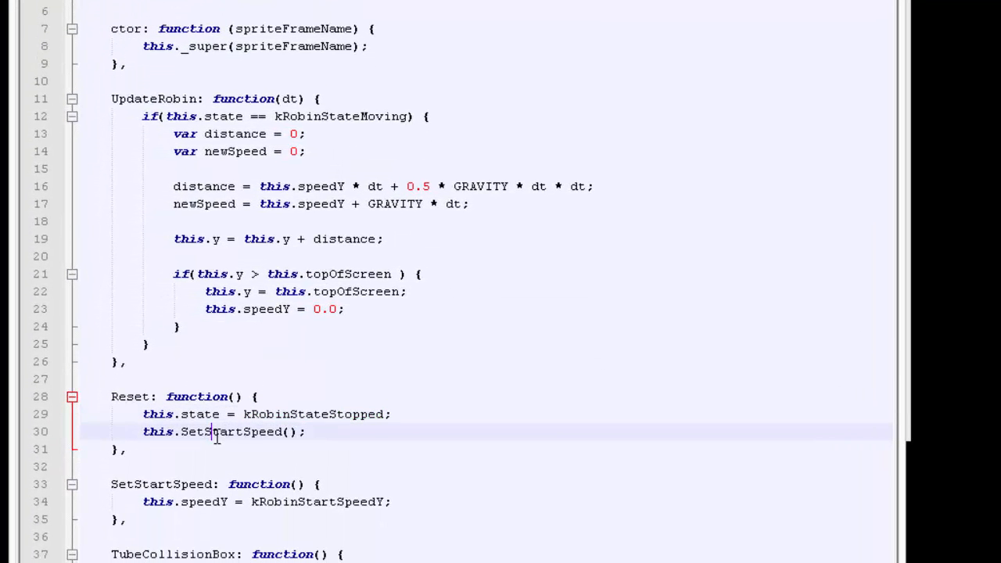
{"action": "left_click", "coordinate": [50, 19]}
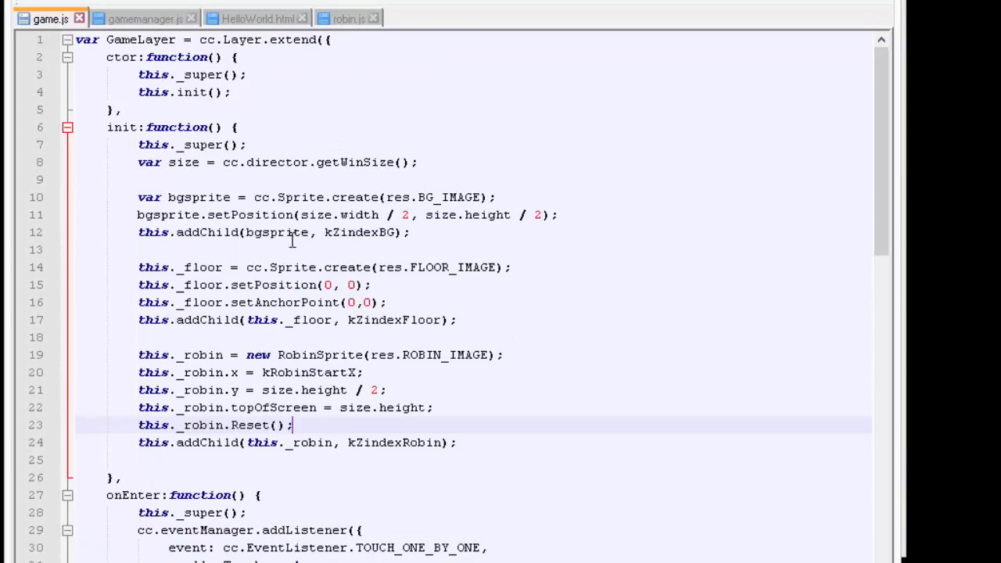
{"action": "scroll", "scroll_direction": "down", "scroll_amount": 3}
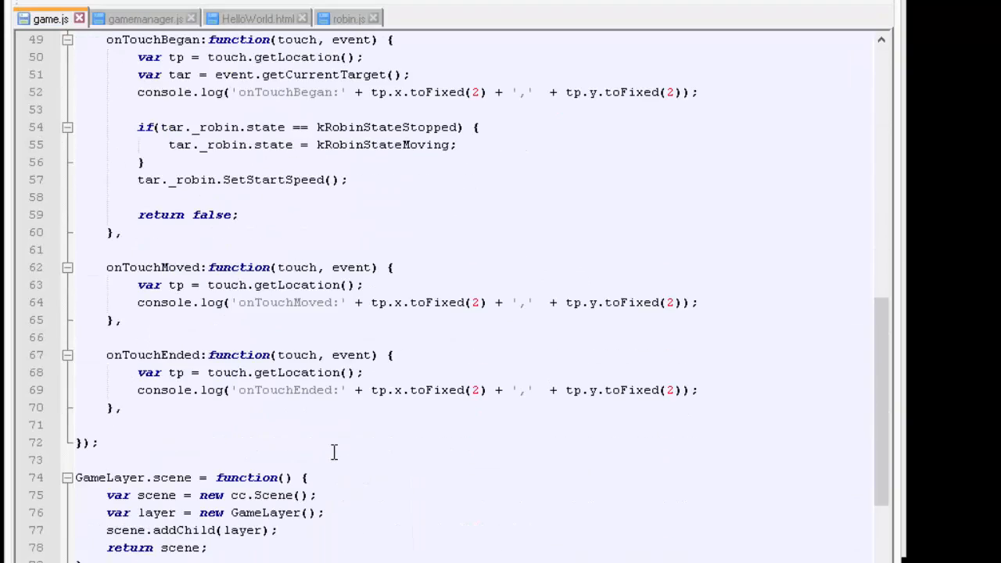
{"action": "scroll", "scroll_direction": "up", "scroll_amount": 3}
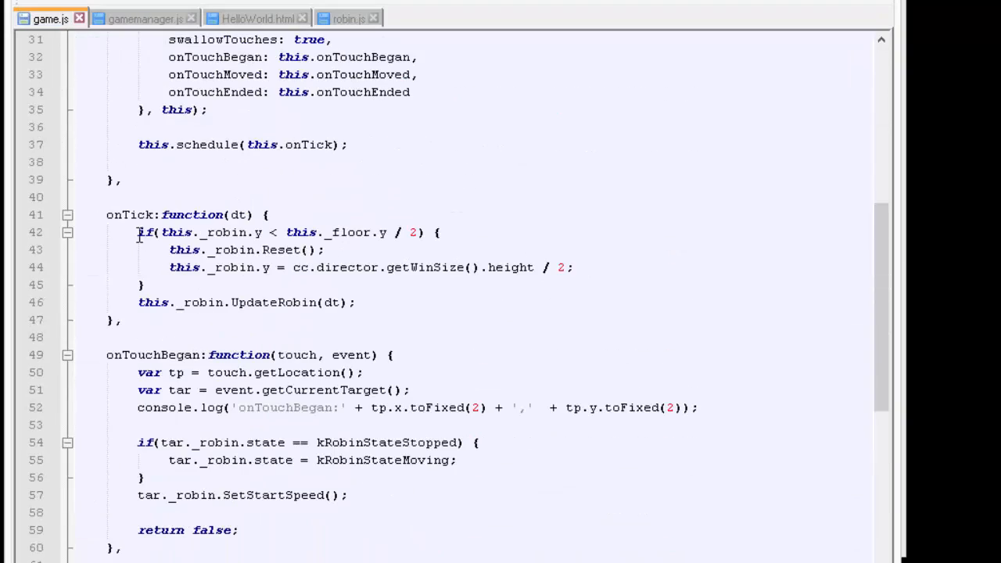
{"action": "double_click", "coordinate": [272, 304]}
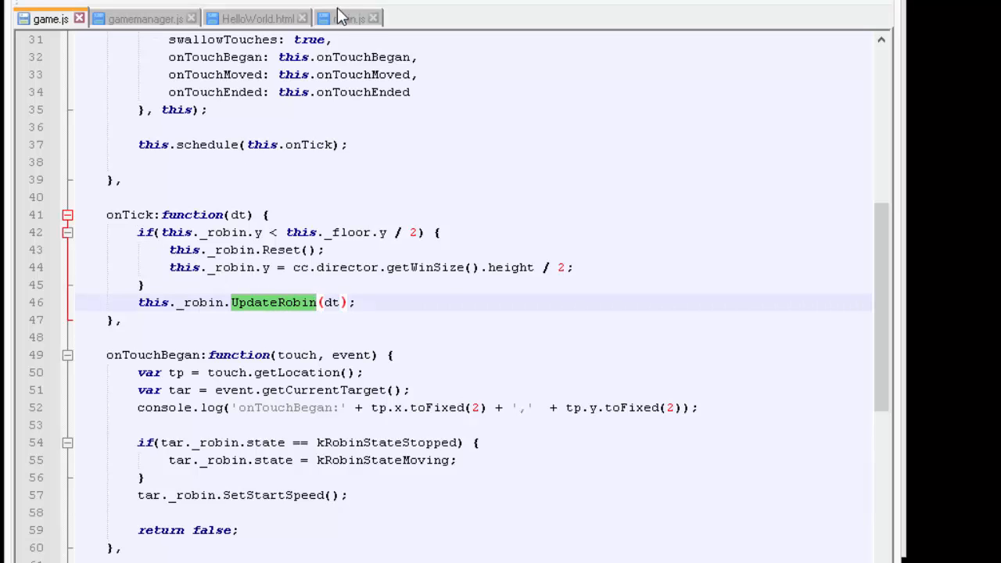
{"action": "left_click", "coordinate": [347, 18]}
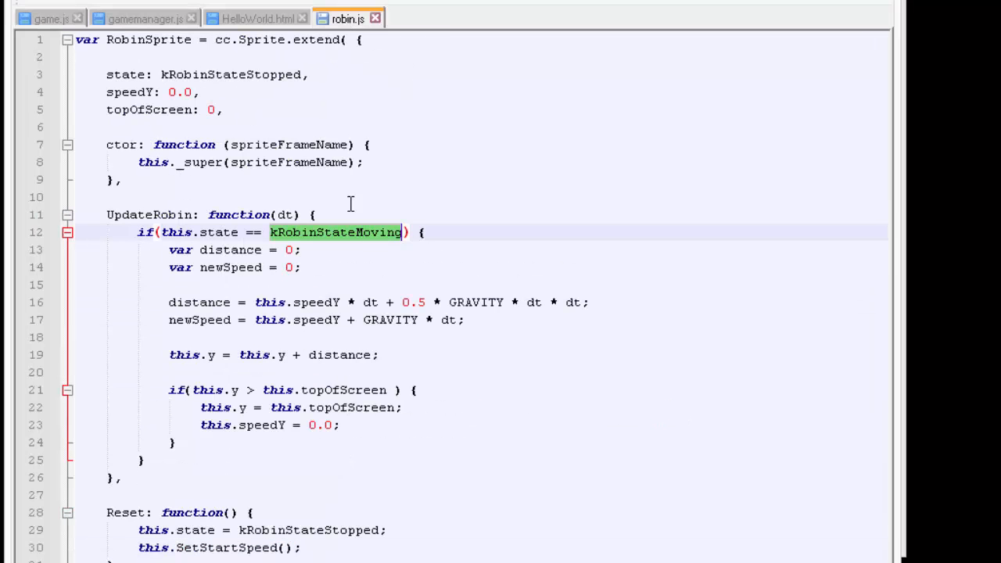
Check the kRobinStateMoving usage in game.js onTouchBegan, then return to robin.js
{"action": "left_click", "coordinate": [50, 19]}
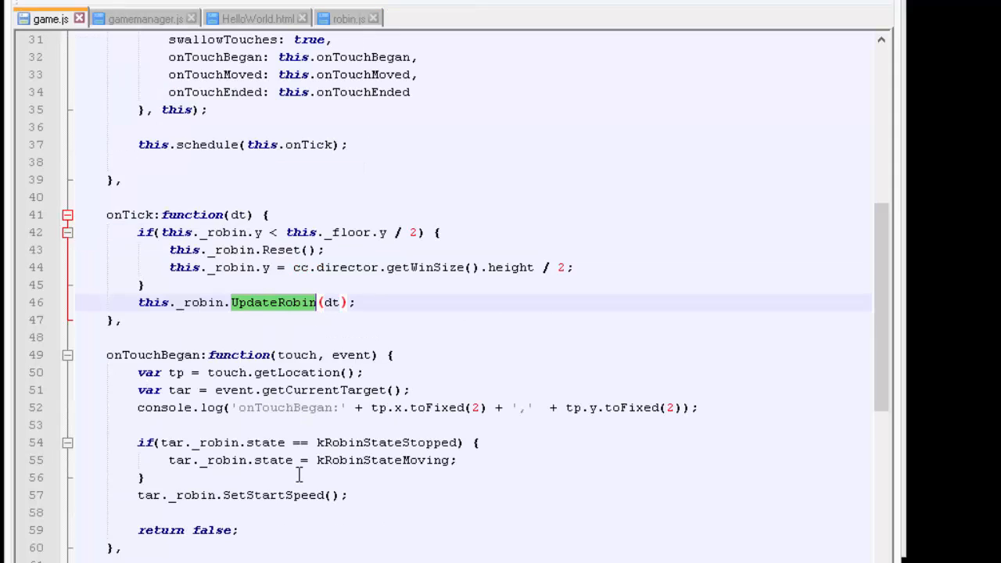
{"action": "scroll", "scroll_direction": "down", "scroll_amount": 3}
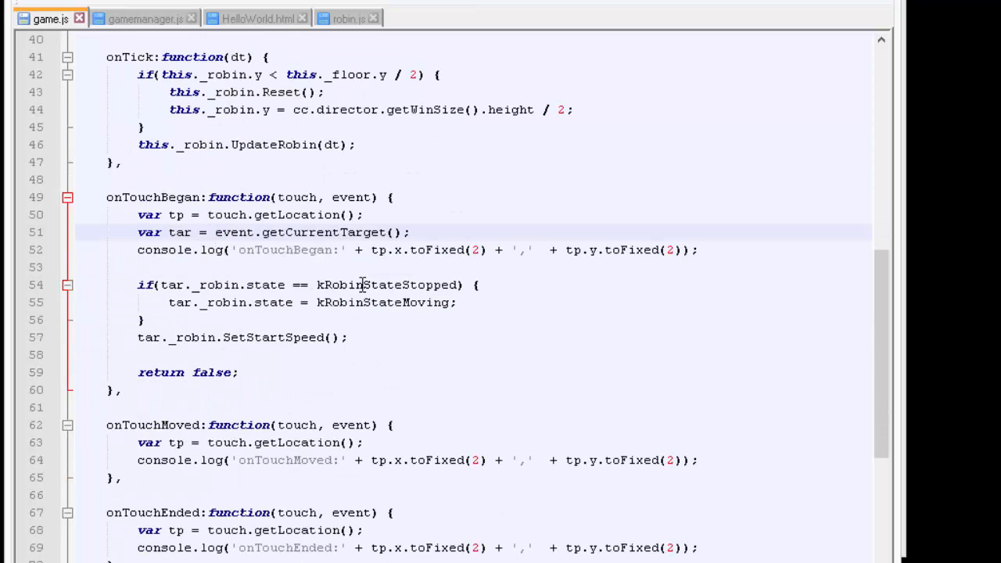
{"action": "double_click", "coordinate": [382, 303]}
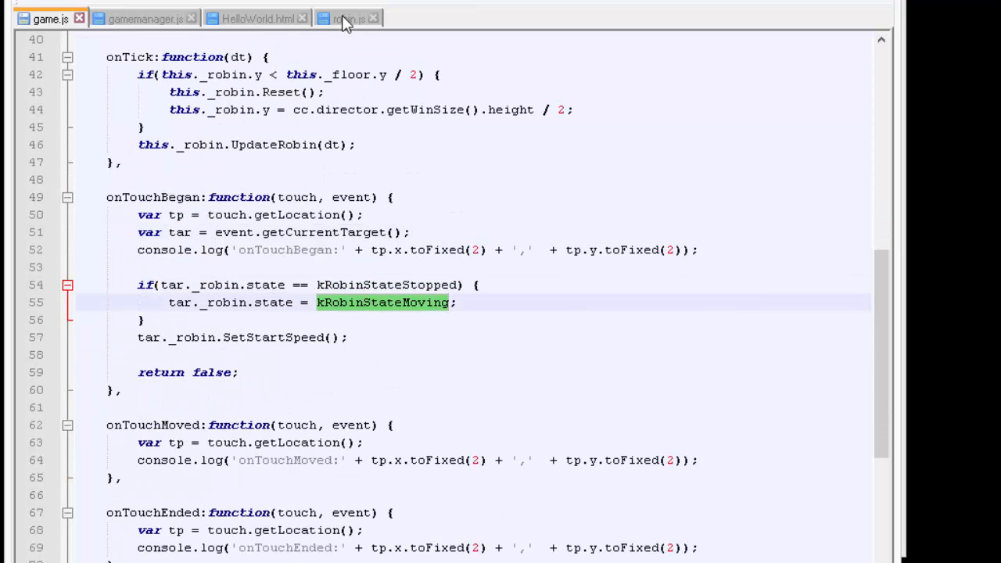
{"action": "mouse_move", "coordinate": [347, 19]}
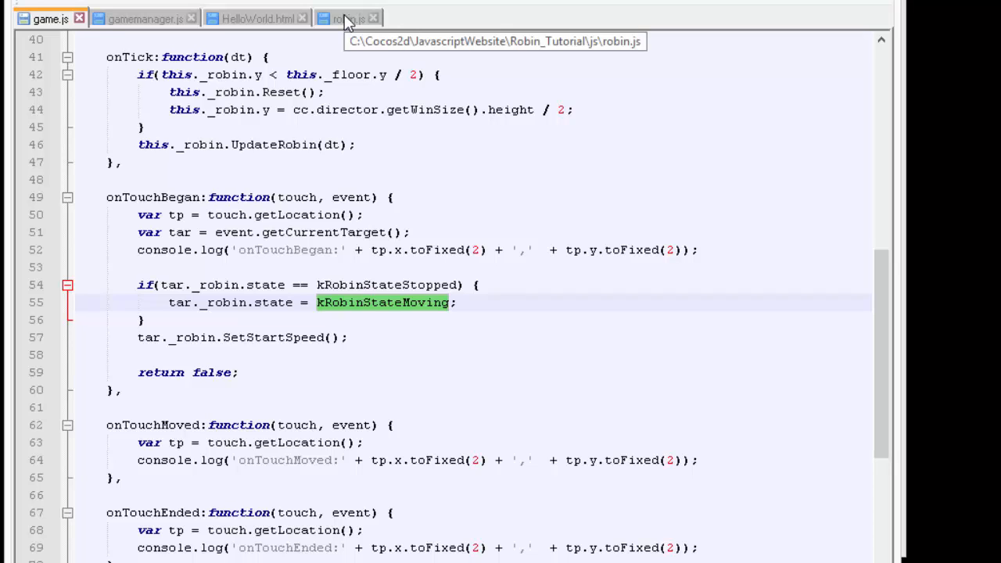
{"action": "left_click", "coordinate": [347, 19]}
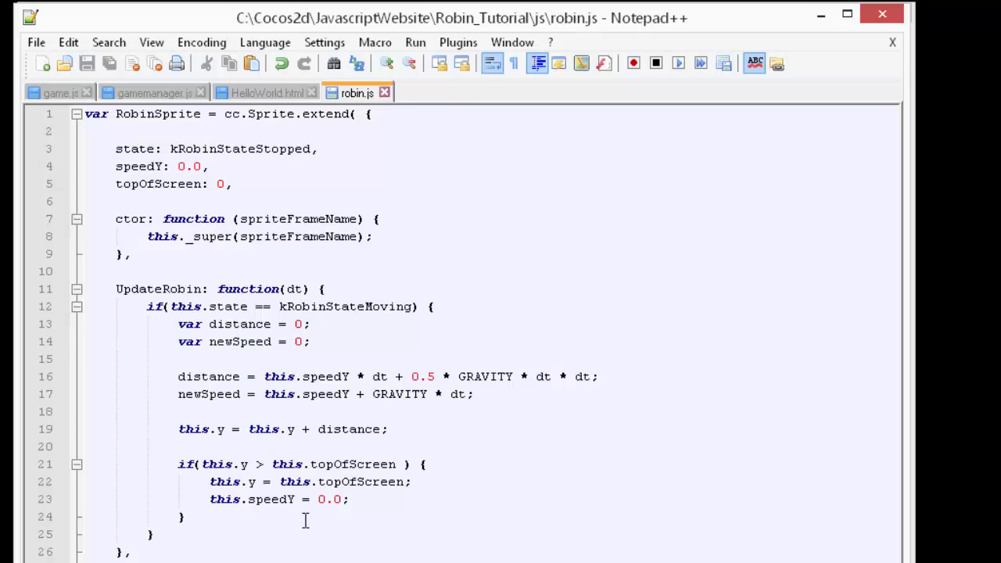
{"action": "mouse_move", "coordinate": [133, 94]}
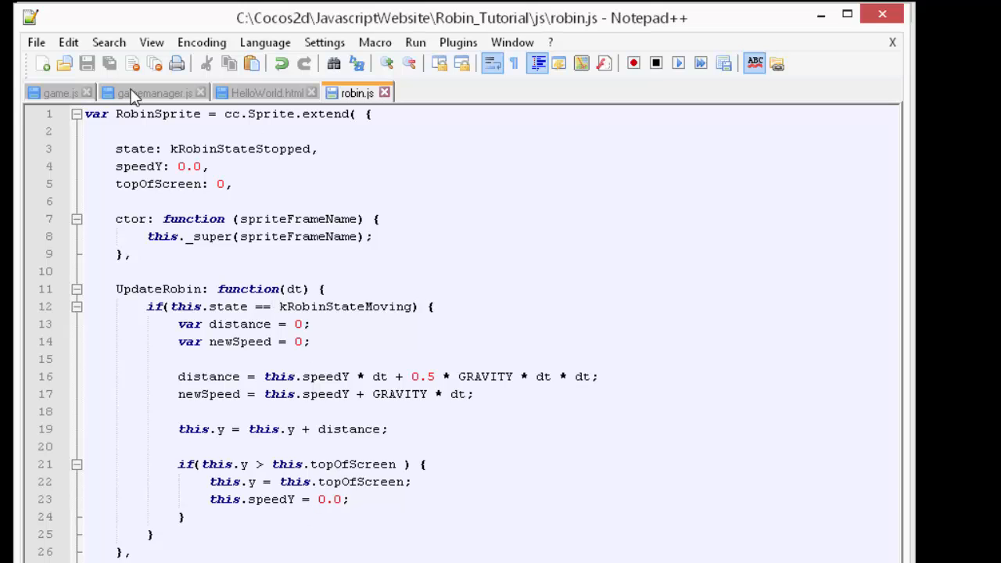
{"action": "left_click", "coordinate": [60, 92]}
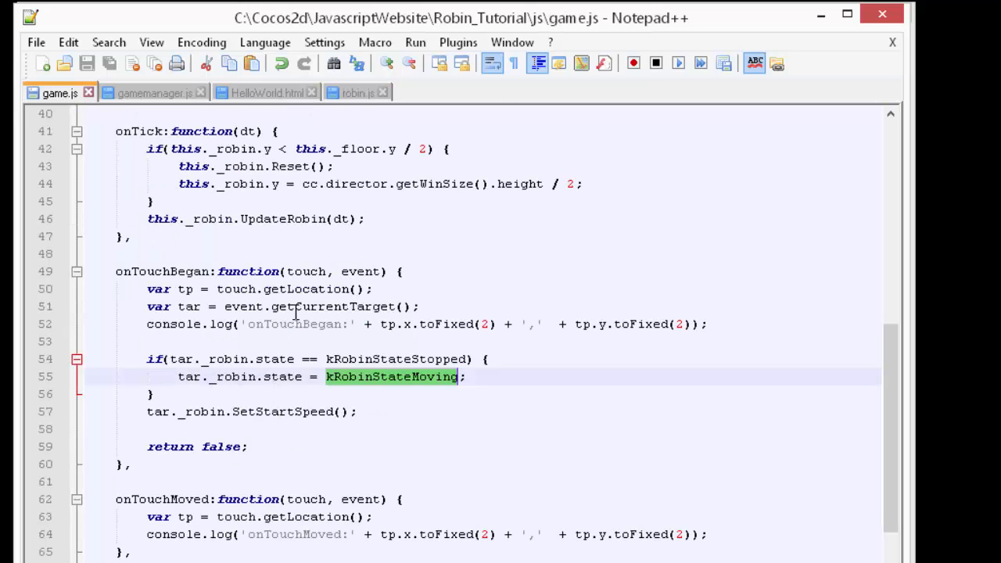
{"action": "left_click", "coordinate": [356, 94]}
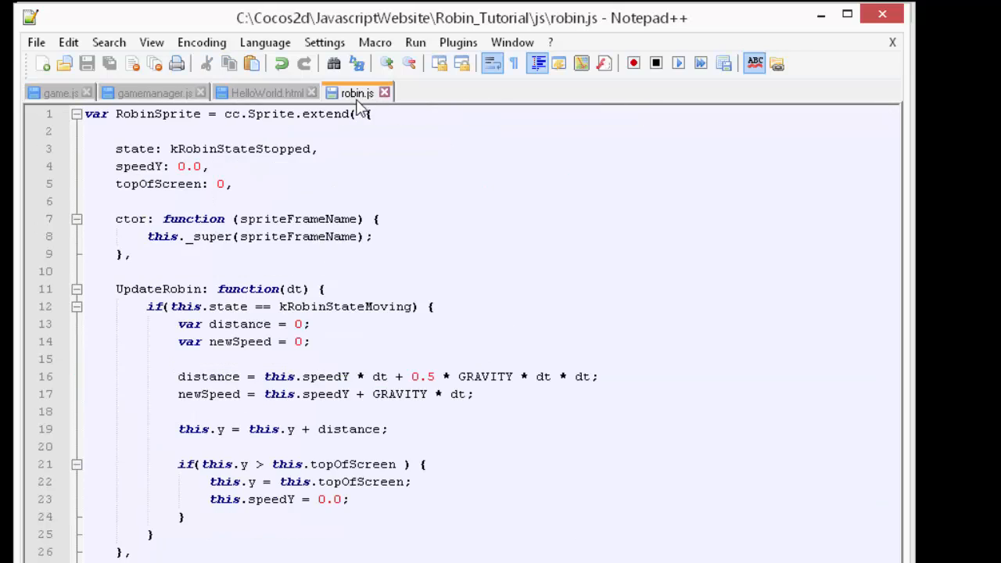
{"action": "mouse_move", "coordinate": [444, 400]}
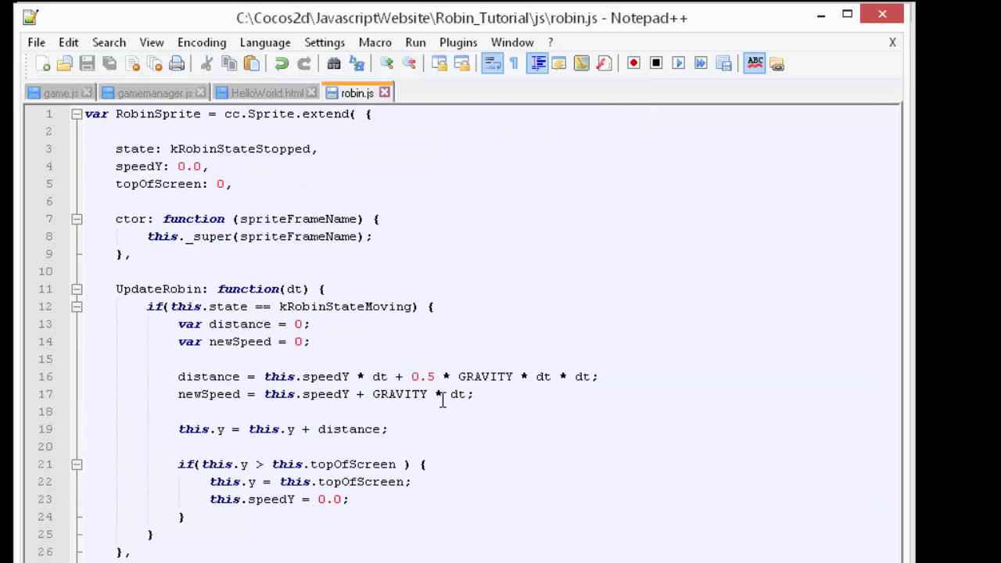
{"action": "mouse_move", "coordinate": [428, 421]}
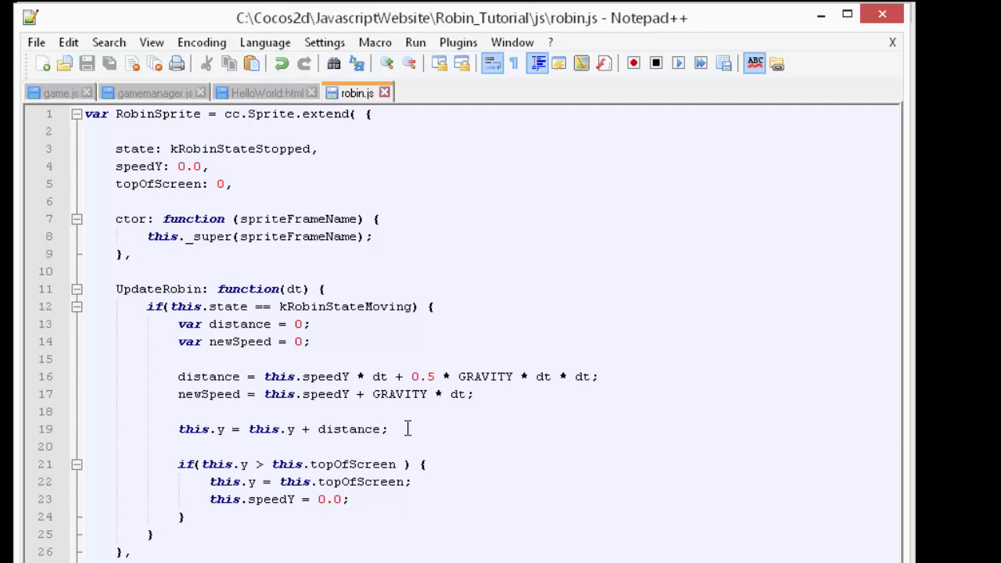
{"action": "type", "text": "this"}
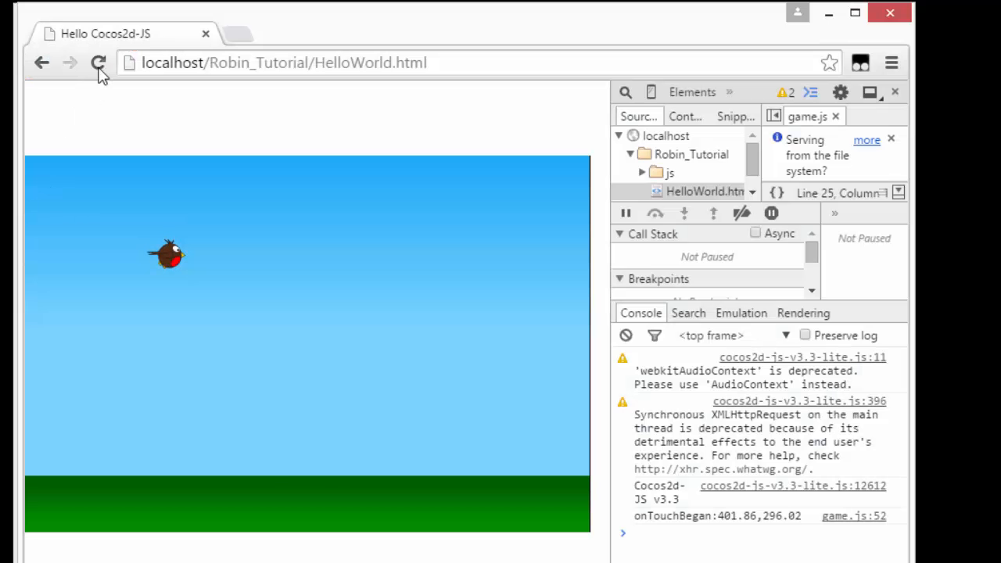
Tap the game canvas three times so the robin bounces up and stays airborne
{"action": "left_click", "coordinate": [243, 430]}
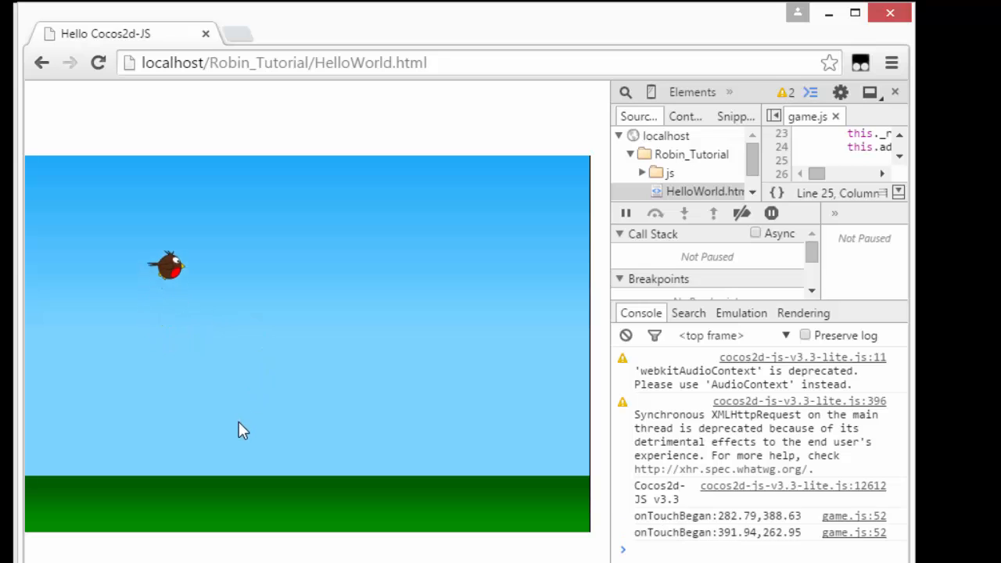
{"action": "left_click", "coordinate": [201, 472]}
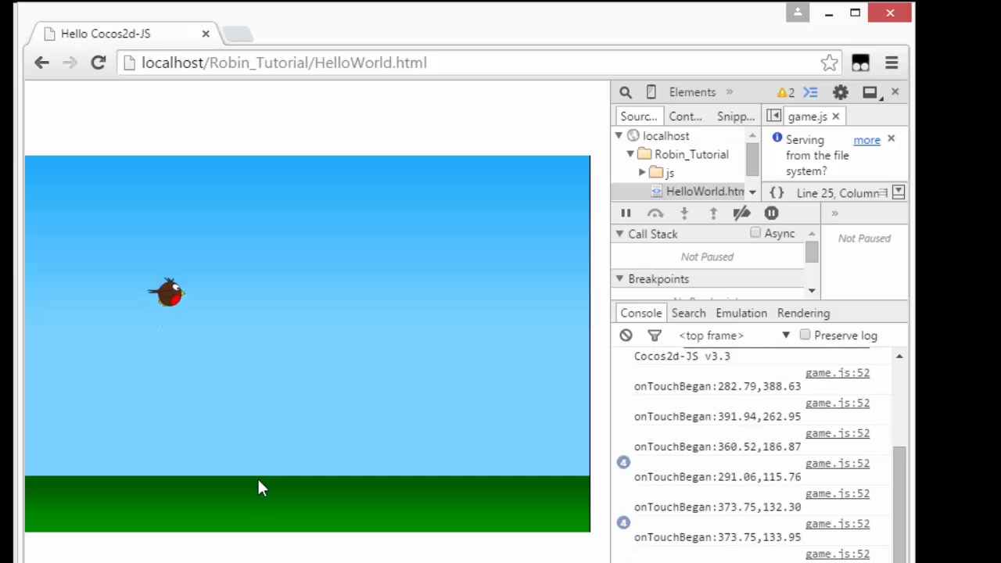
{"action": "left_click", "coordinate": [272, 422]}
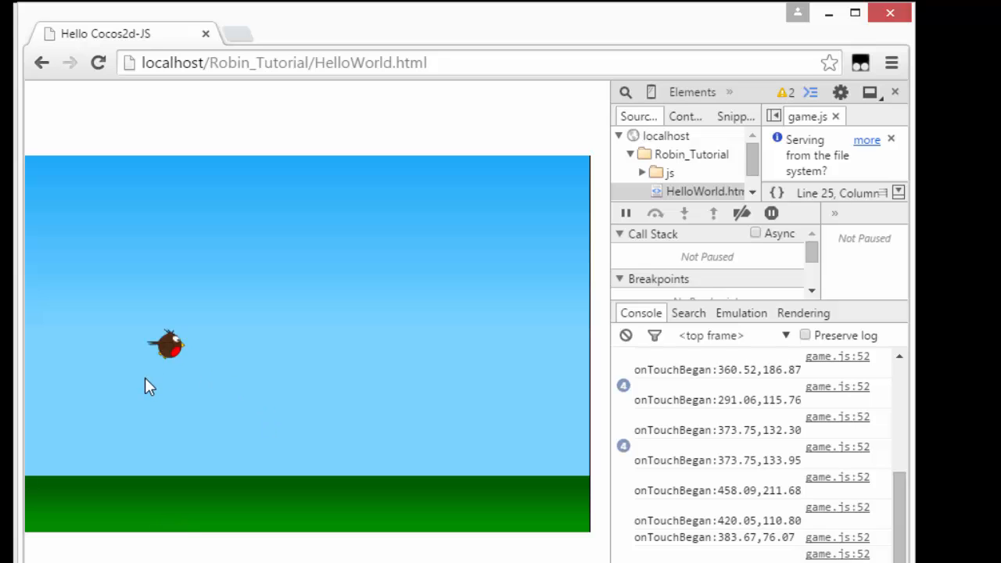
{"action": "mouse_move", "coordinate": [302, 399]}
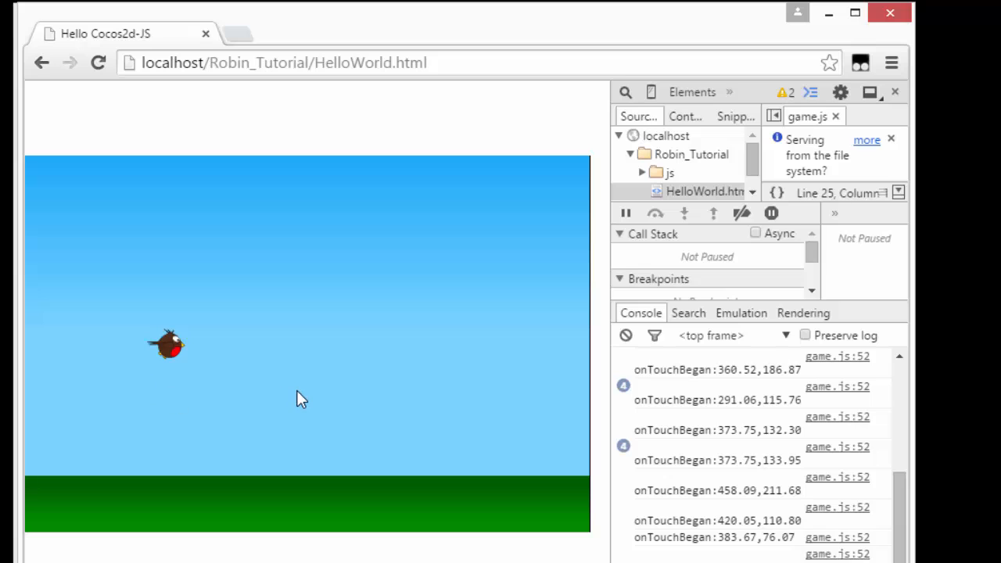
{"action": "mouse_move", "coordinate": [319, 341]}
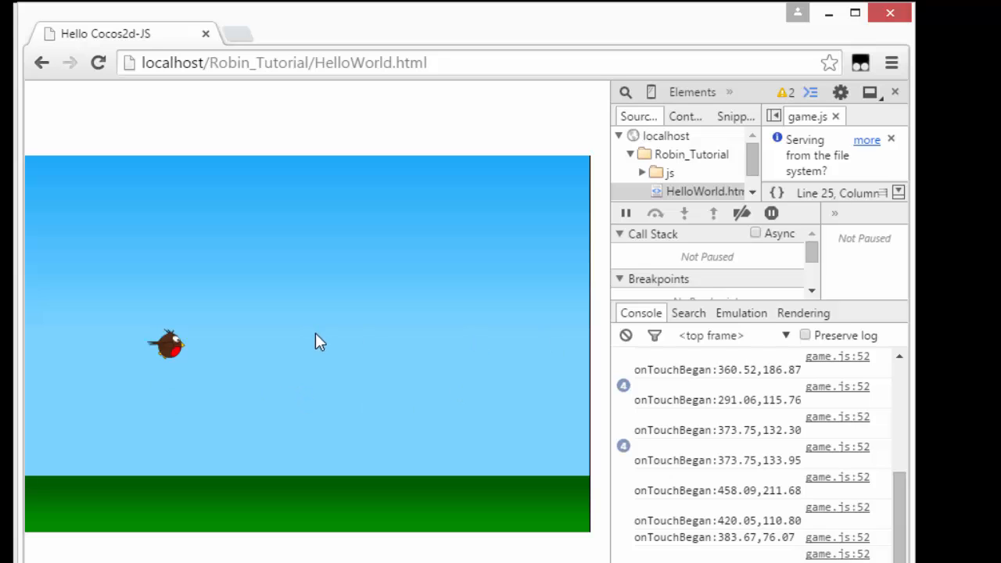
{"action": "mouse_move", "coordinate": [325, 361]}
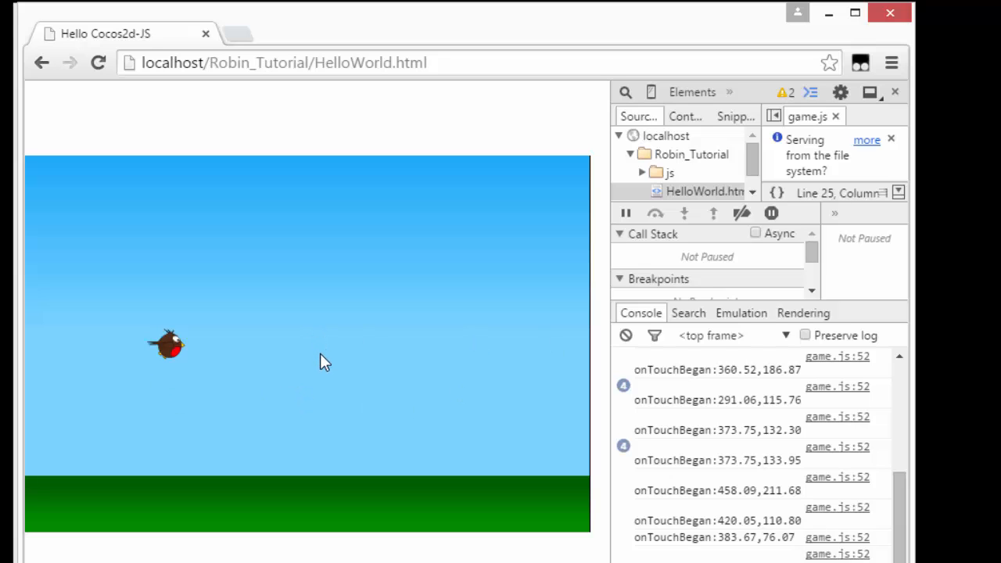
{"action": "mouse_move", "coordinate": [356, 419]}
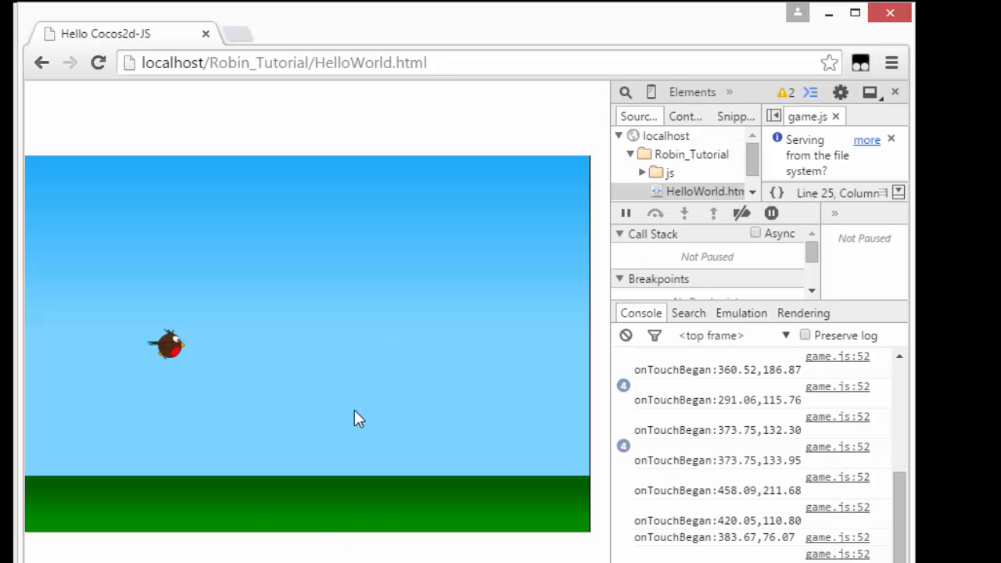
{"action": "mouse_move", "coordinate": [350, 422]}
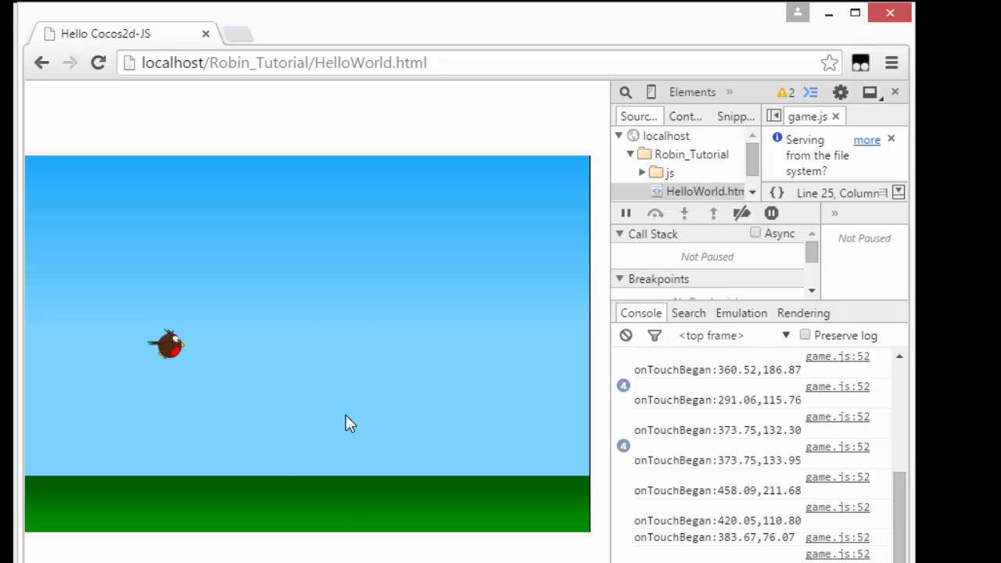